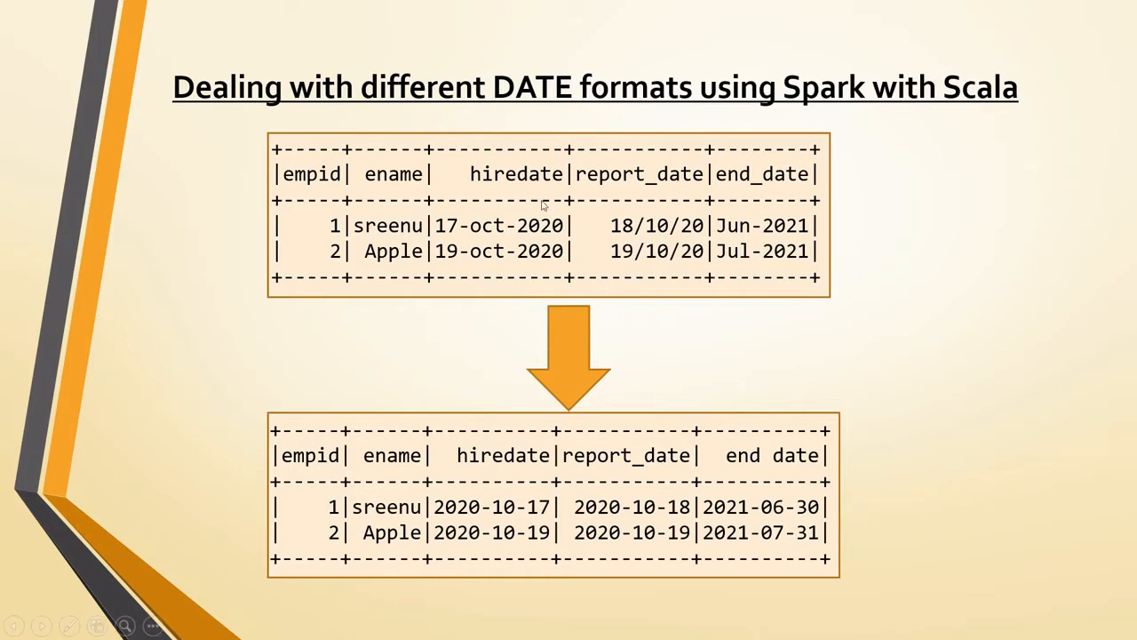
pyautogui.moveTo(513, 187)
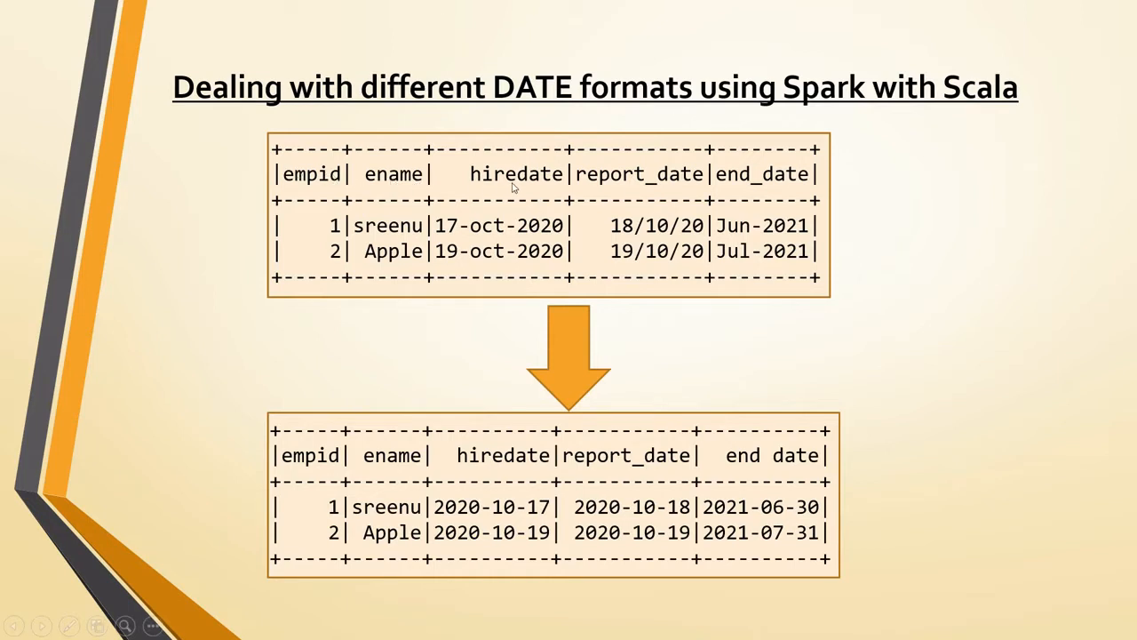
pyautogui.moveTo(684, 189)
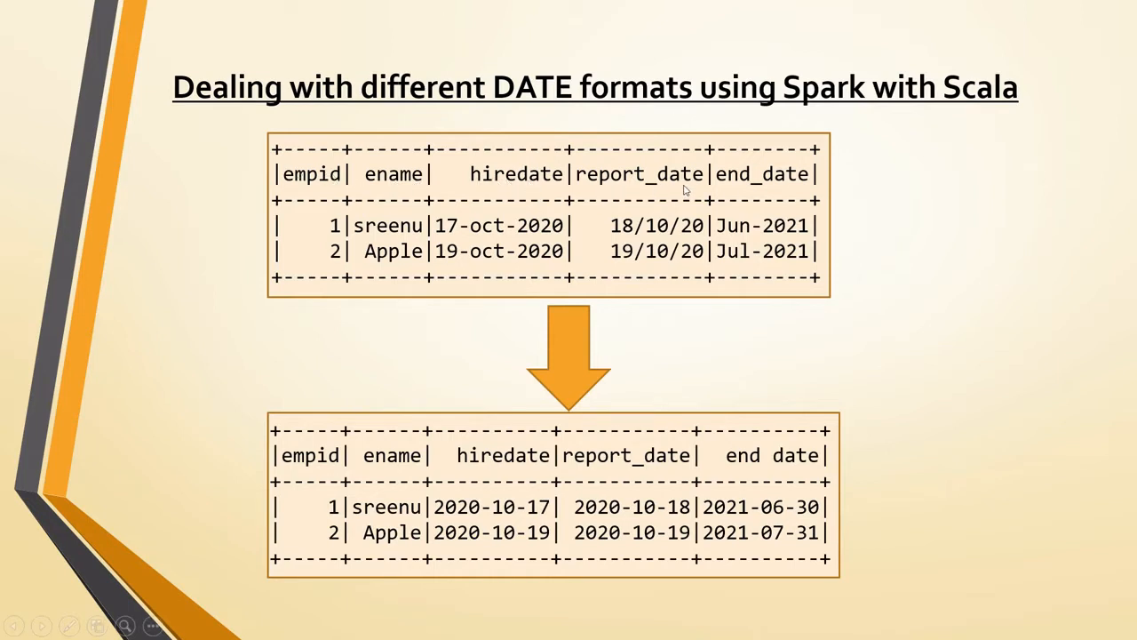
pyautogui.moveTo(511, 273)
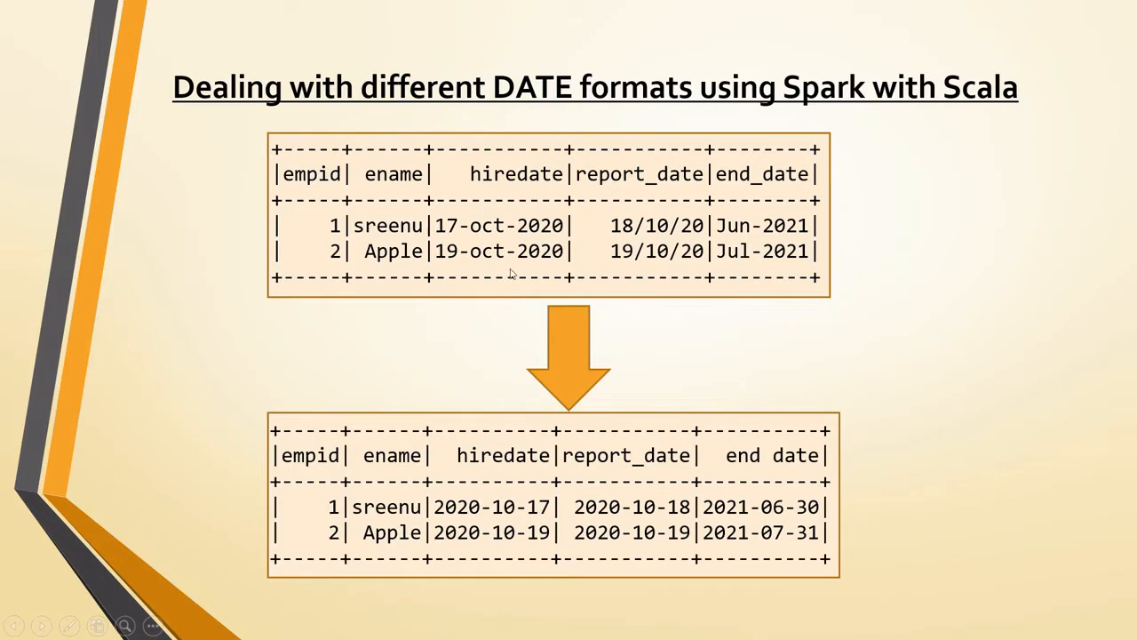
pyautogui.moveTo(471, 237)
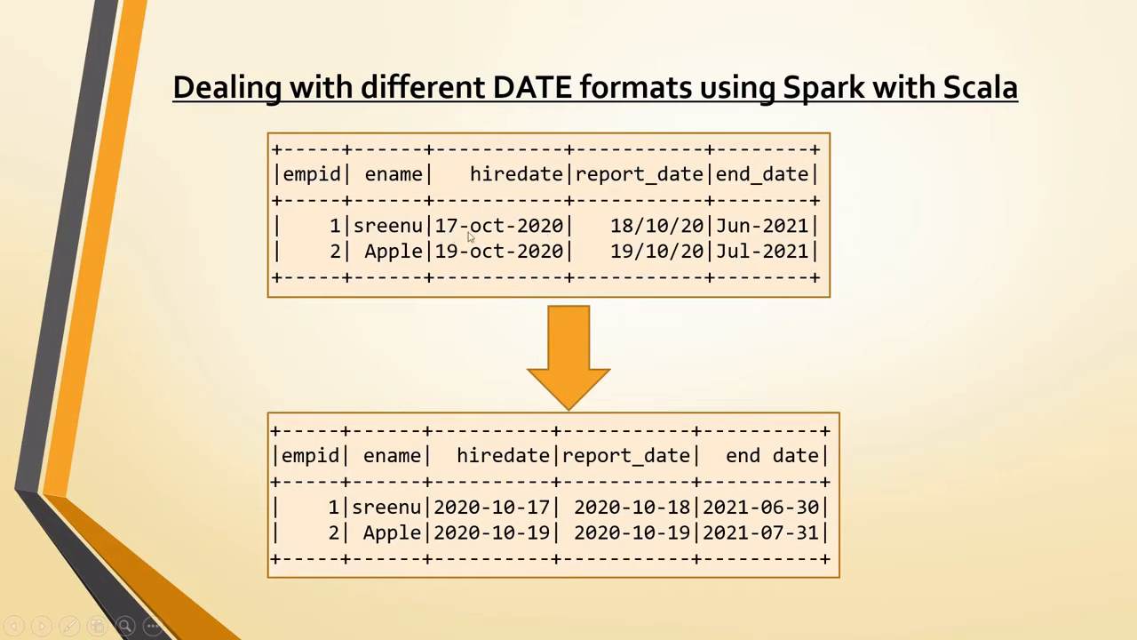
pyautogui.moveTo(547, 240)
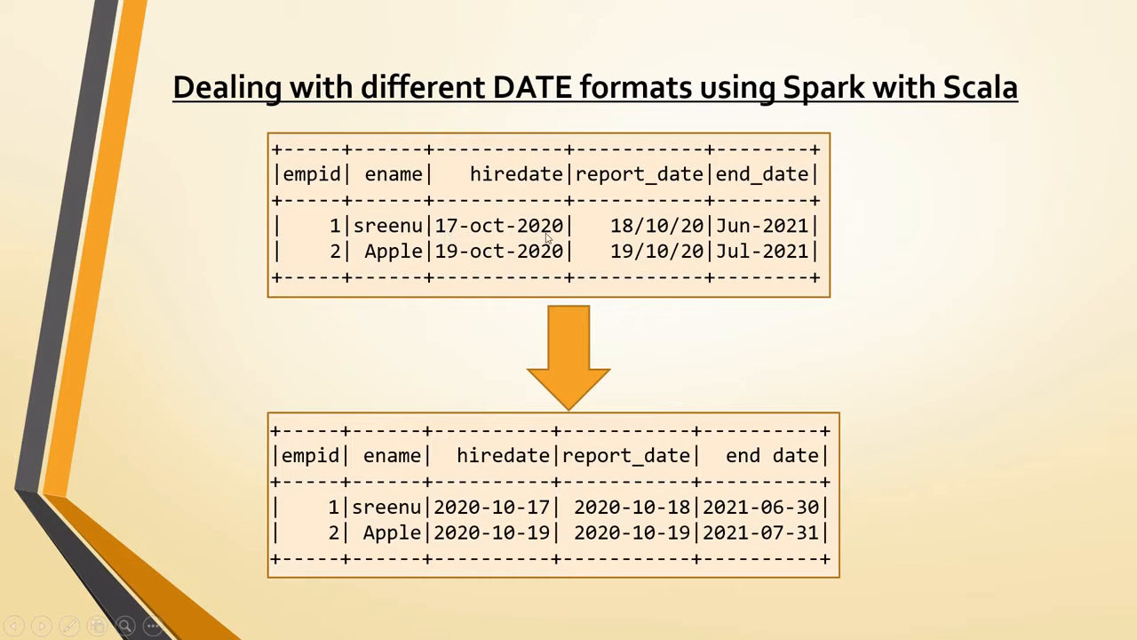
pyautogui.moveTo(641, 239)
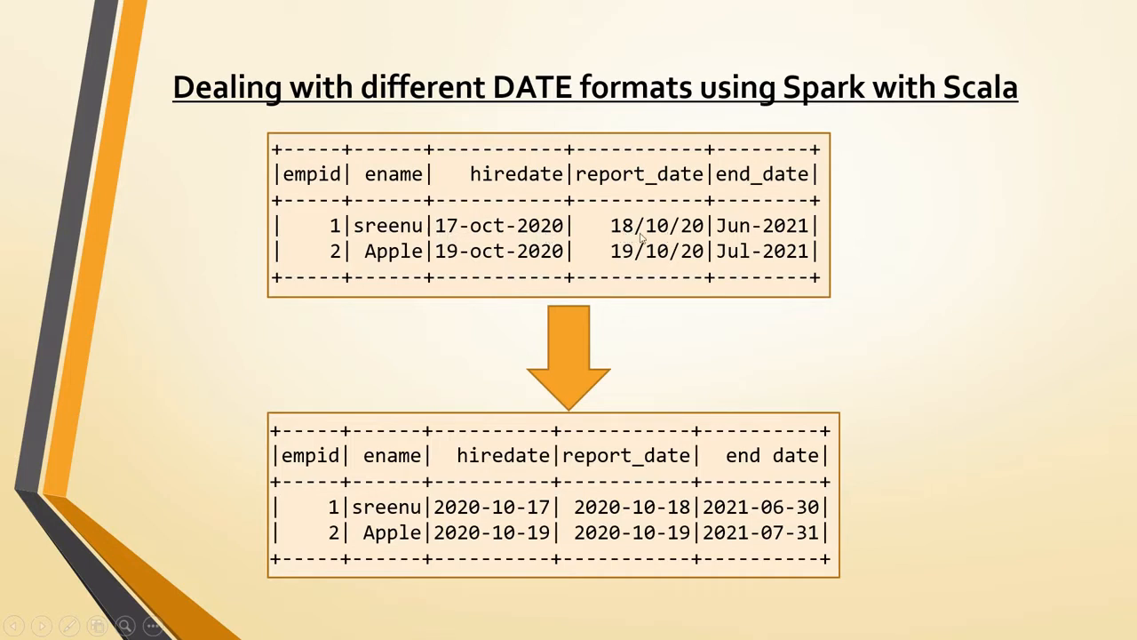
pyautogui.moveTo(686, 231)
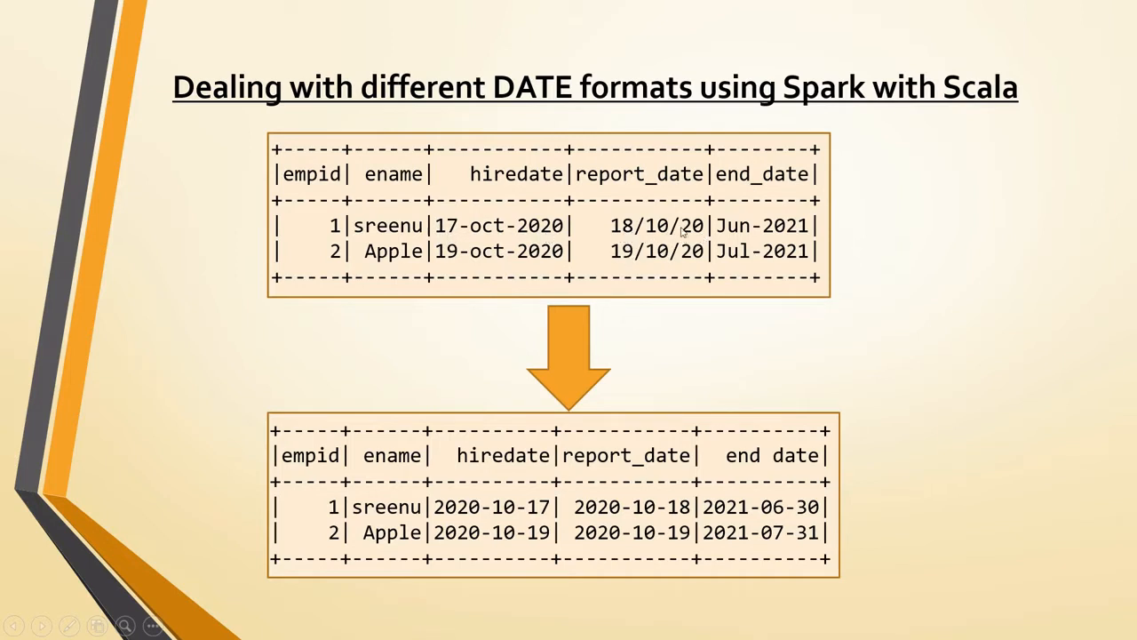
pyautogui.moveTo(810, 249)
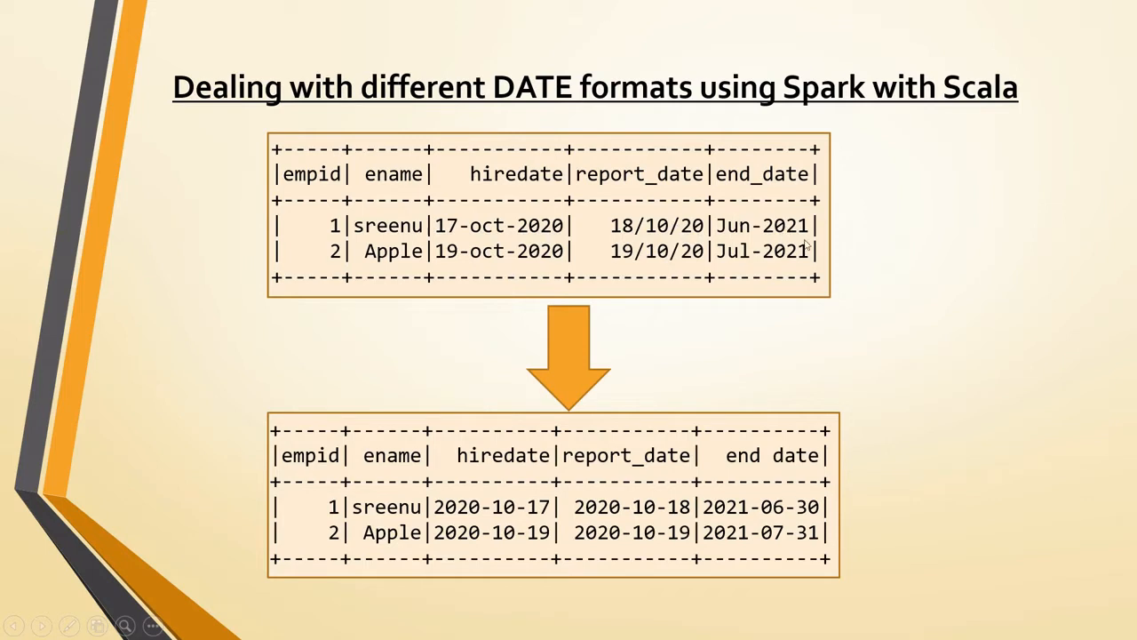
pyautogui.moveTo(733, 239)
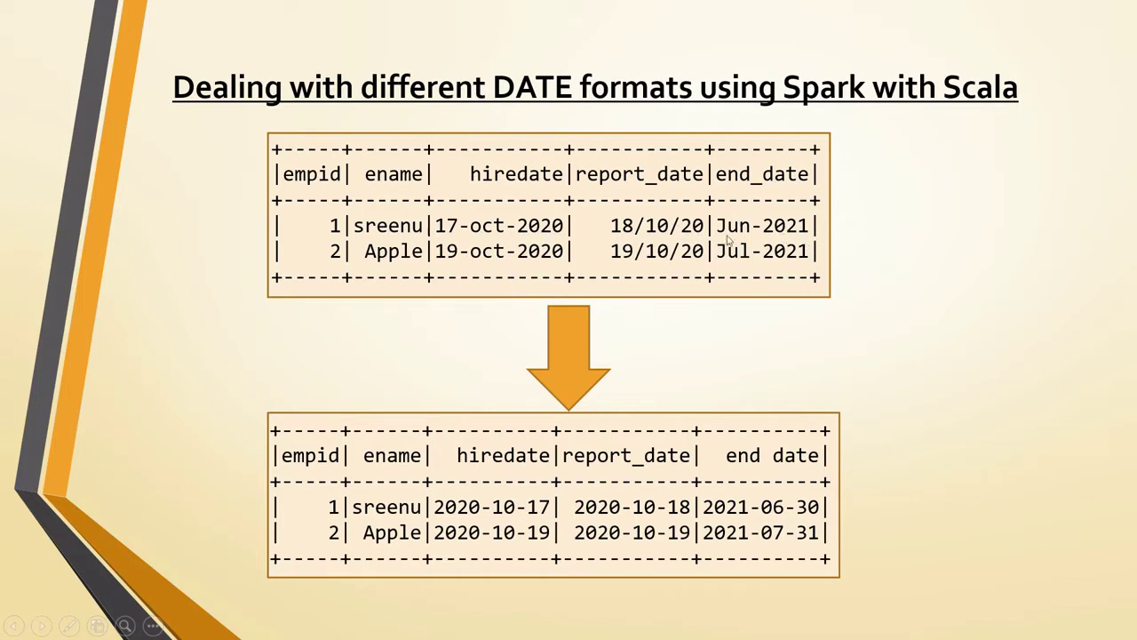
pyautogui.moveTo(515, 239)
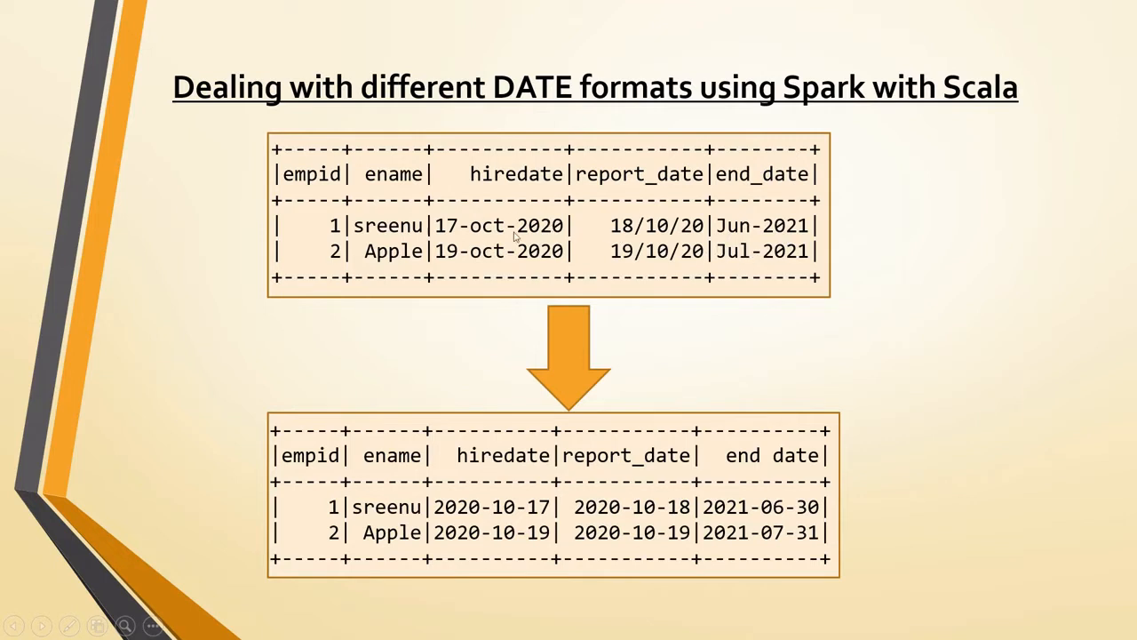
pyautogui.moveTo(613, 517)
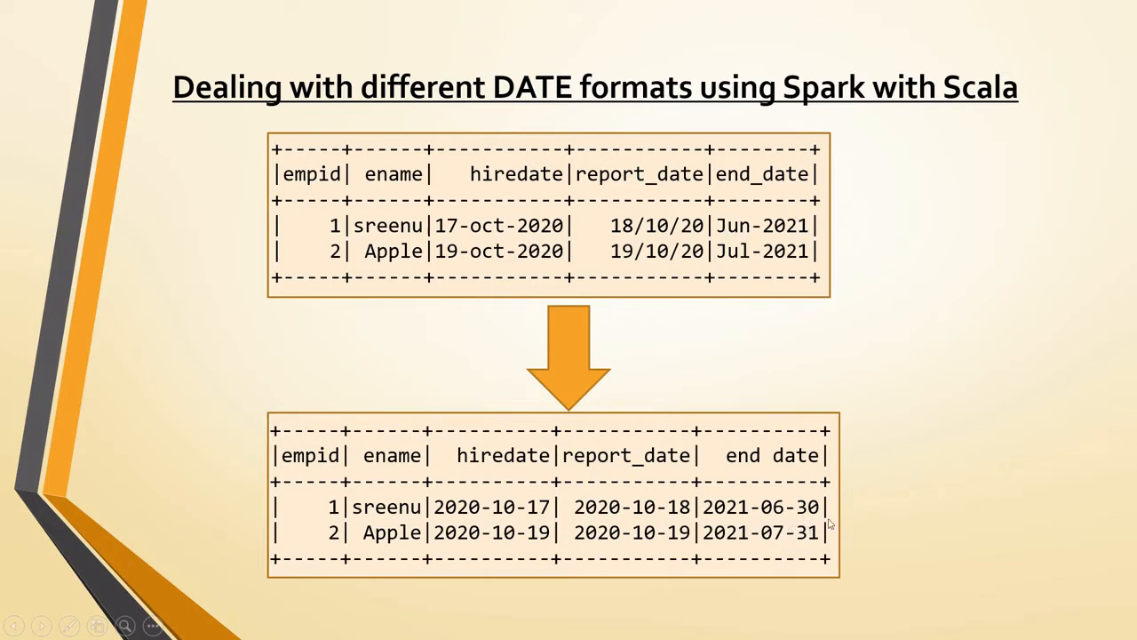
pyautogui.moveTo(489, 572)
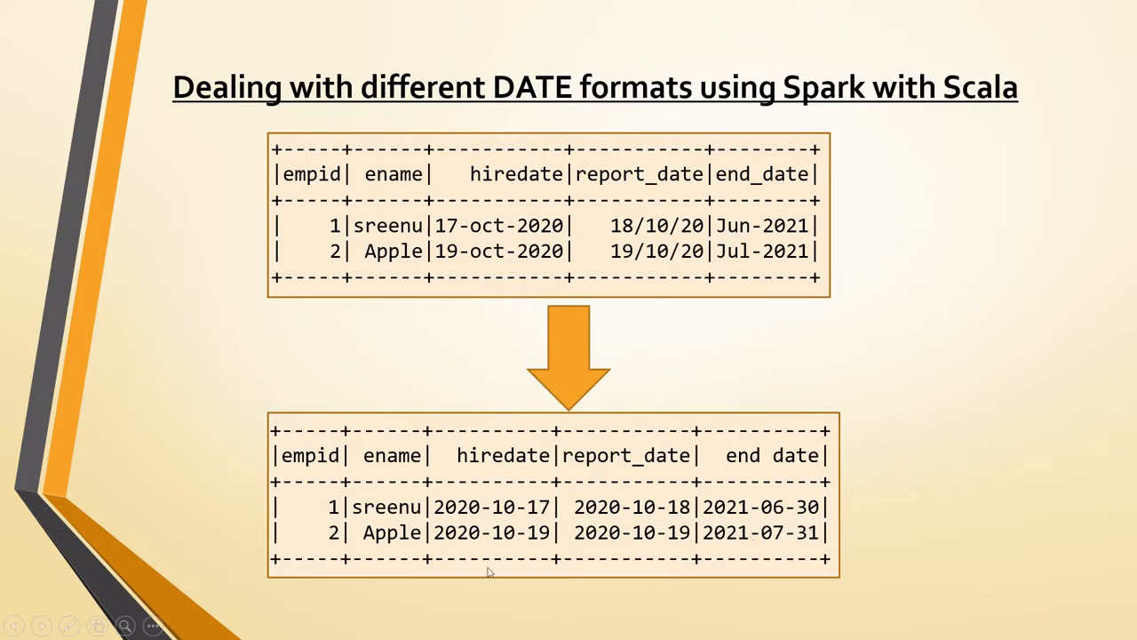
pyautogui.moveTo(833, 264)
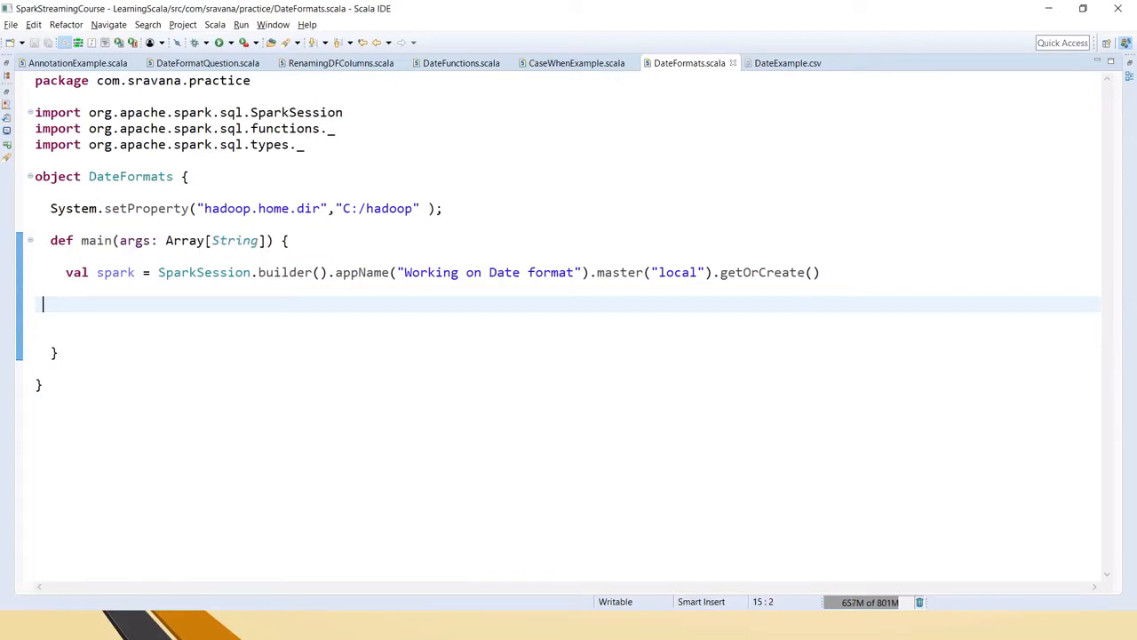
# Step: Start the df declaration after reviewing the raw rows of DateExample.csv
pyautogui.write('val')
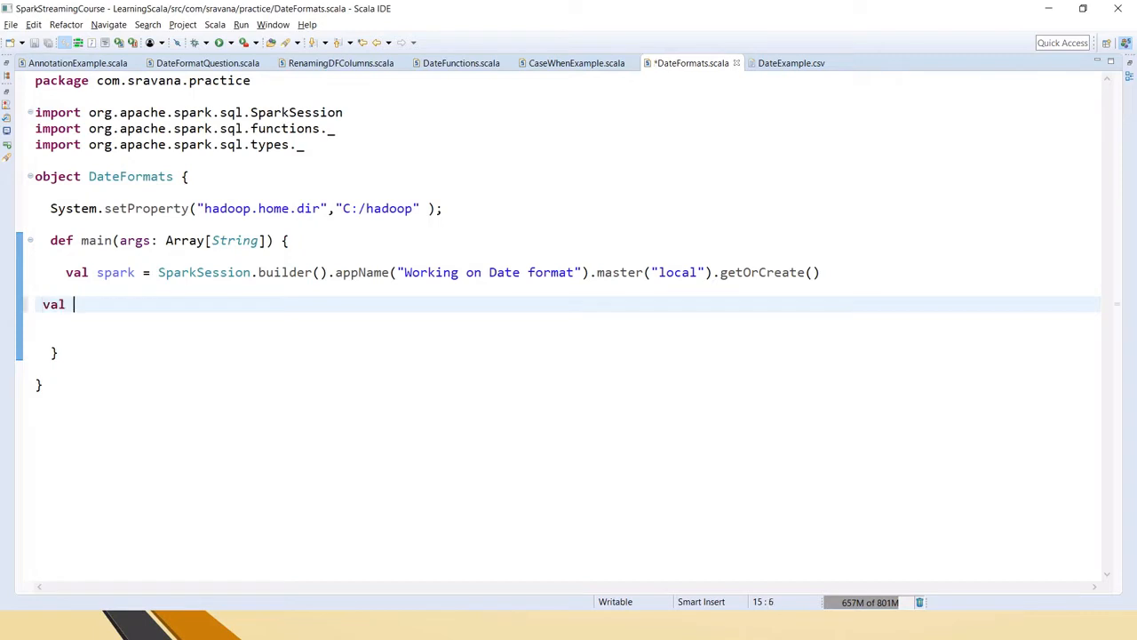
pyautogui.click(791, 62)
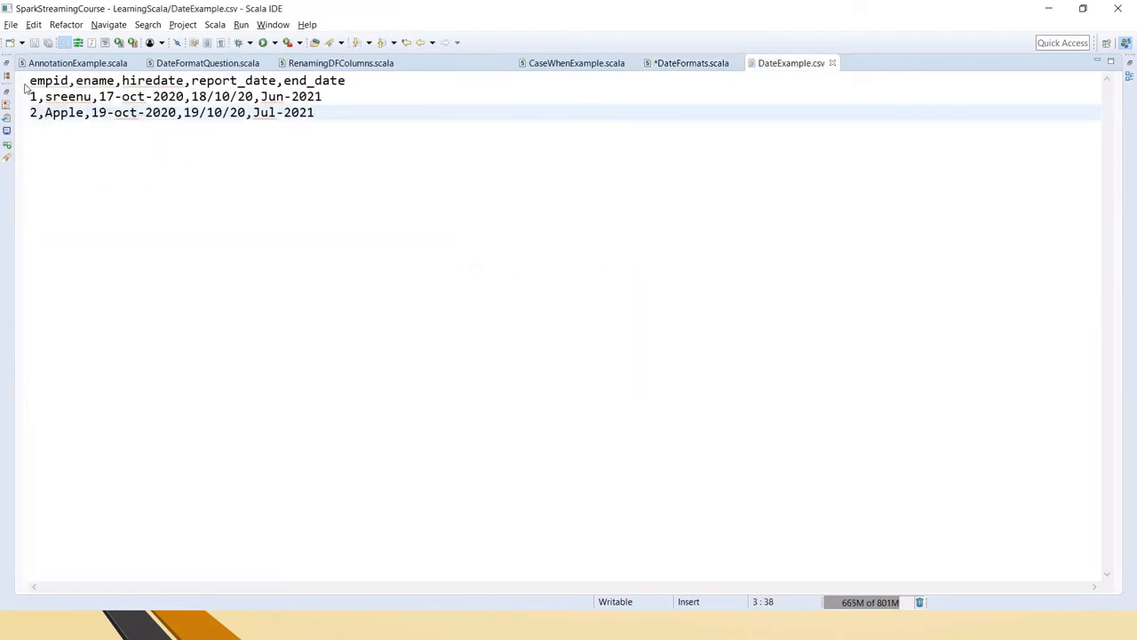
pyautogui.press('ctrl+a')
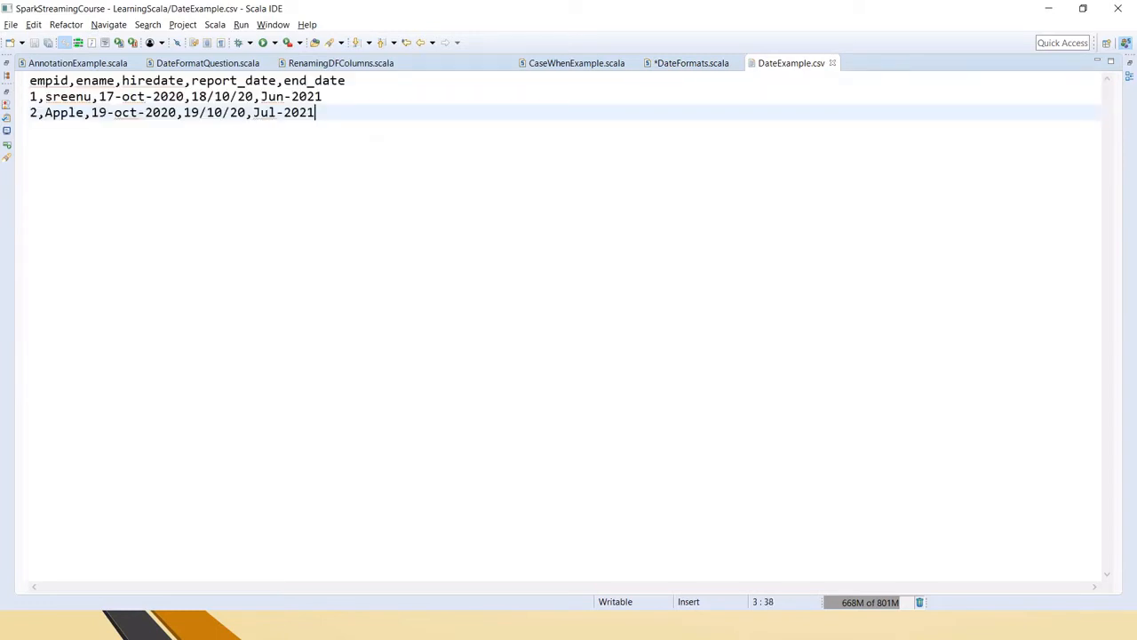
pyautogui.click(689, 63)
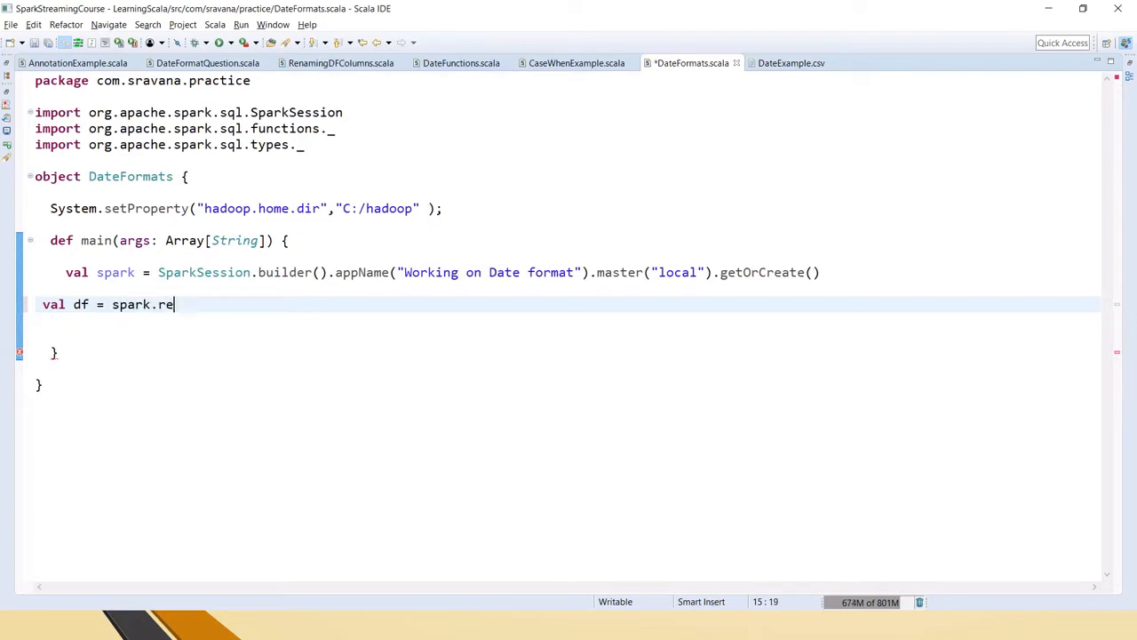
# Step: Load DateExample.csv with option("header",true) into df and call df.show()
pyautogui.write('ad.option(')
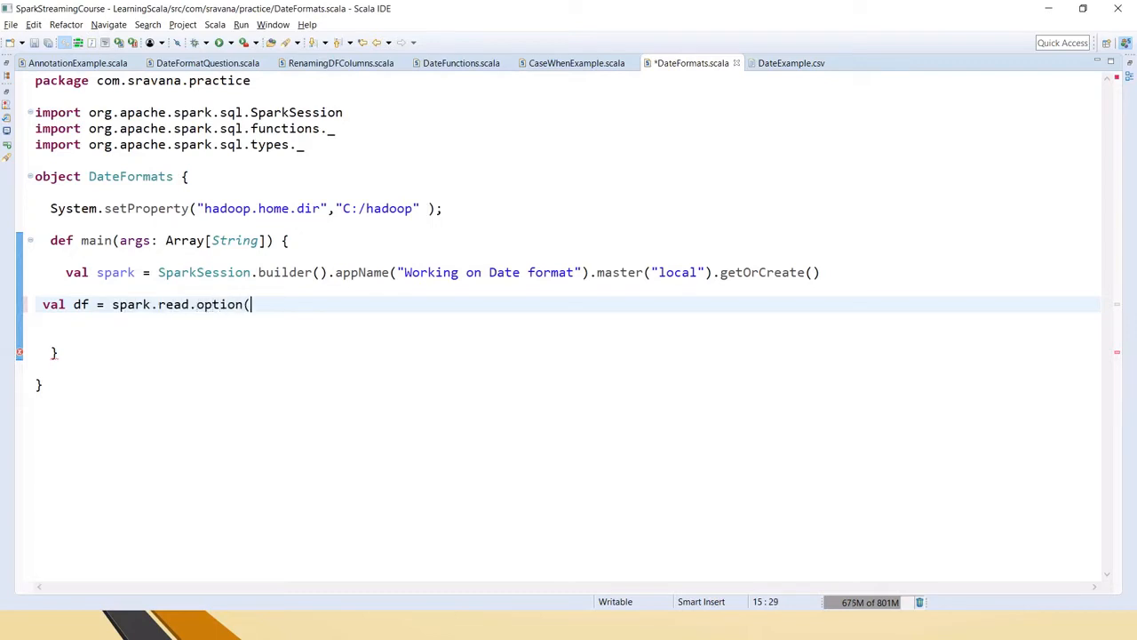
pyautogui.write('"header')
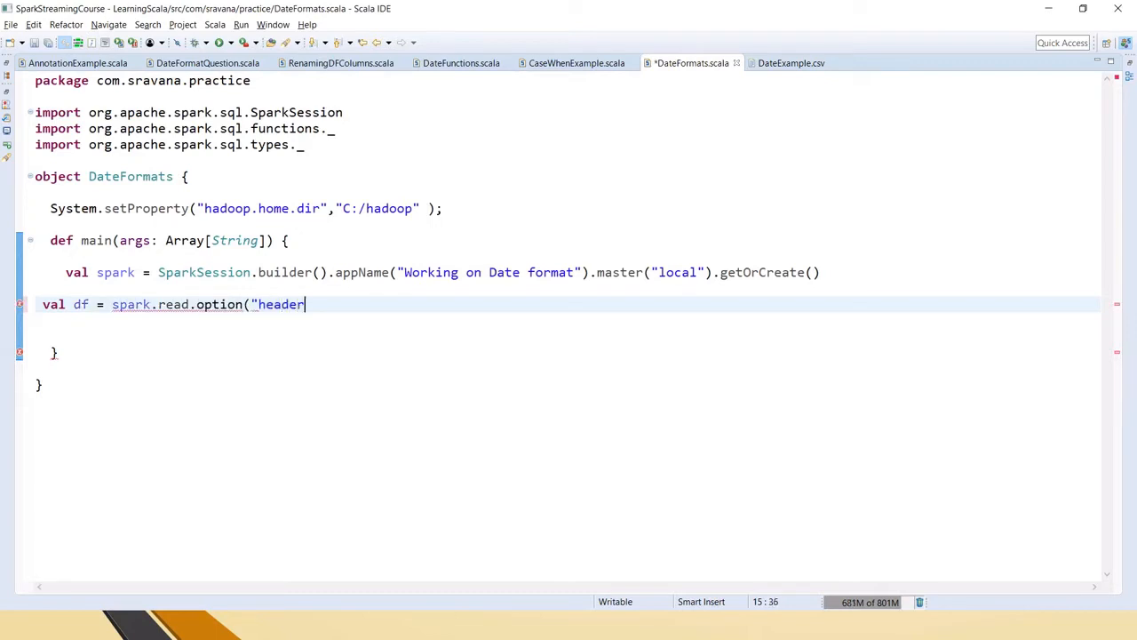
pyautogui.write('"')
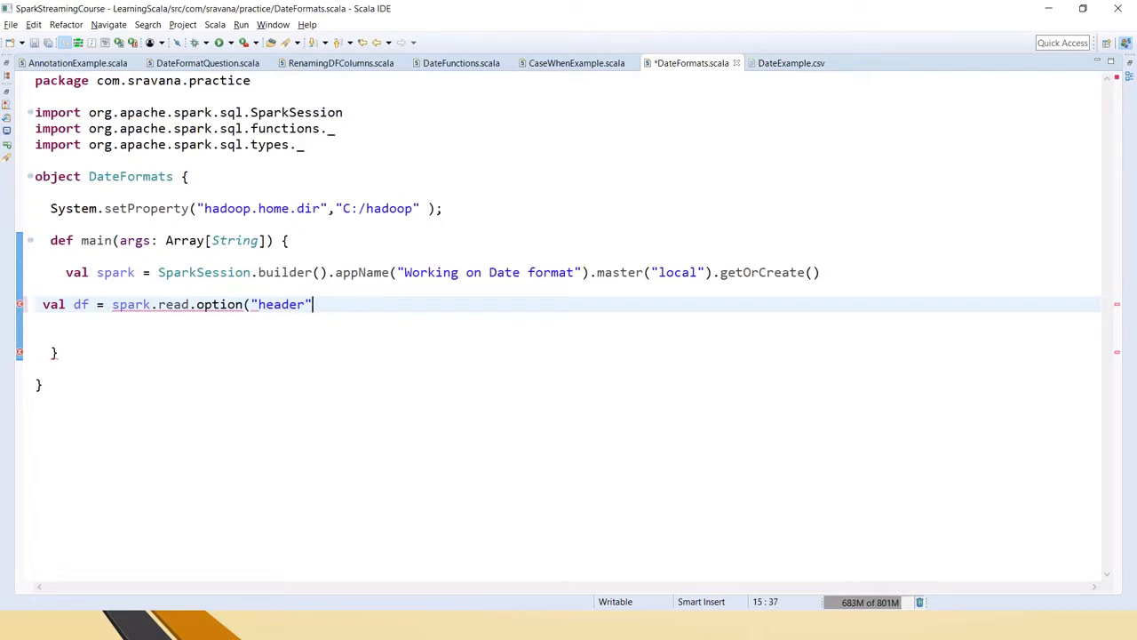
pyautogui.write(',true).cs')
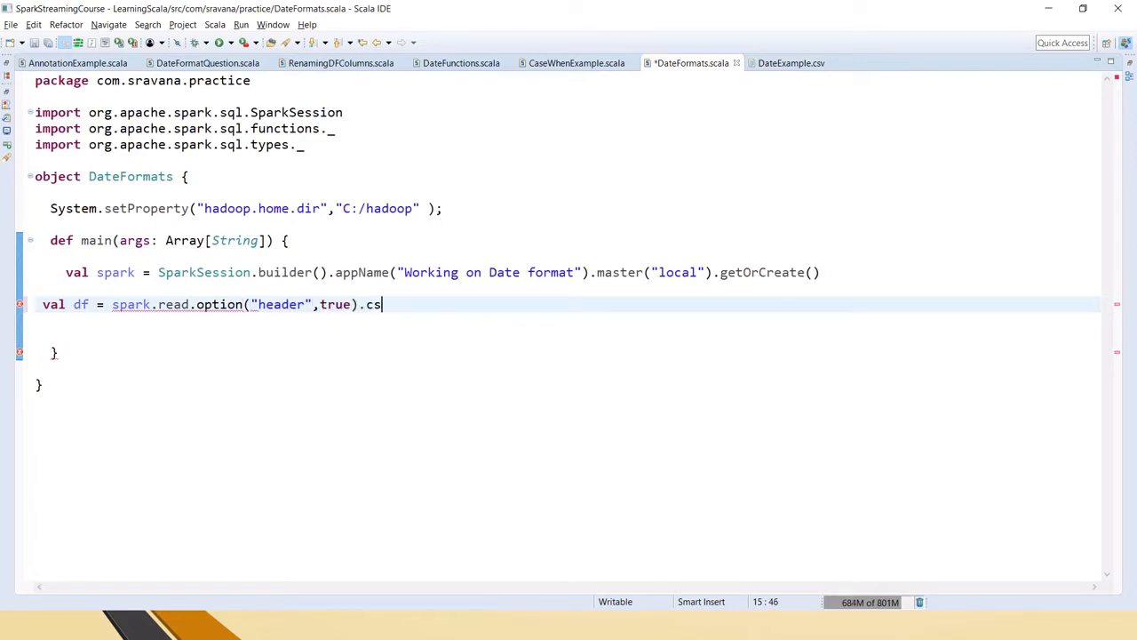
pyautogui.write('v("Date')
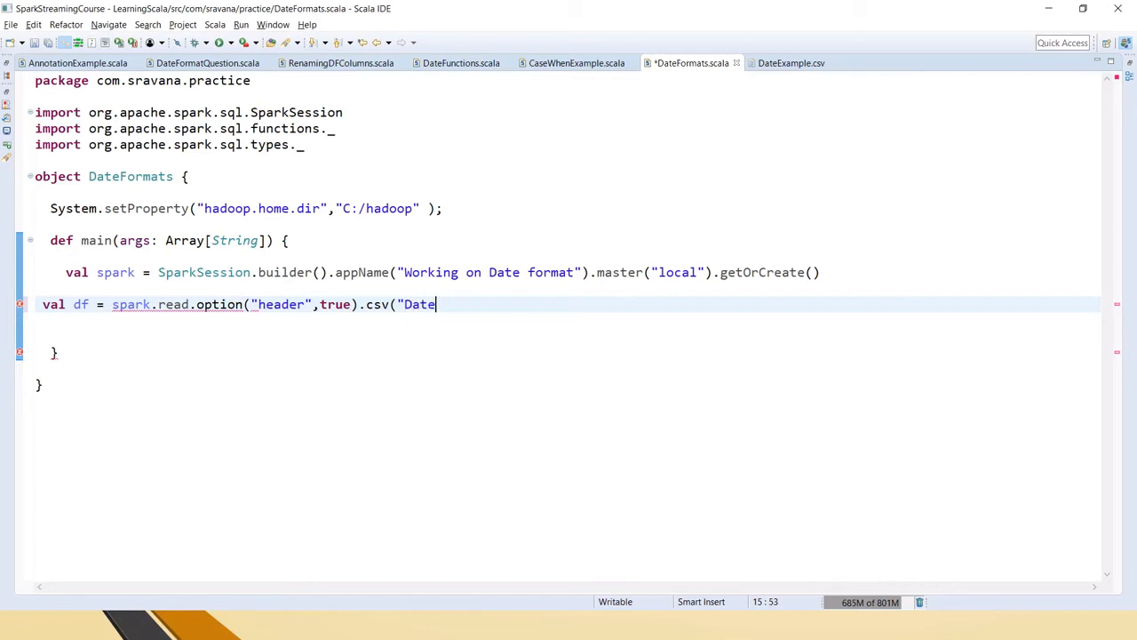
pyautogui.write('Example.csv"')
pyautogui.write('df')
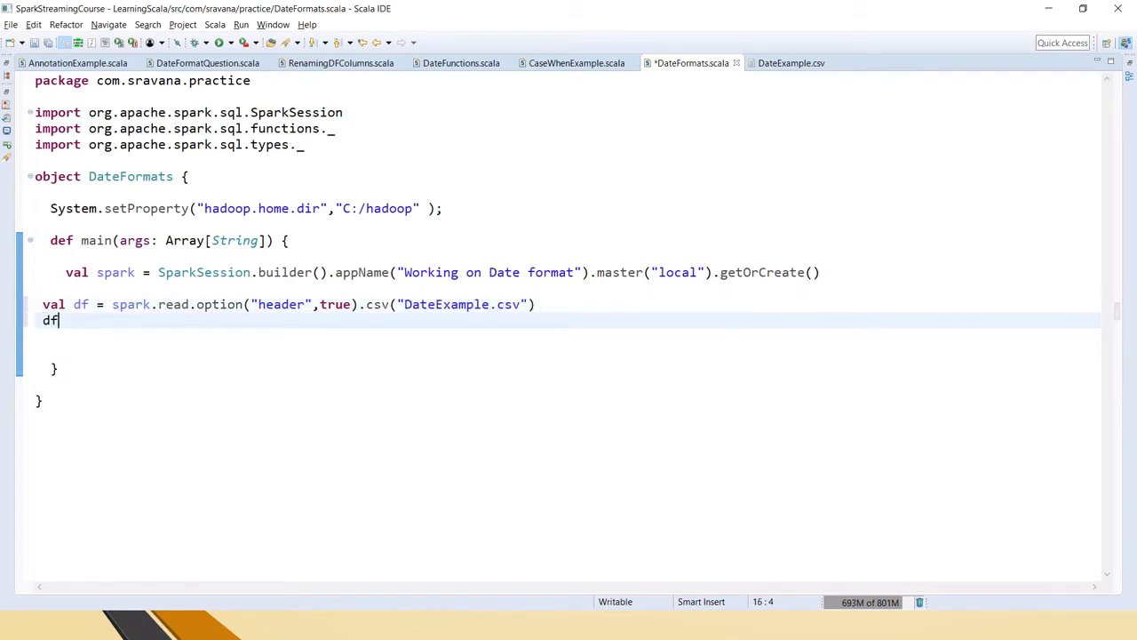
pyautogui.write('.show()')
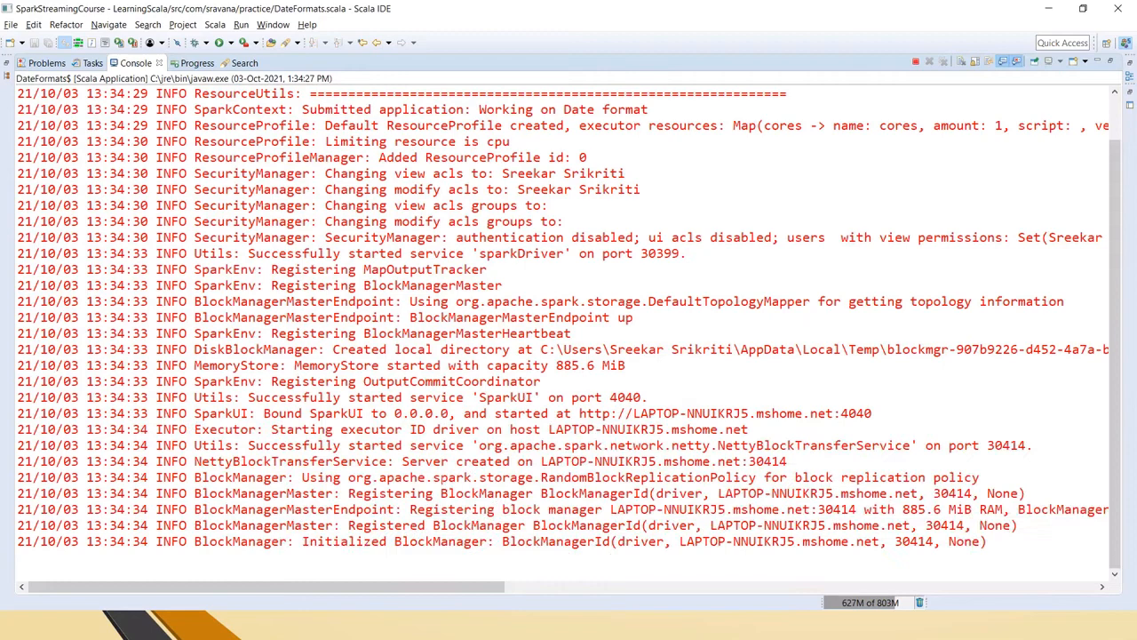
# Step: Scroll the console to the printed empid, ename and date table, then restore the editor layout
pyautogui.scroll(-3)
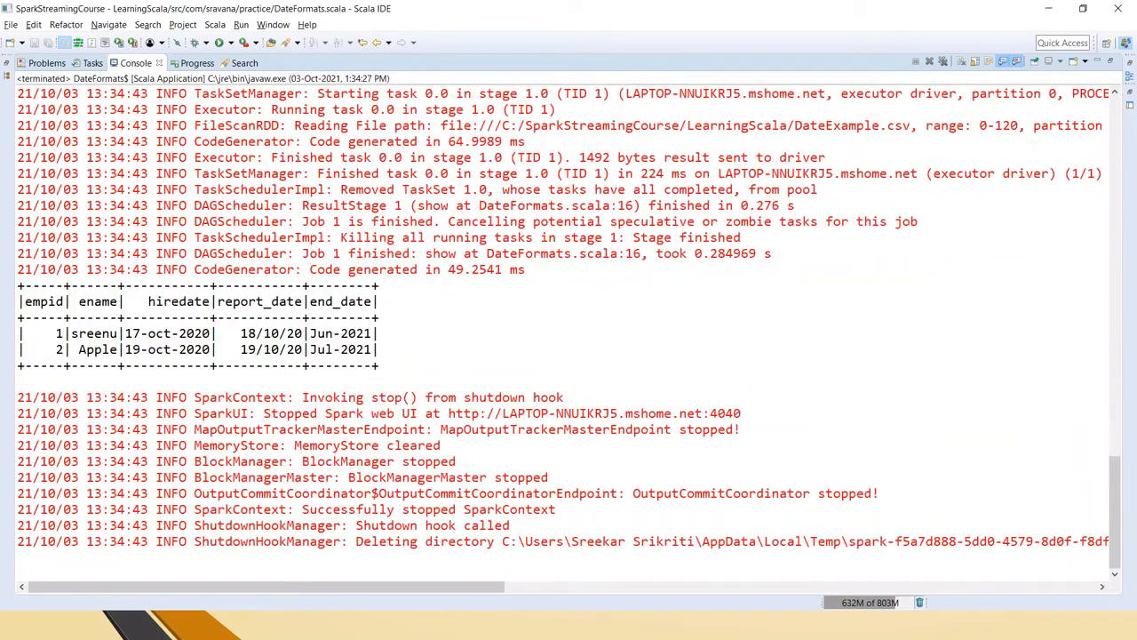
pyautogui.doubleClick(327, 333)
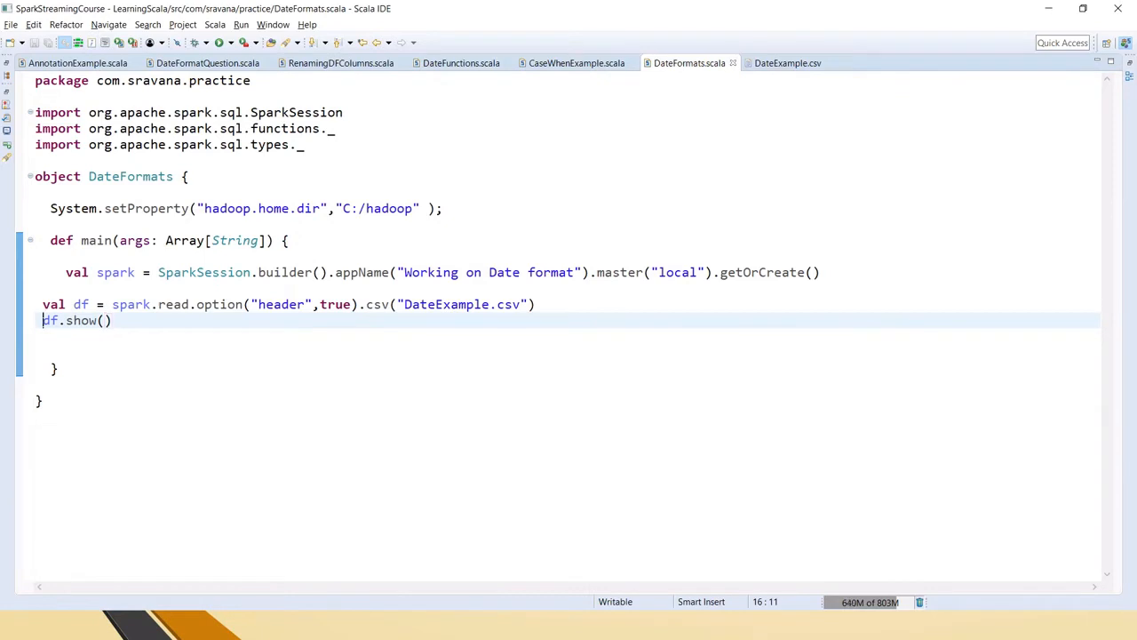
# Step: Comment out df.show() and check the DateExample.csv columns before the next statement
pyautogui.write('//')
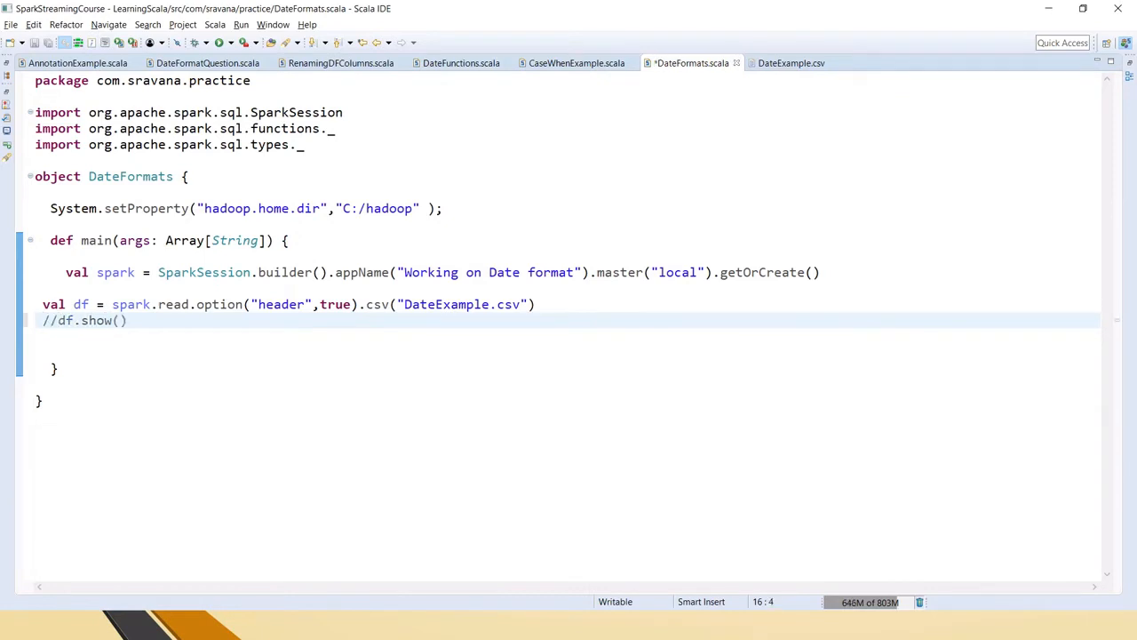
pyautogui.click(122, 320)
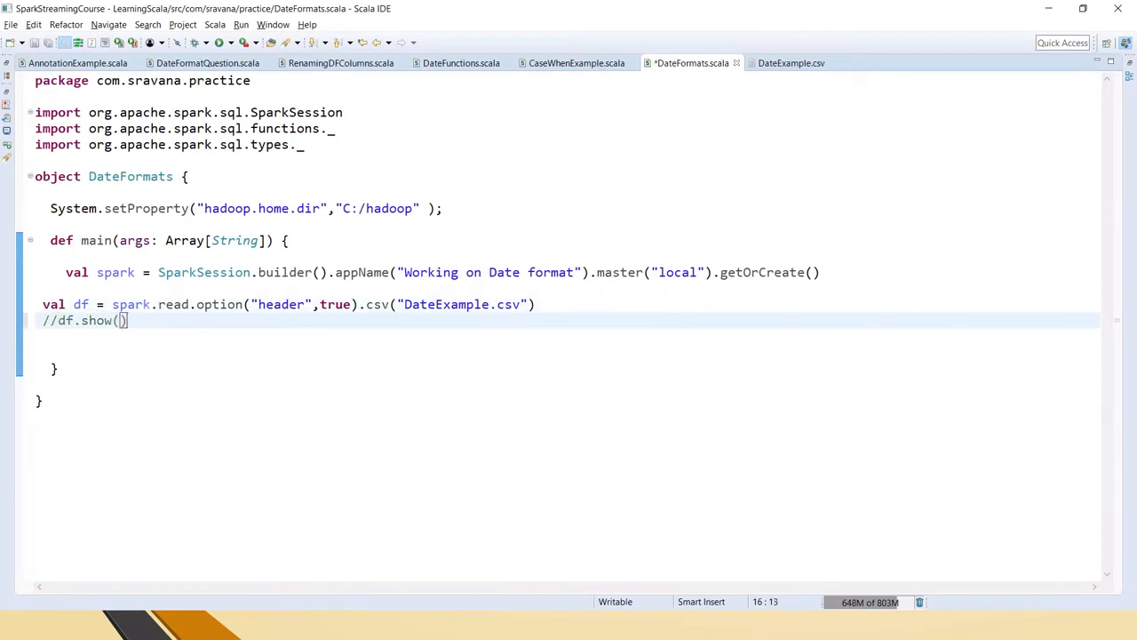
pyautogui.press('Enter')
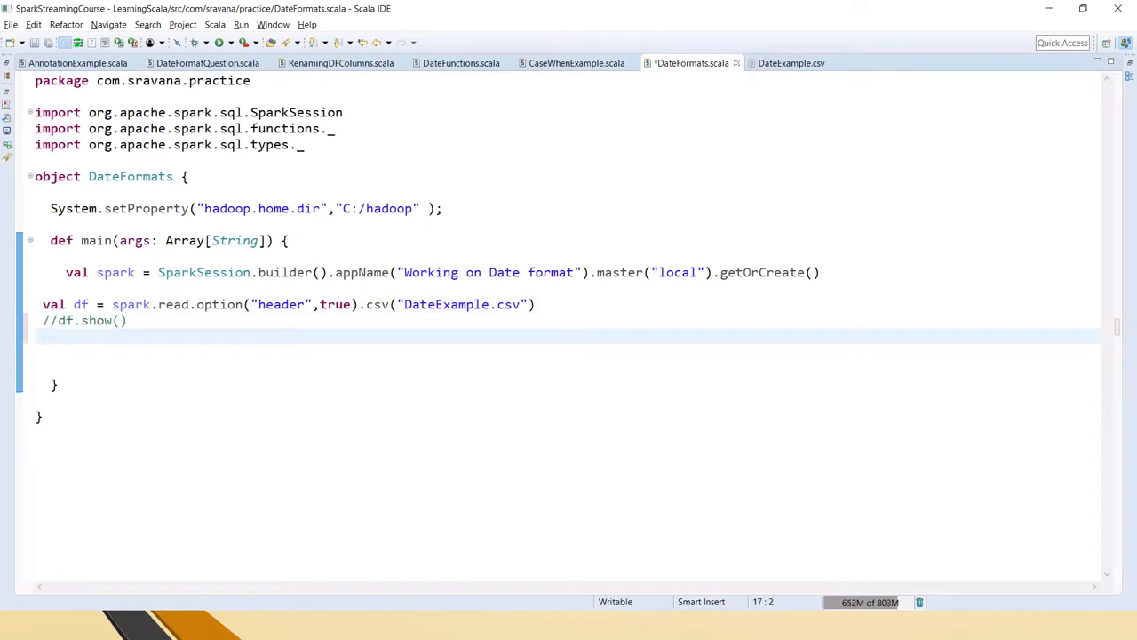
pyautogui.write('val')
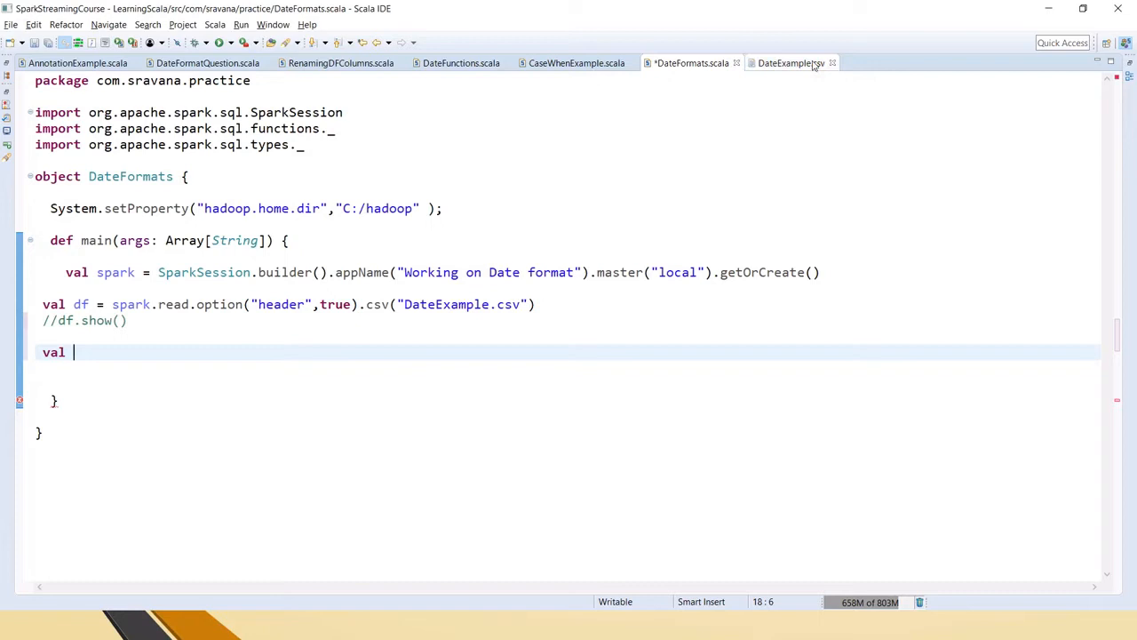
pyautogui.click(790, 62)
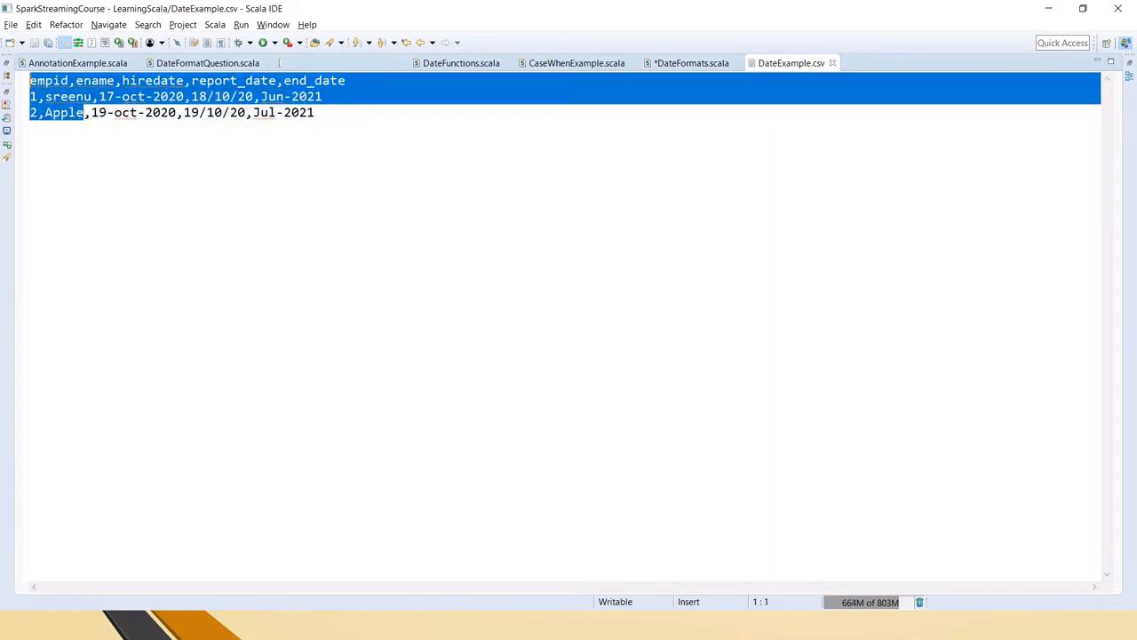
pyautogui.click(82, 96)
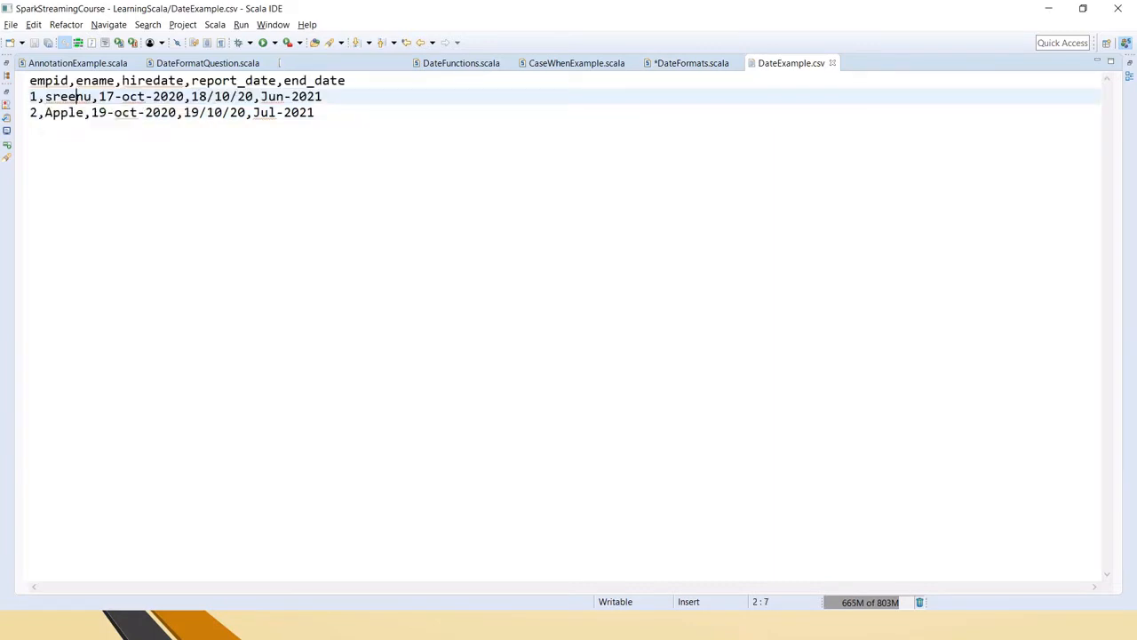
pyautogui.click(687, 62)
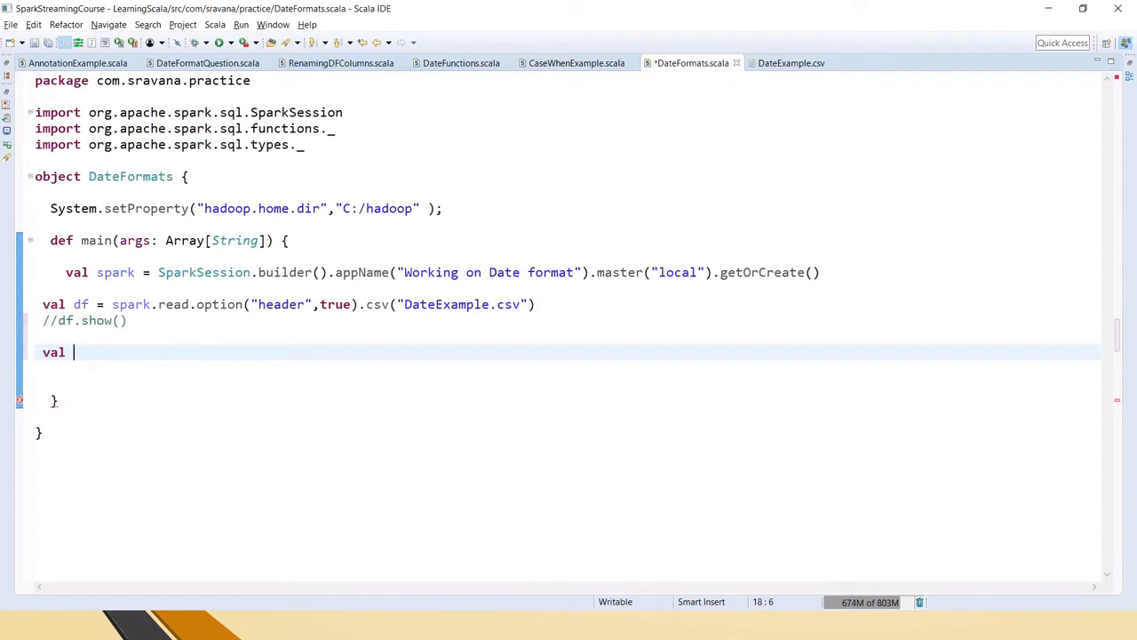
# Step: Define dateColumns = Array("hiredate","report_date","end_date") using the CSV header names
pyautogui.write('date')
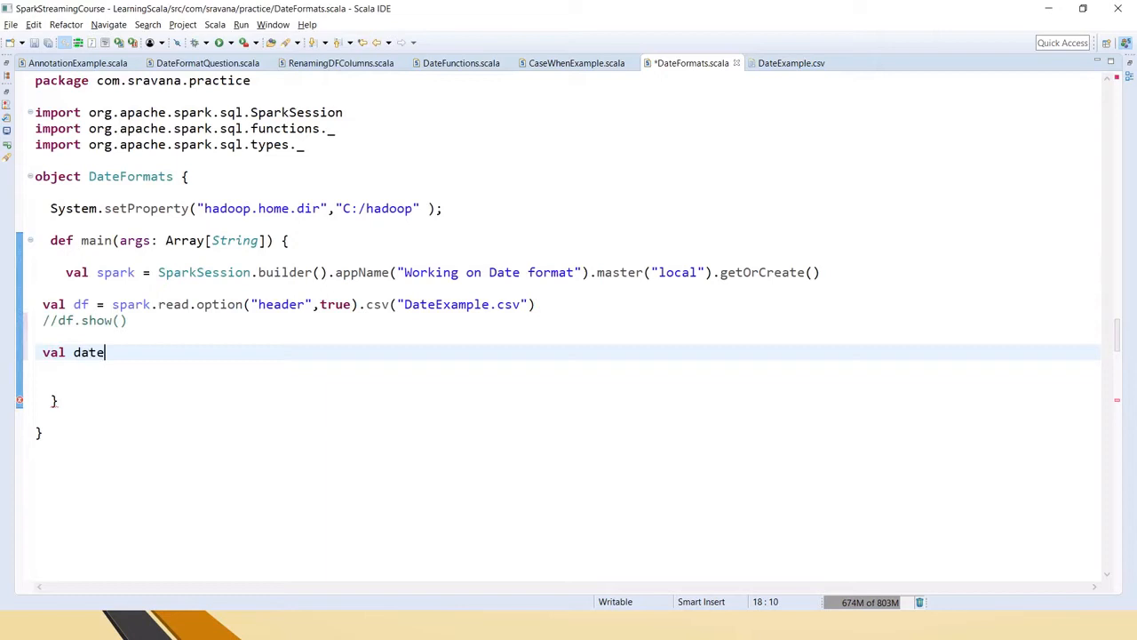
pyautogui.write('Columns(')
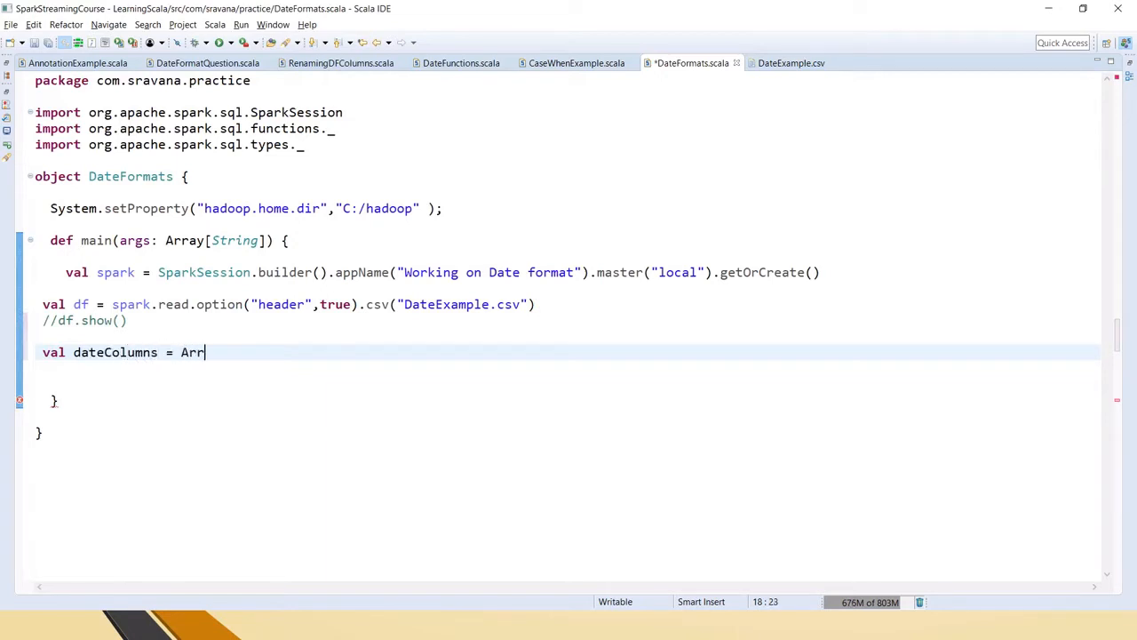
pyautogui.write('ay(')
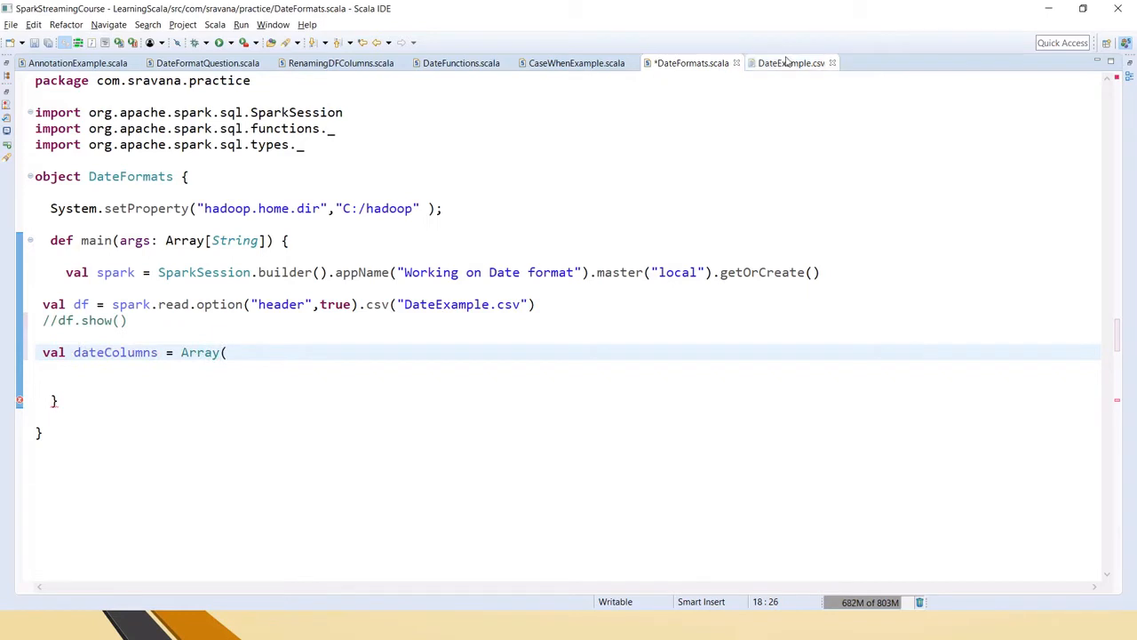
pyautogui.click(790, 61)
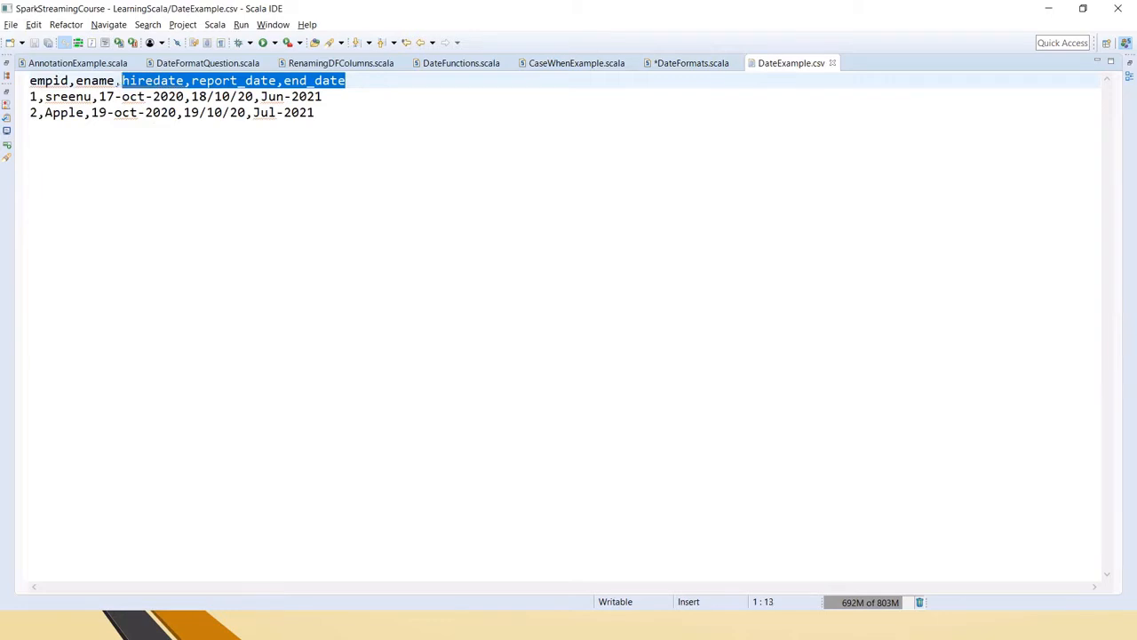
pyautogui.click(687, 62)
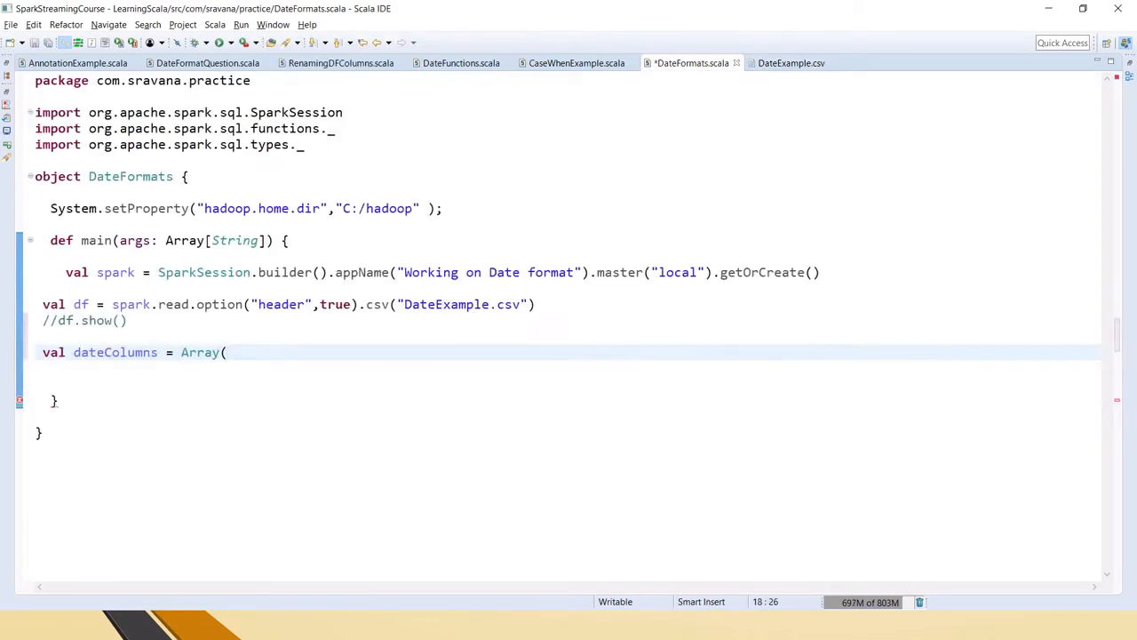
pyautogui.write('hiredate,report_date,end_date)')
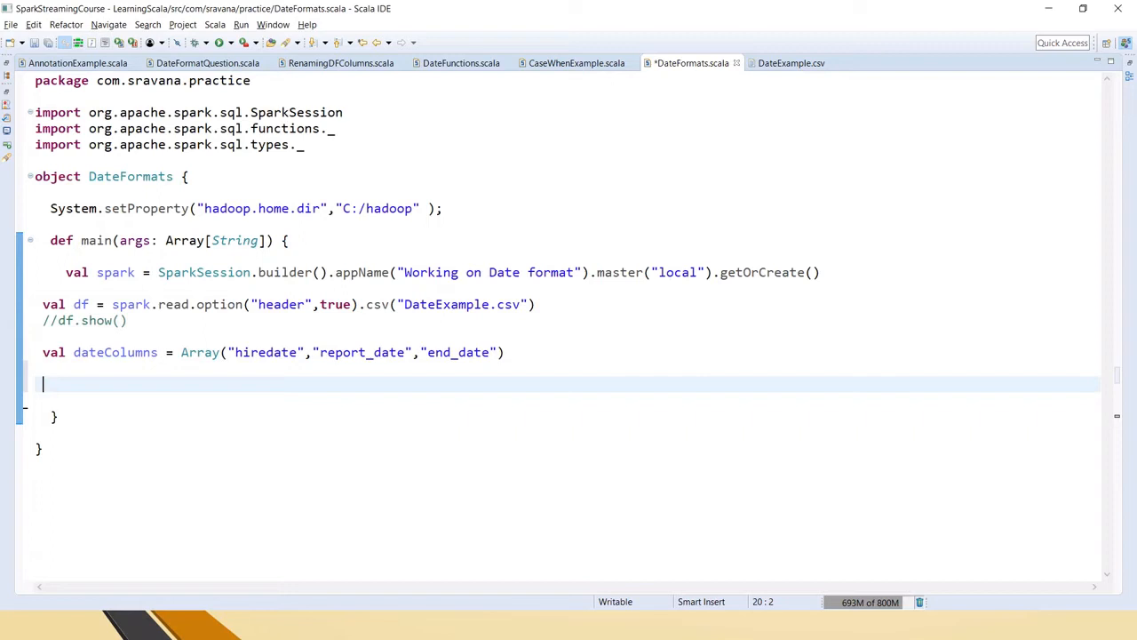
# Step: Type dateColumns.foldLeft(df){(newDf, colname) => on a new line
pyautogui.doubleClick(115, 352)
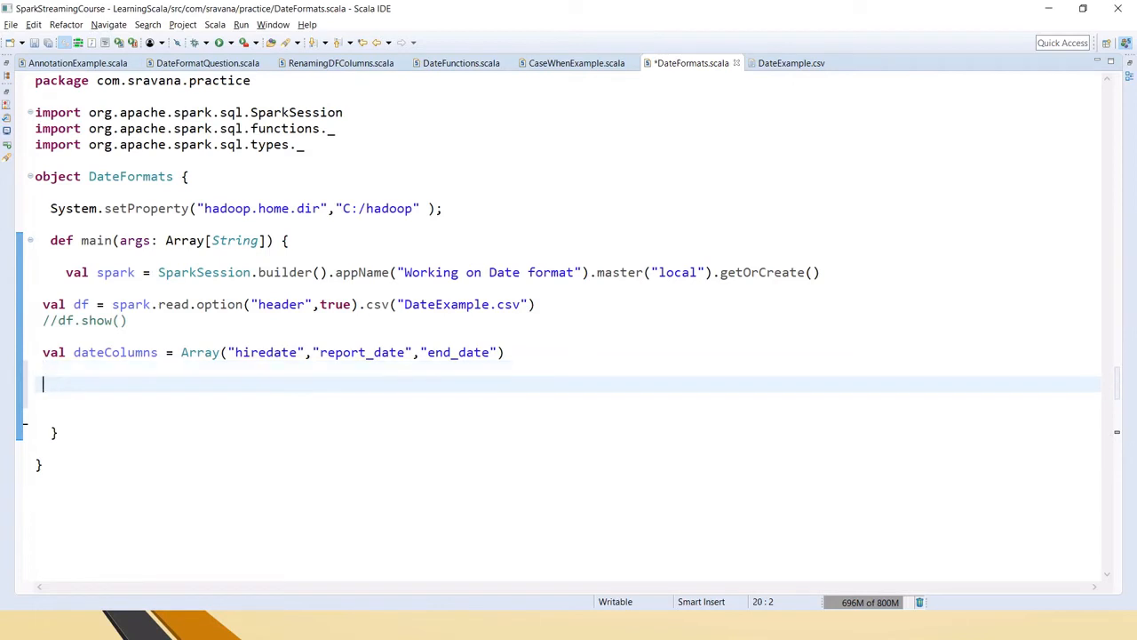
pyautogui.write('dateColumns.')
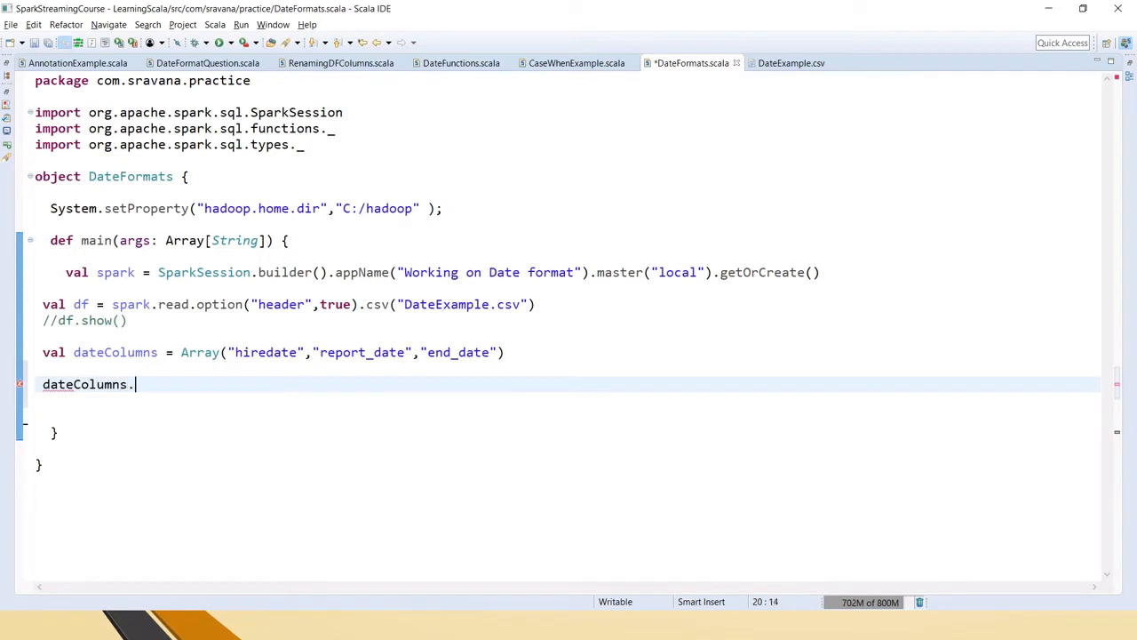
pyautogui.write('foldLe')
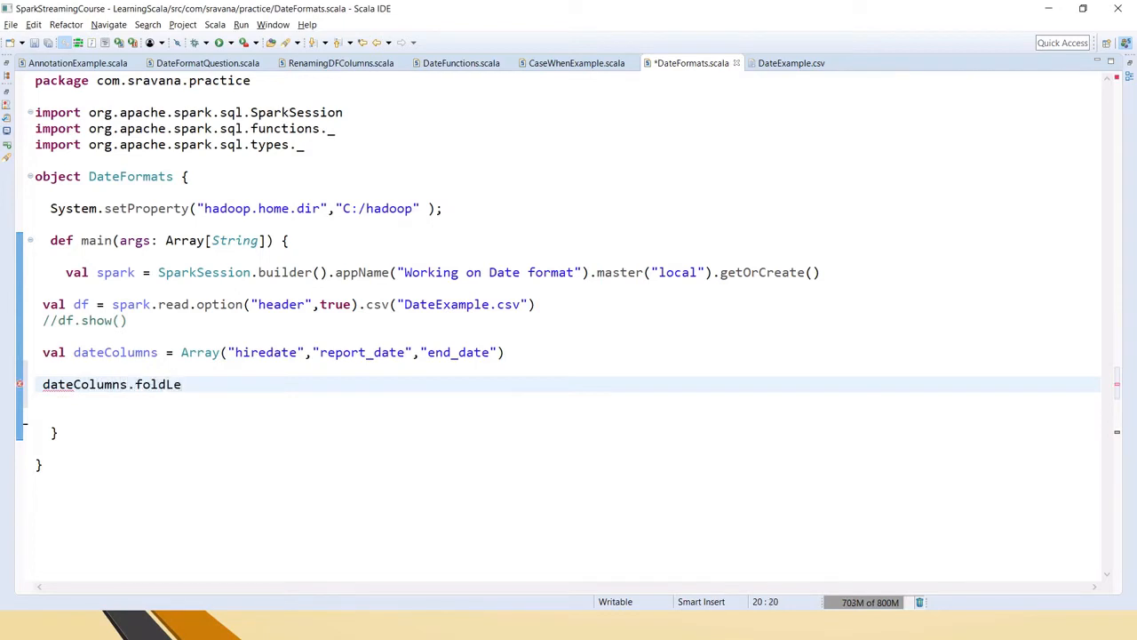
pyautogui.write('ft(df')
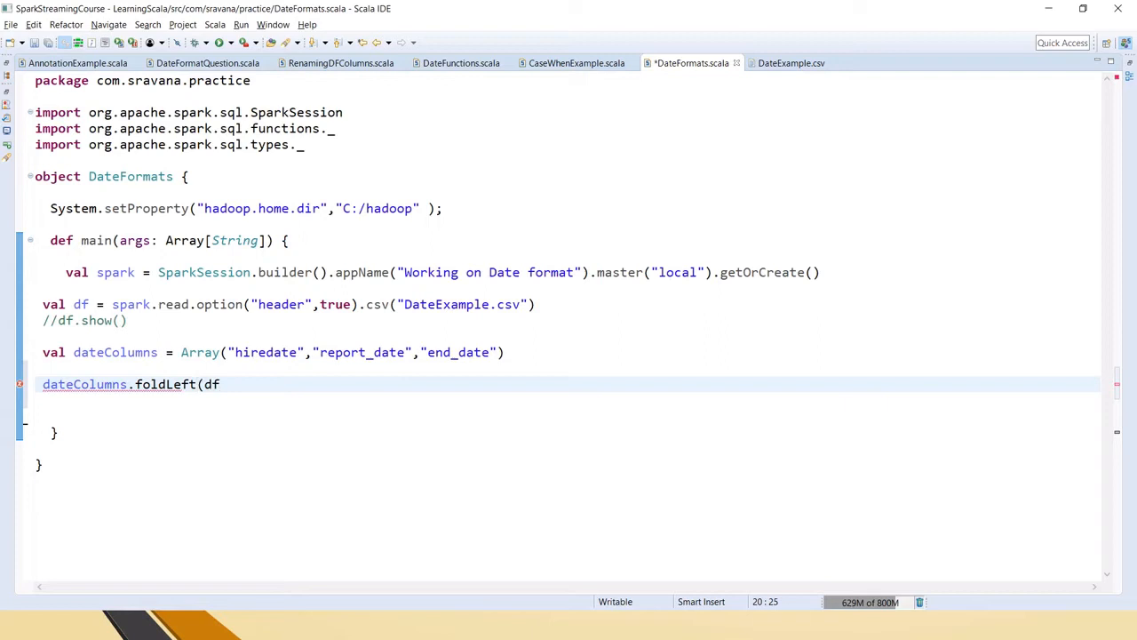
pyautogui.write('){')
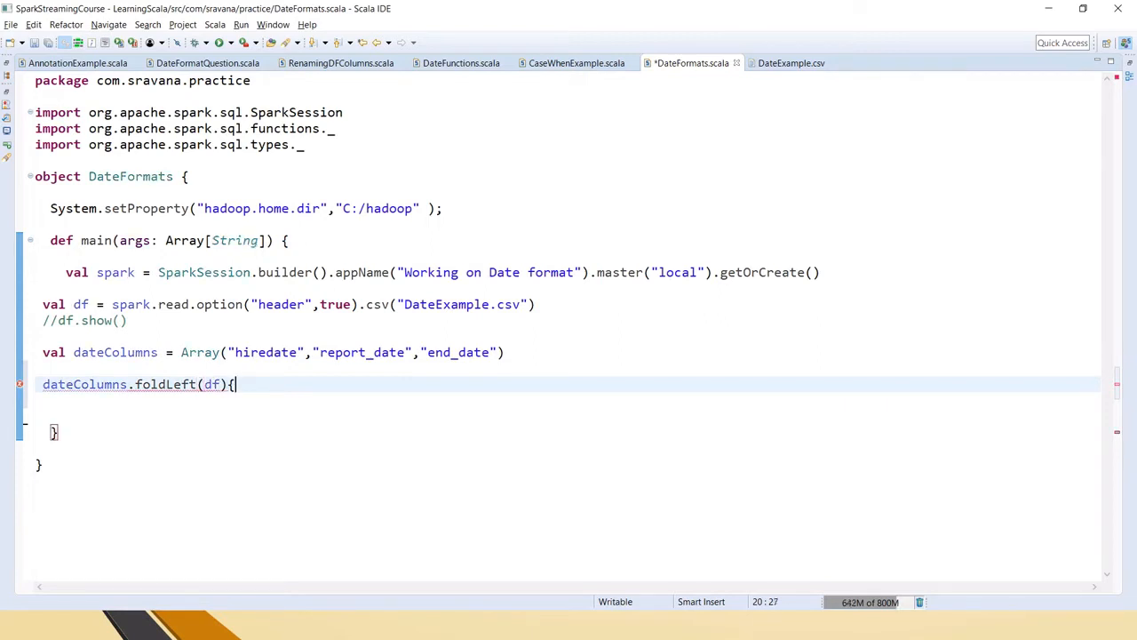
pyautogui.write('(newDf')
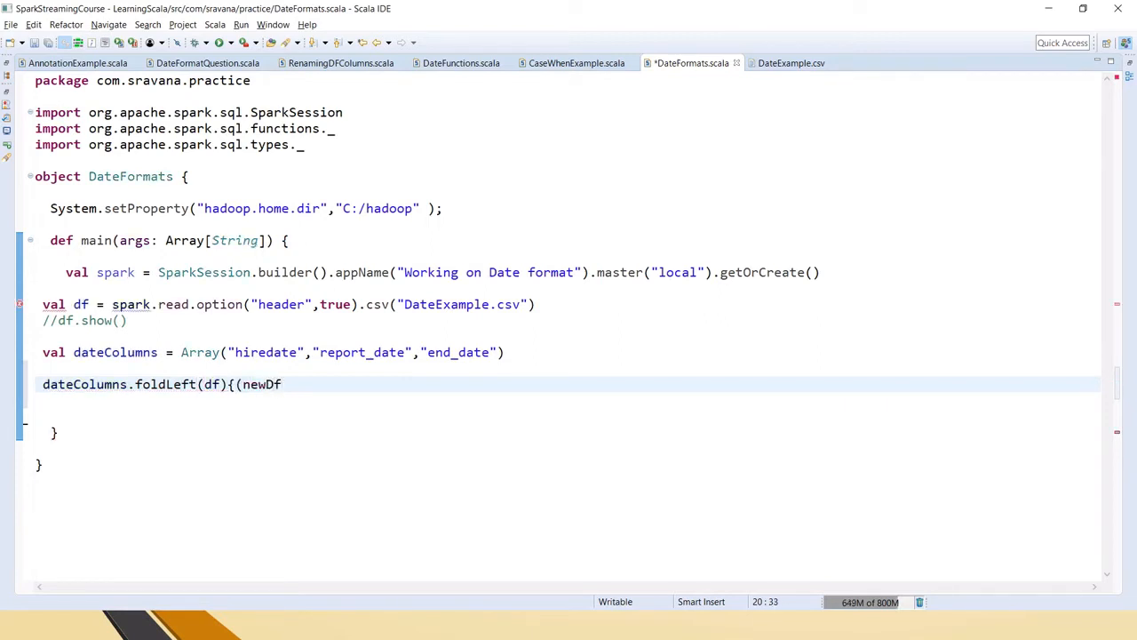
pyautogui.write(', colnam')
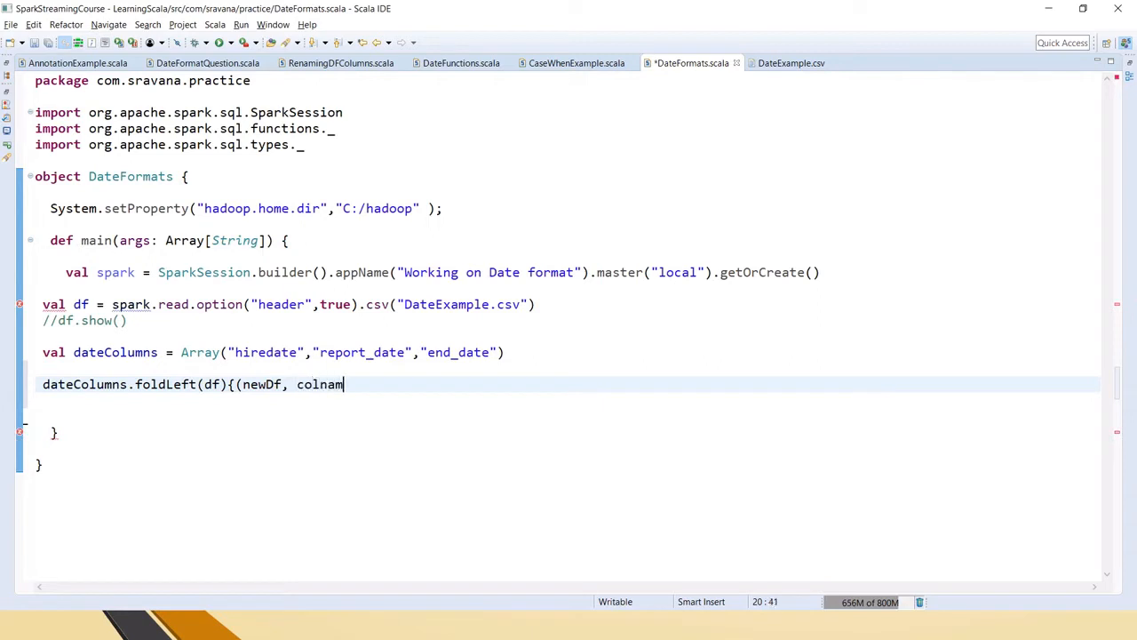
pyautogui.write('e)')
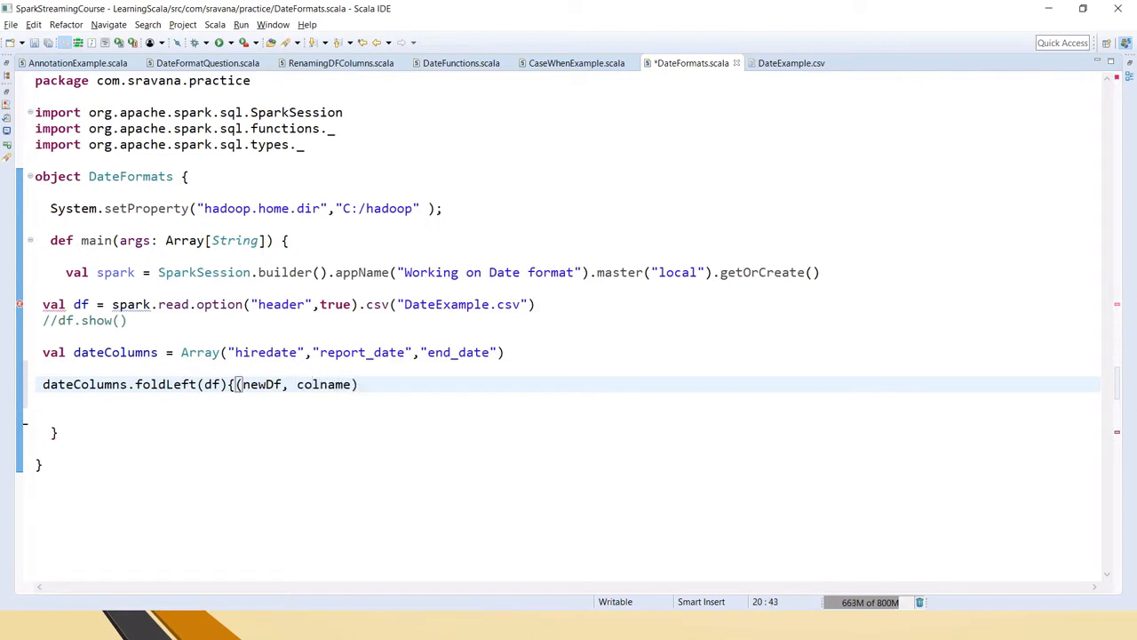
pyautogui.write('=>')
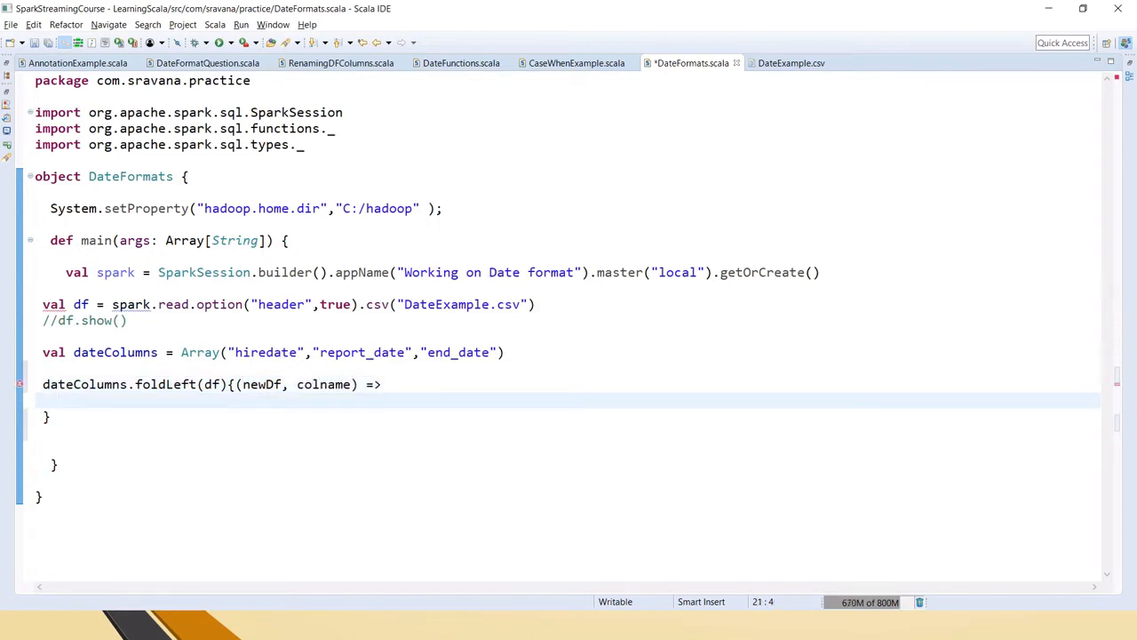
# Step: Highlight foldLeft, newDf and colname while explaining, then return to the empty body
pyautogui.doubleClick(165, 384)
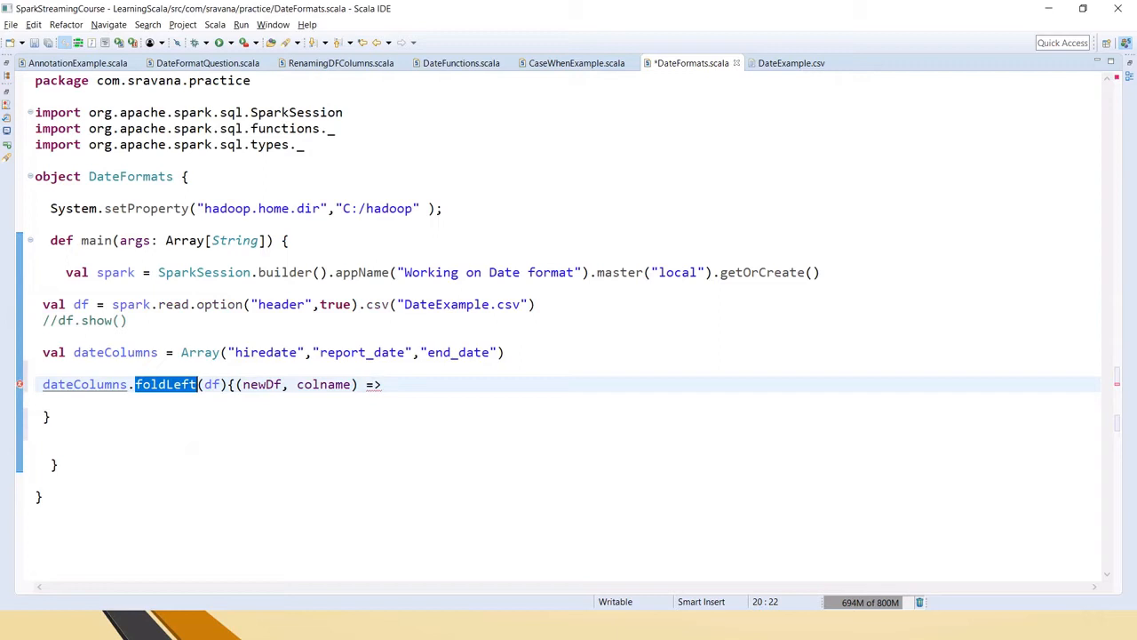
pyautogui.doubleClick(323, 384)
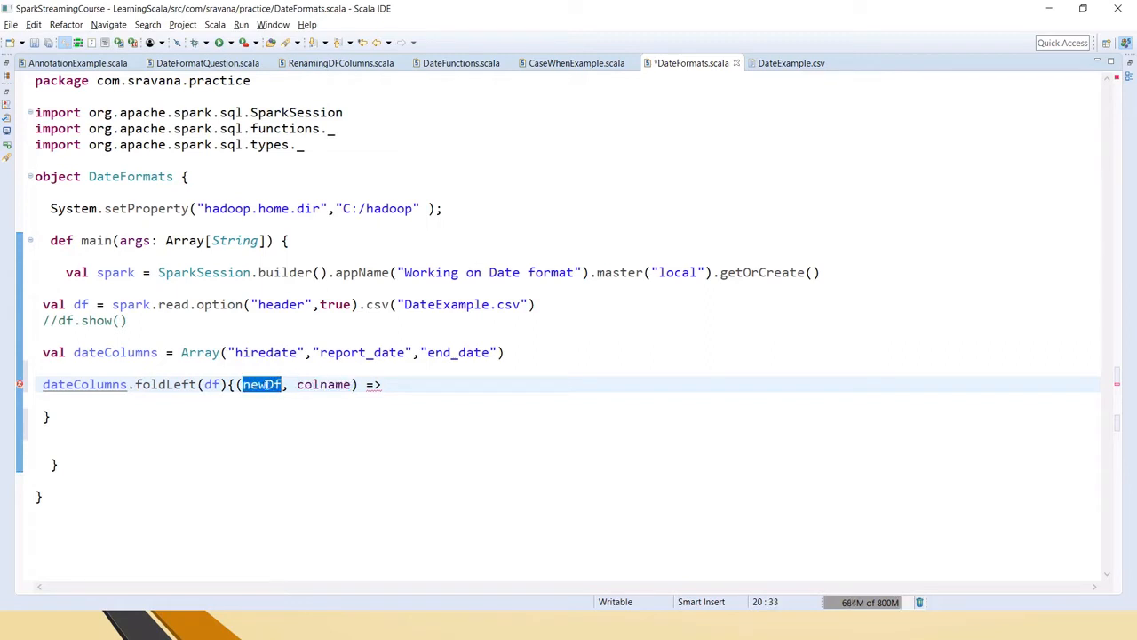
pyautogui.doubleClick(324, 385)
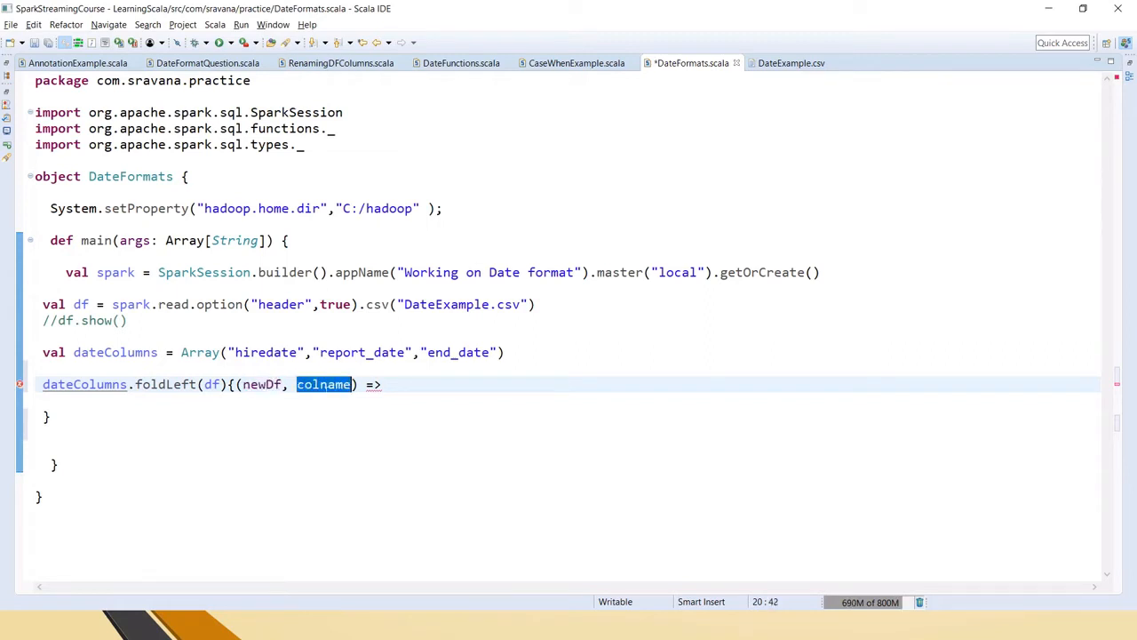
pyautogui.press('Enter')
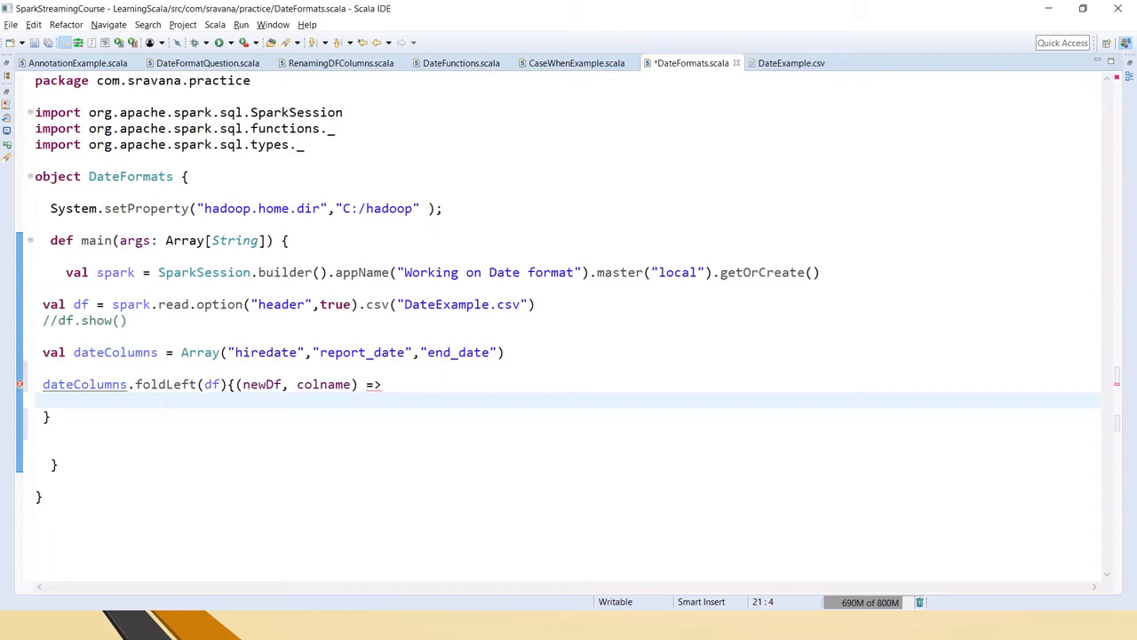
# Step: Begin the fold body with newDf.withColumn(colname, pointing out hiredate in the array
pyautogui.write('newDf')
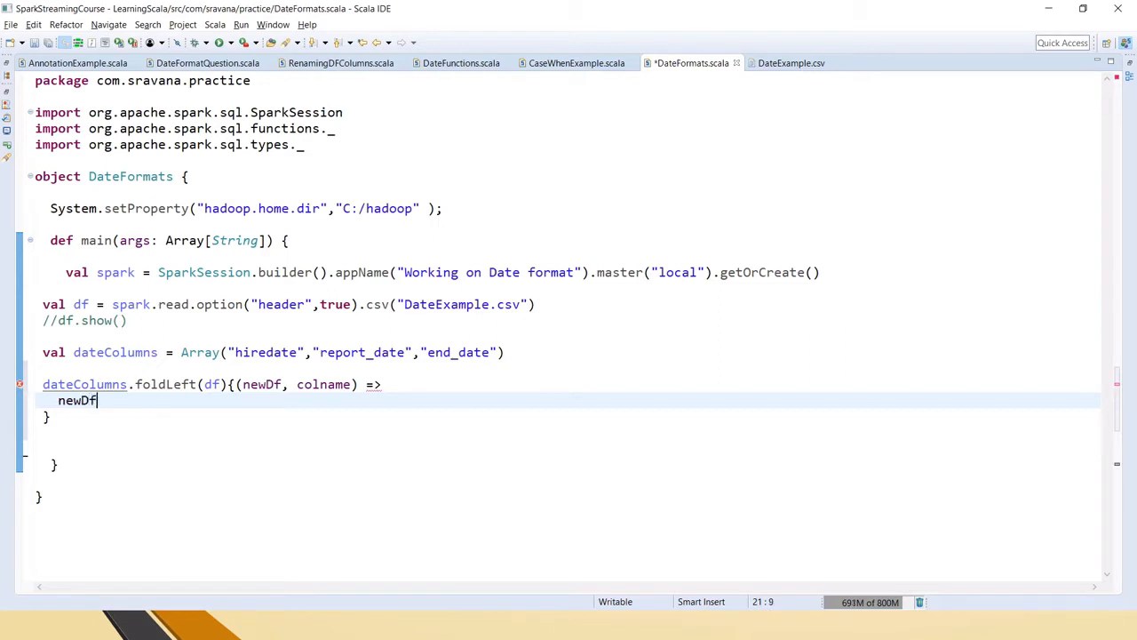
pyautogui.write('.w')
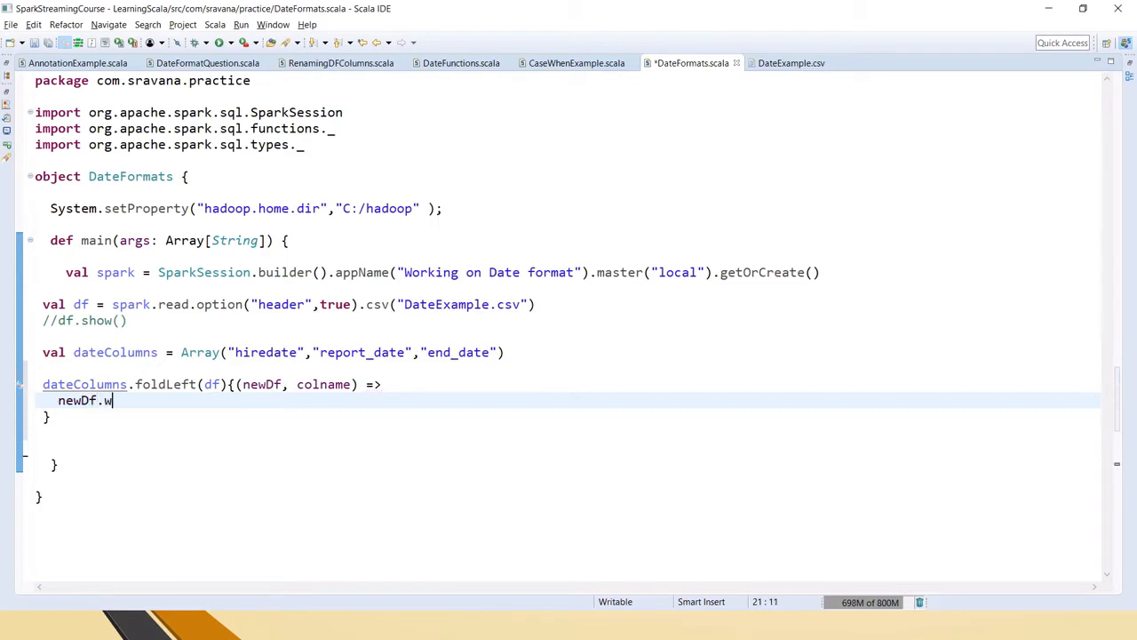
pyautogui.write('ithColumn(colname')
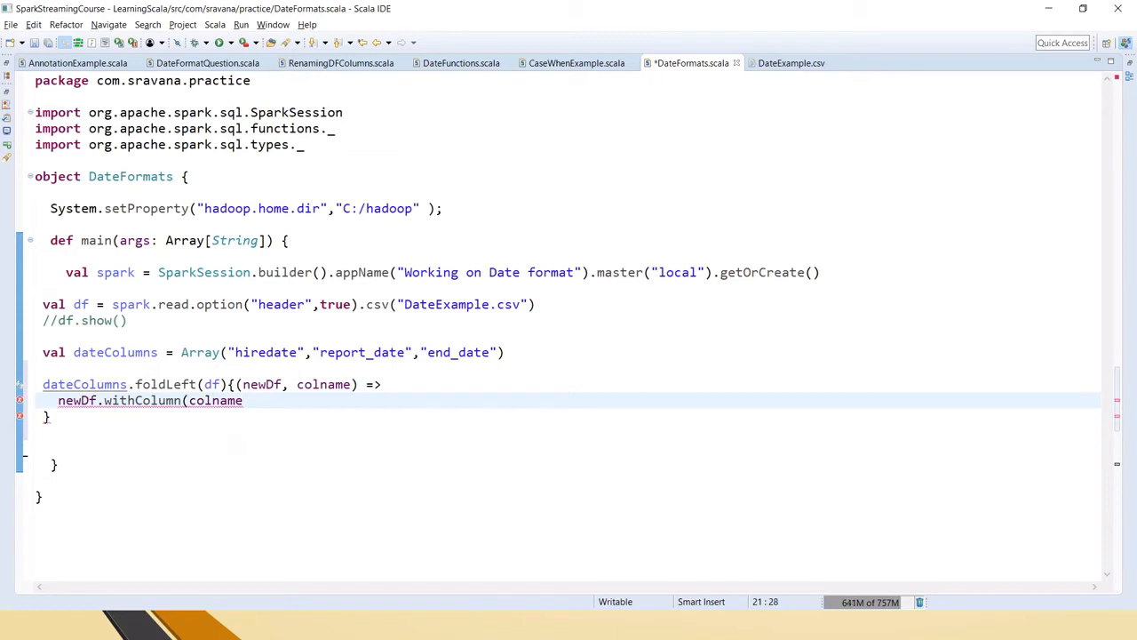
pyautogui.doubleClick(266, 351)
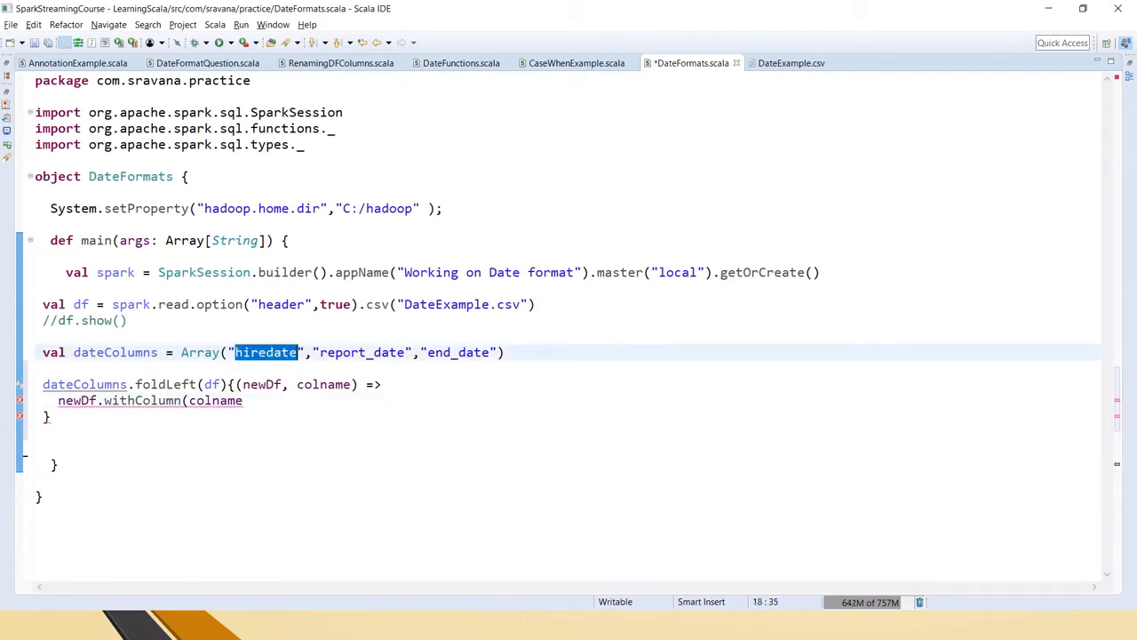
pyautogui.click(243, 401)
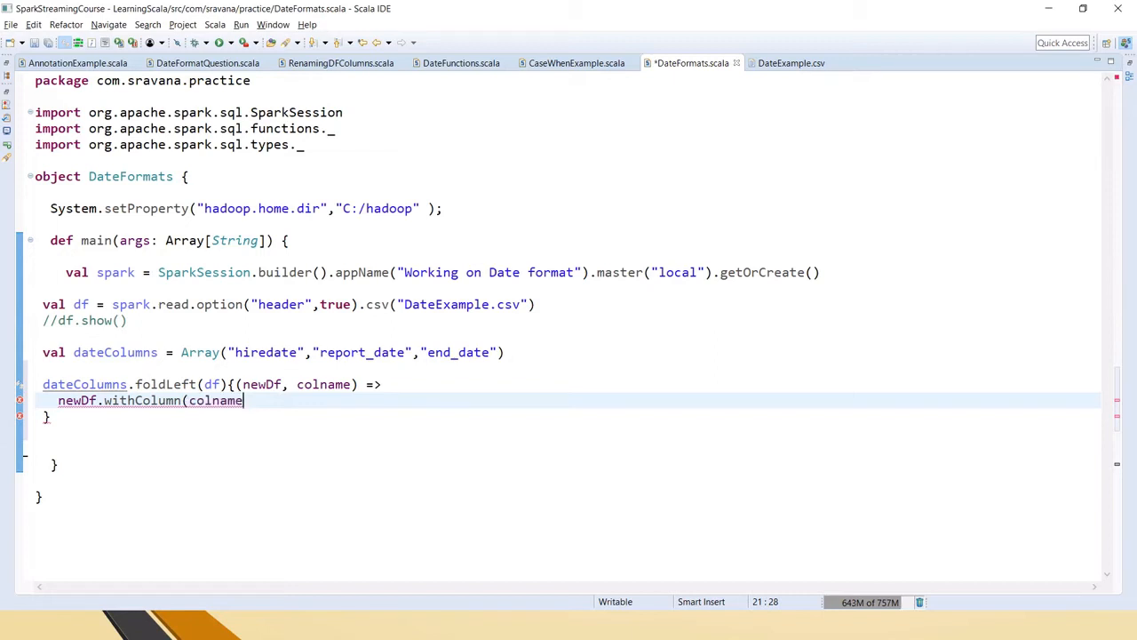
# Step: Continue withColumn on a new line with when(to_date(df(colname), fixing a typo
pyautogui.write(',')
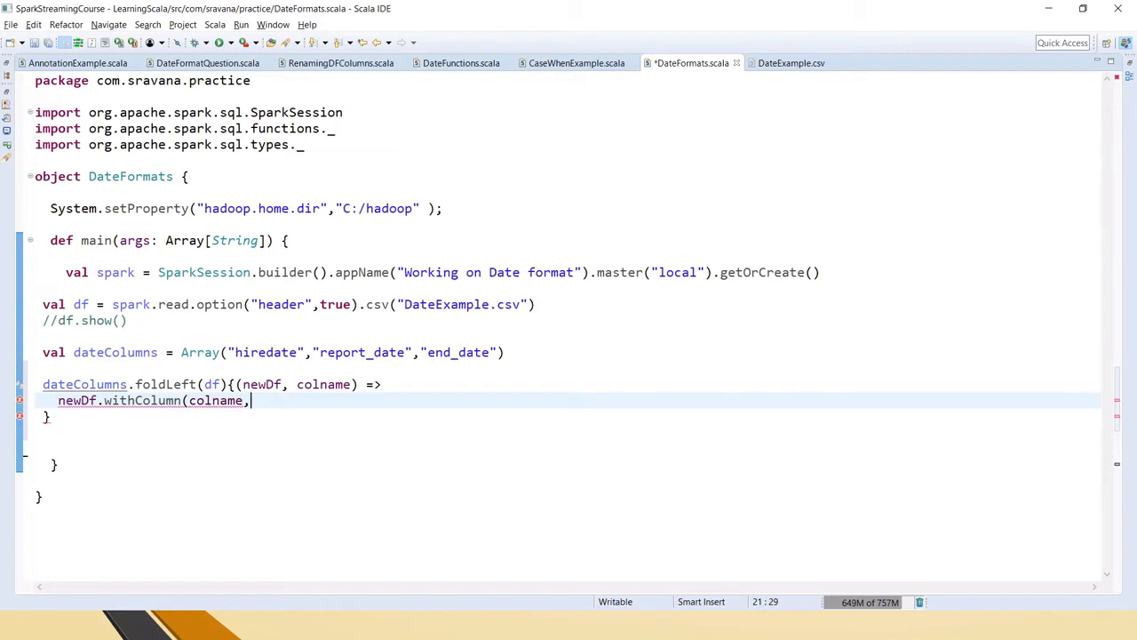
pyautogui.press('Enter')
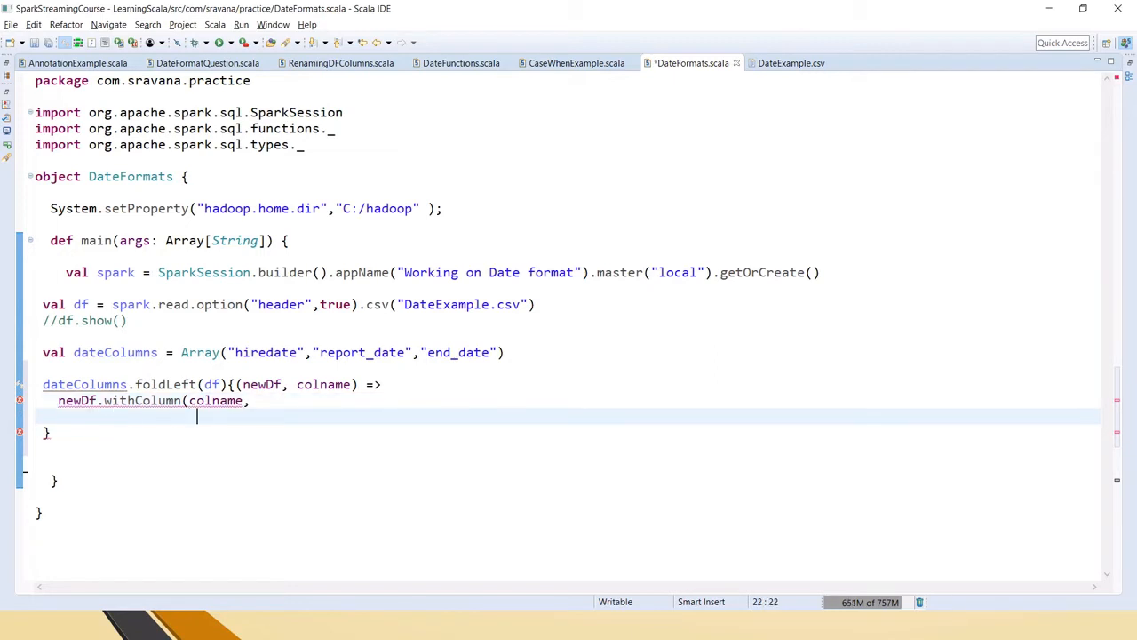
pyautogui.write('when')
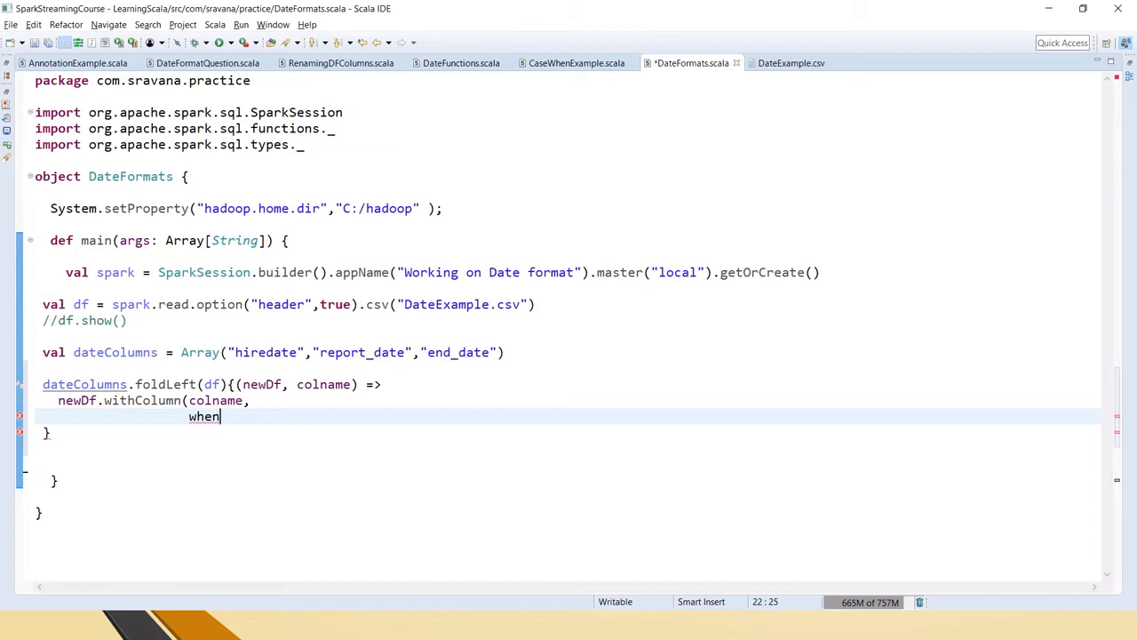
pyautogui.write('(to_d')
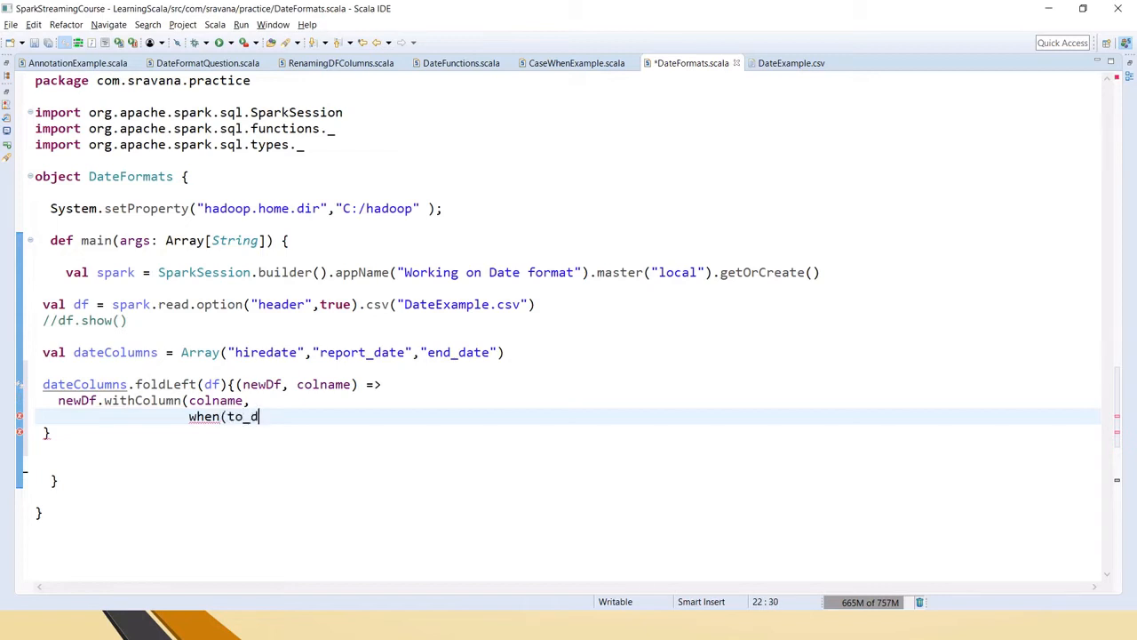
pyautogui.write('ate')
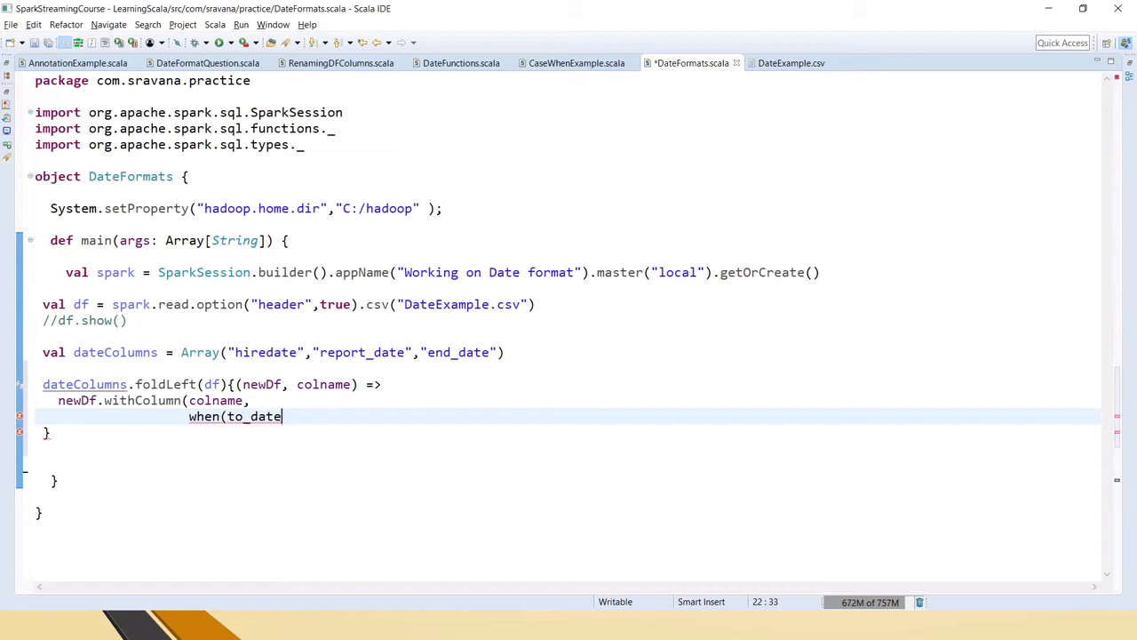
pyautogui.write('(df)col')
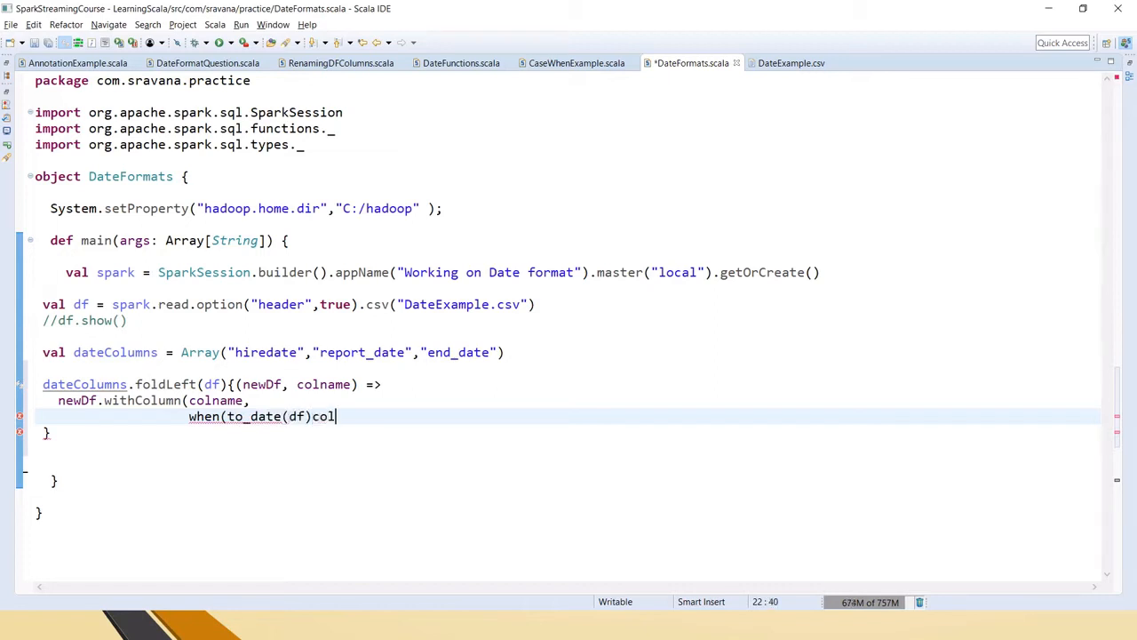
pyautogui.press('BackSpace')
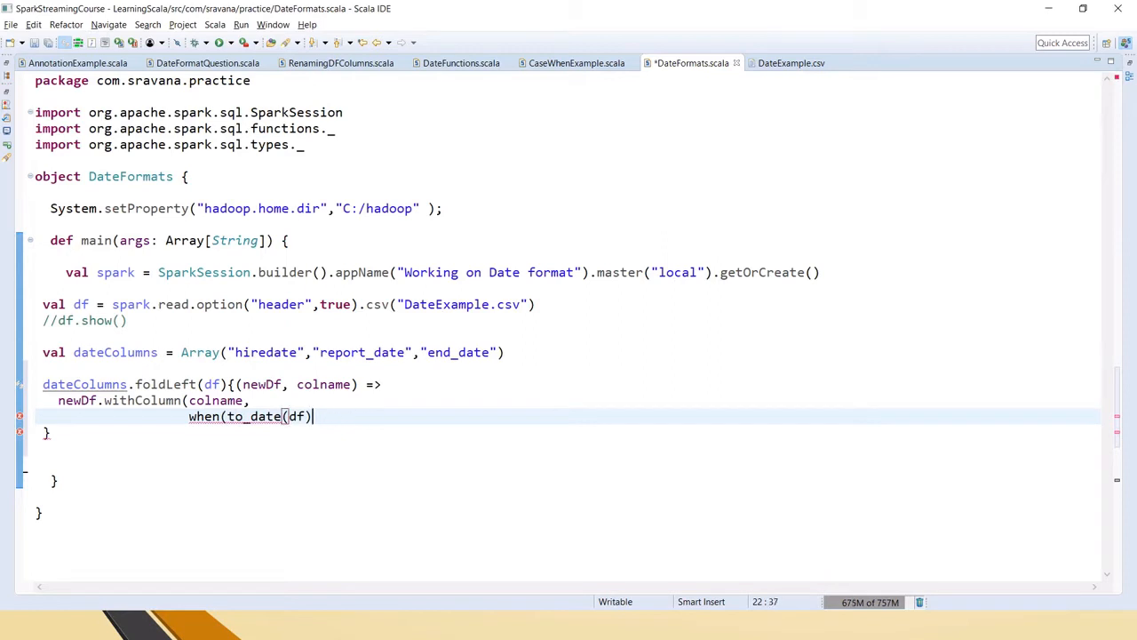
pyautogui.write('(cola')
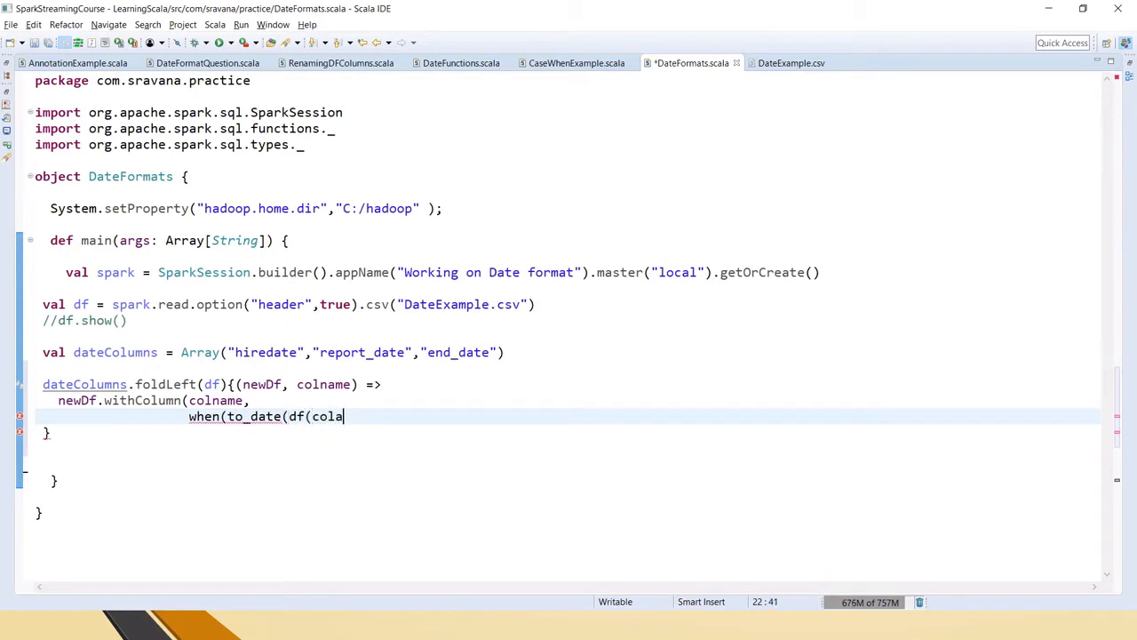
pyautogui.write('(colname)')
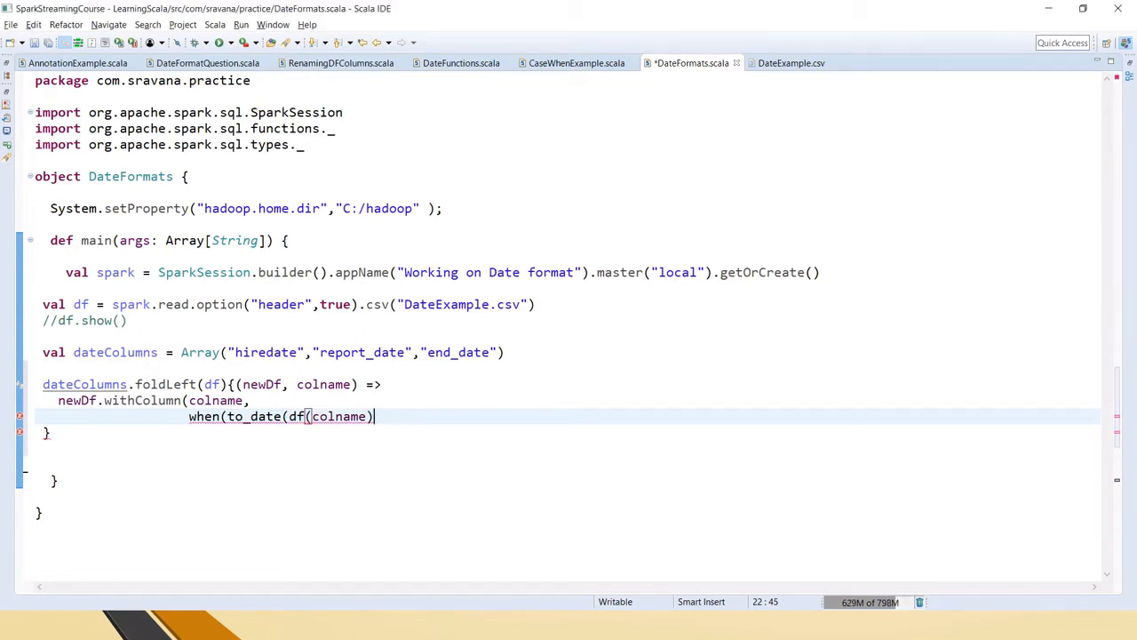
pyautogui.write(',')
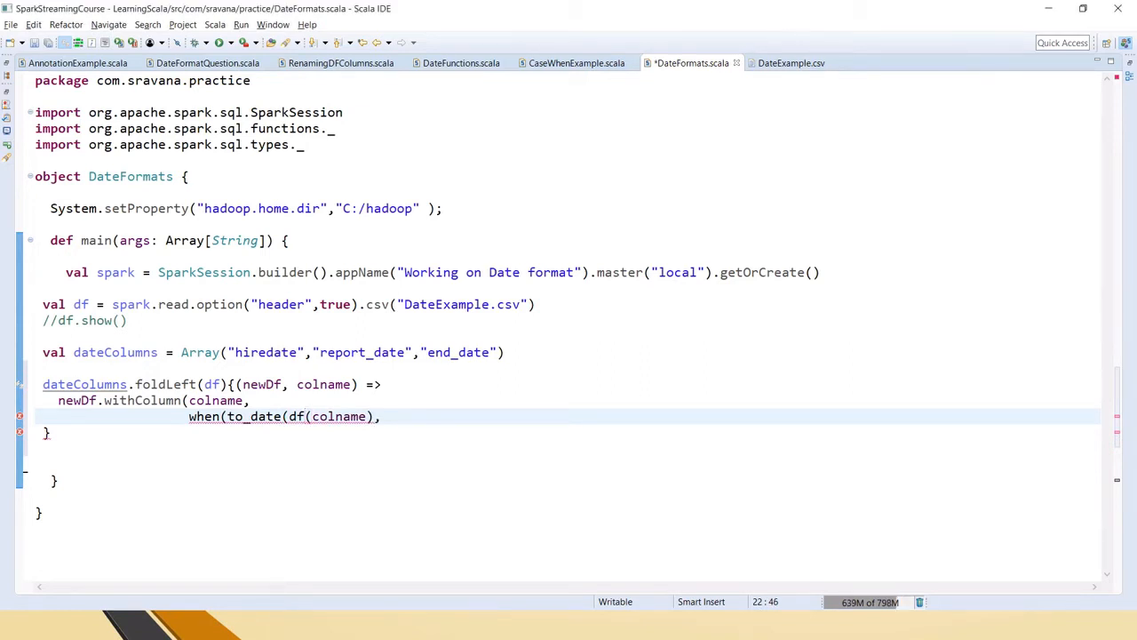
# Step: Check the CSV dates and add the "dd-MMM-yyyy" pattern to to_date
pyautogui.click(790, 62)
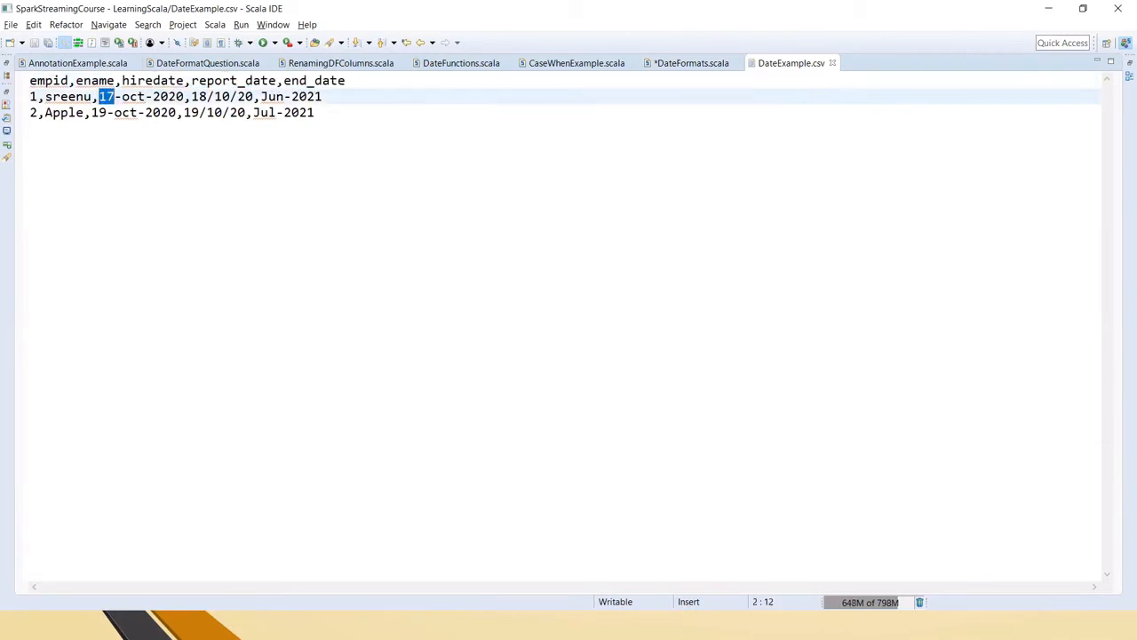
pyautogui.click(686, 62)
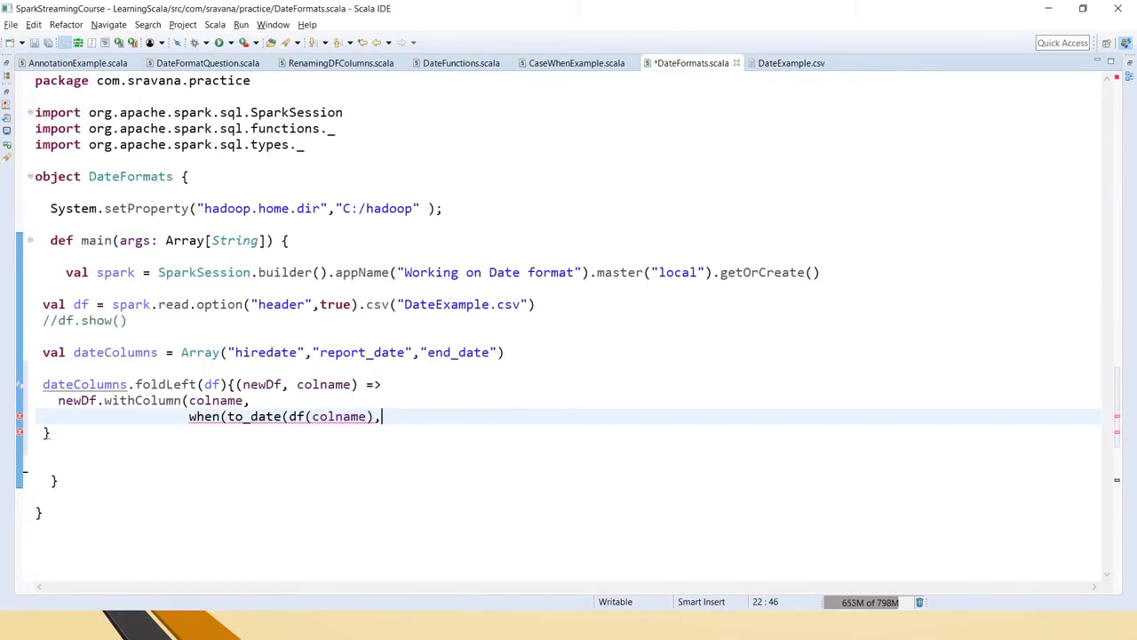
pyautogui.write('"dd-MMM')
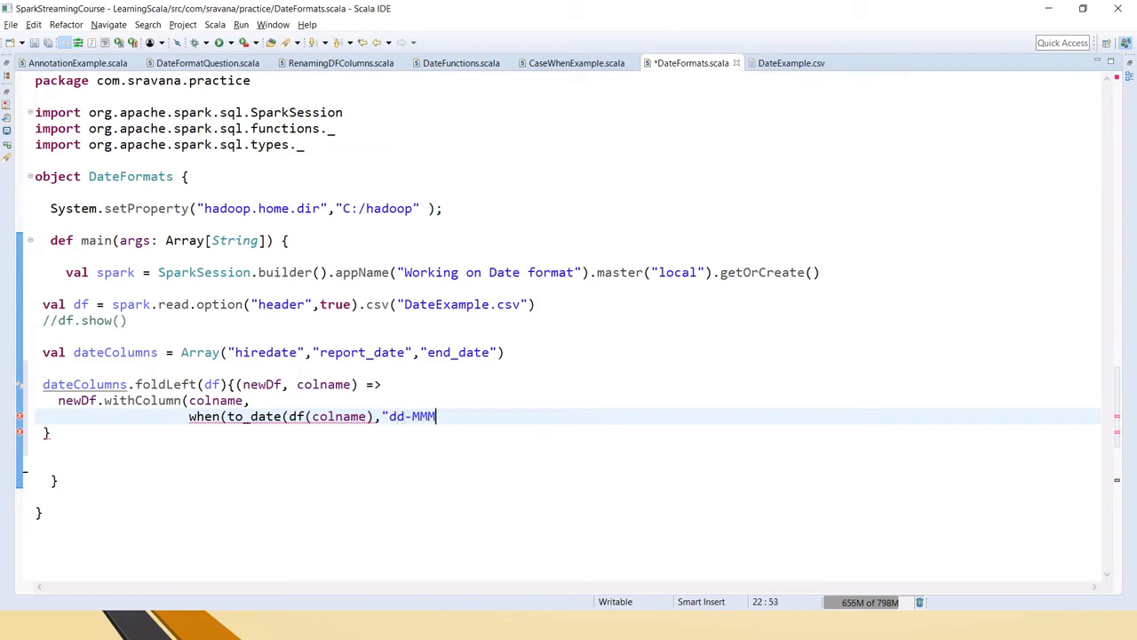
pyautogui.write('-yyyy")')
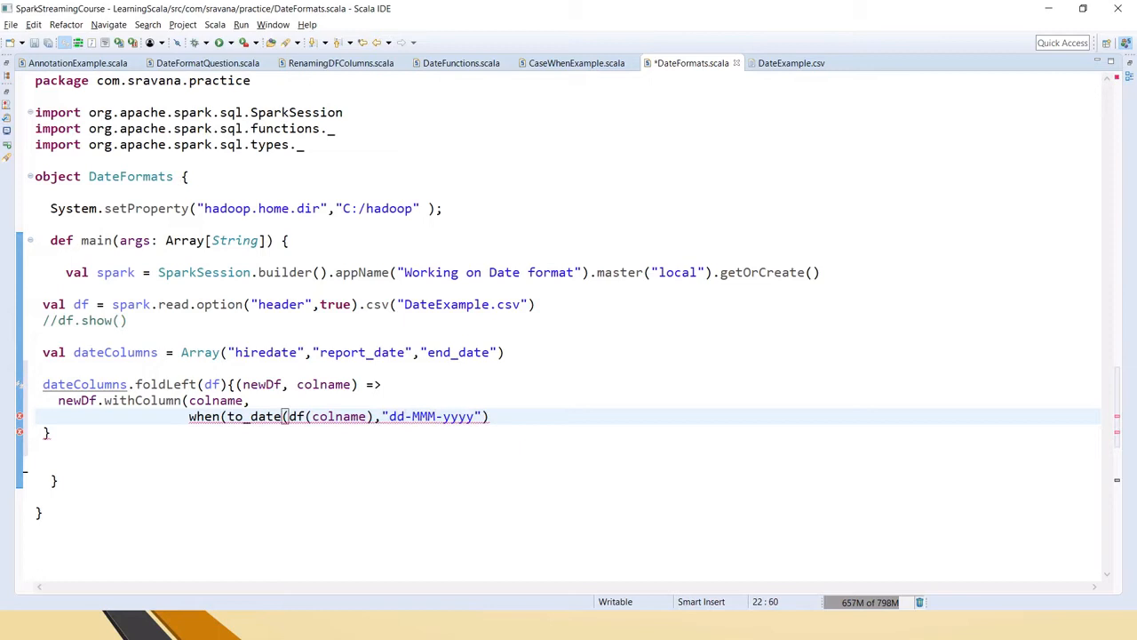
pyautogui.doubleClick(395, 416)
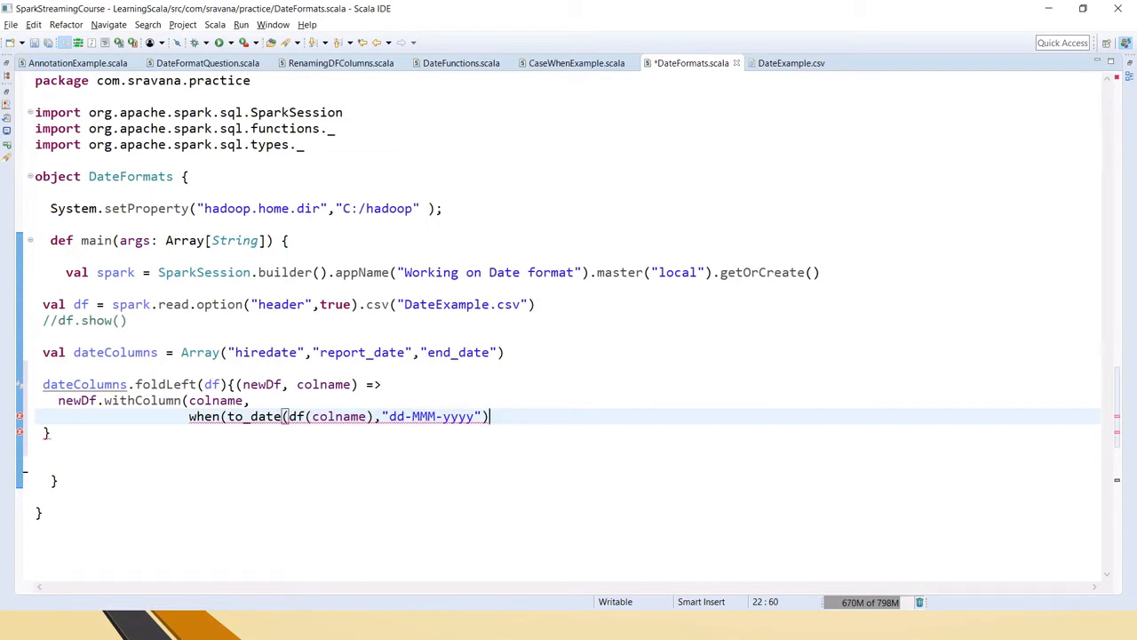
# Step: Add .isNotNull to the dd-MMM-yyyy check and return to_date(df(colname),"dd-MMM-yyyy")
pyautogui.write('.isNotN')
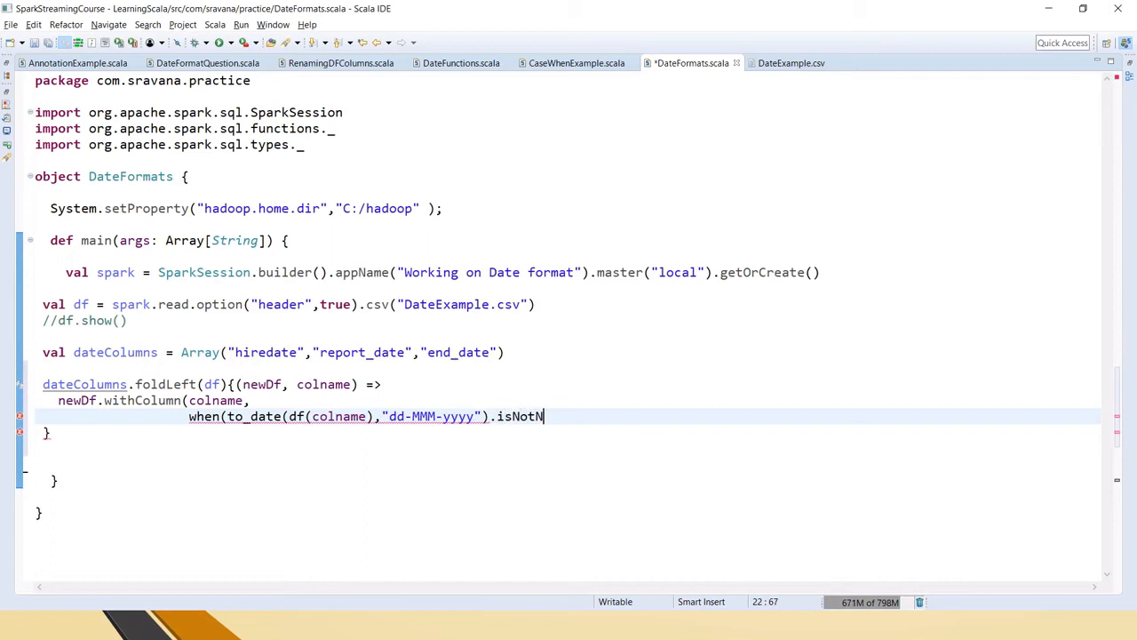
pyautogui.write('ull')
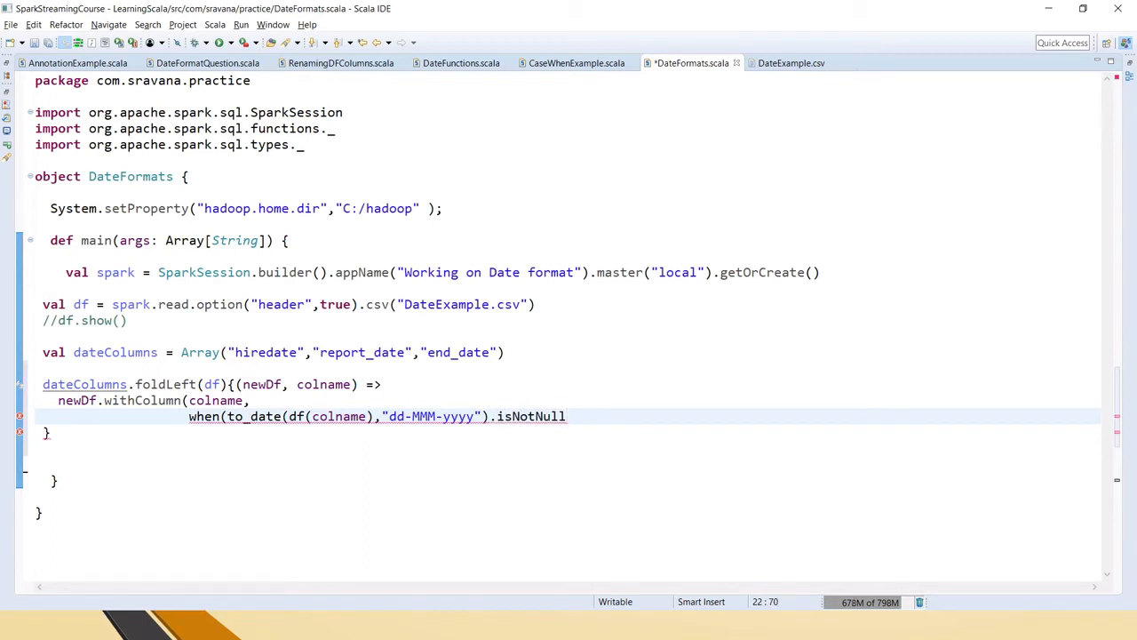
pyautogui.moveTo(388, 416); pyautogui.dragTo(451, 416)
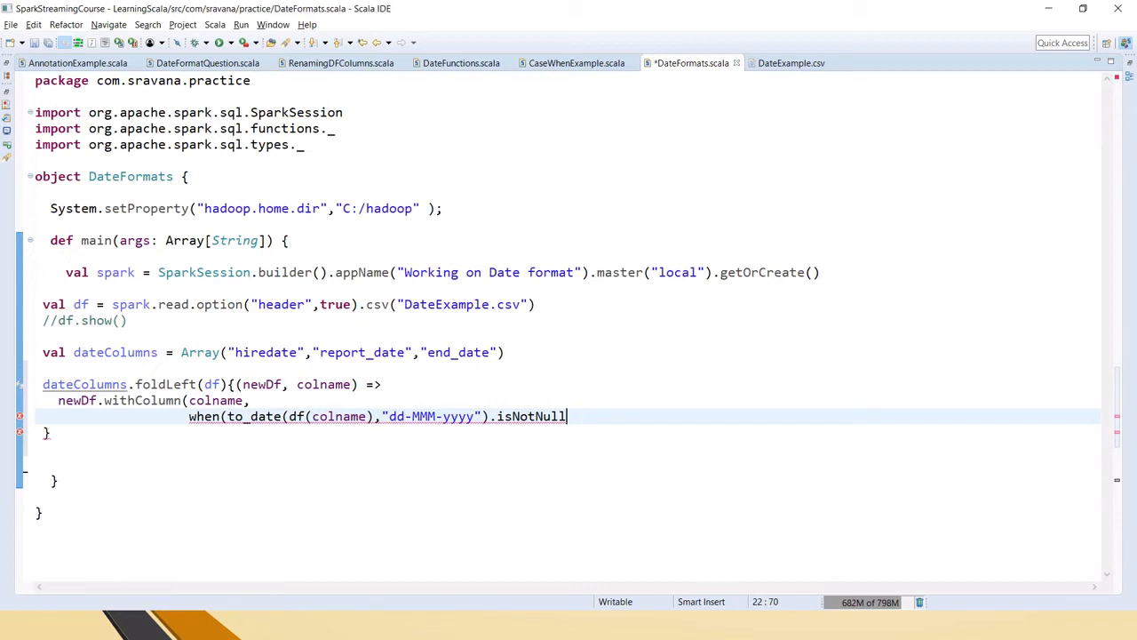
pyautogui.write(', to')
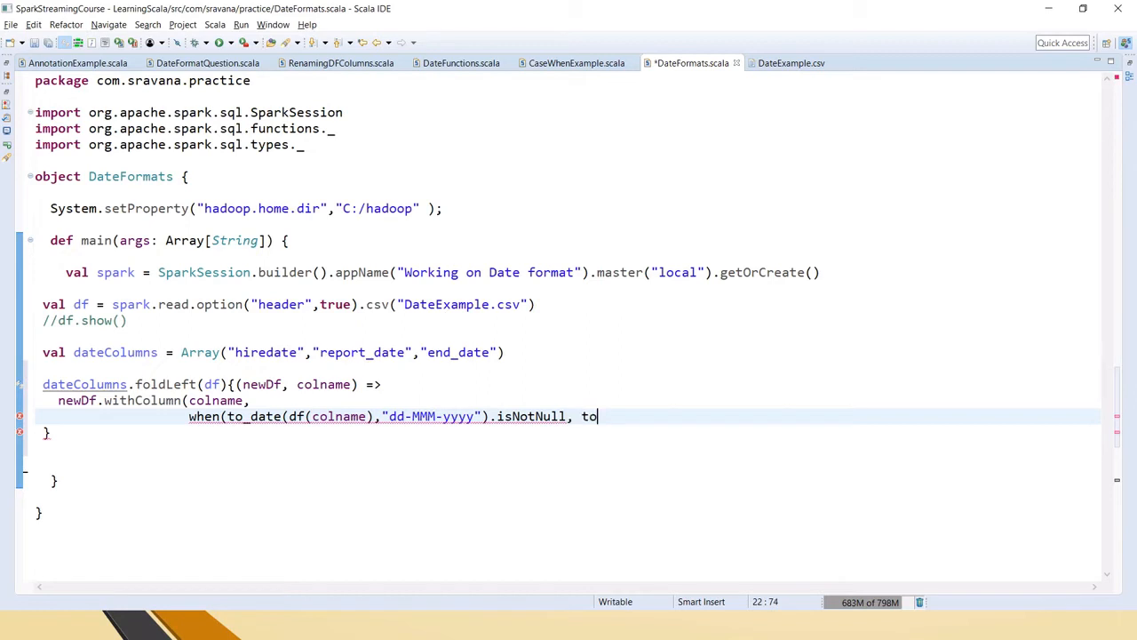
pyautogui.write('_date')
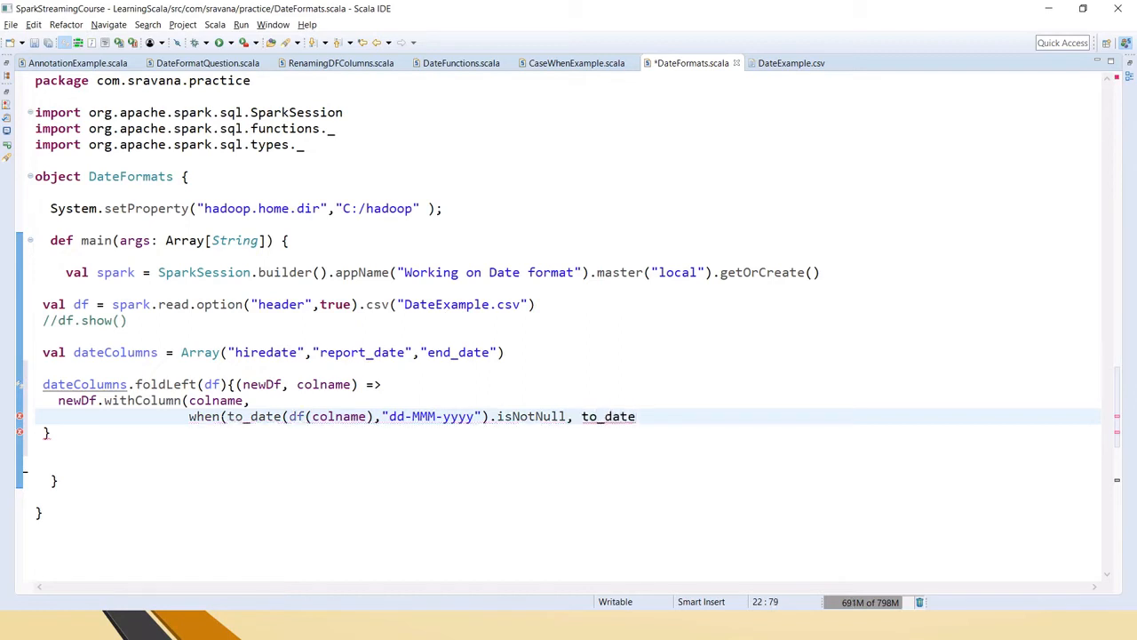
pyautogui.moveTo(284, 416); pyautogui.dragTo(477, 415)
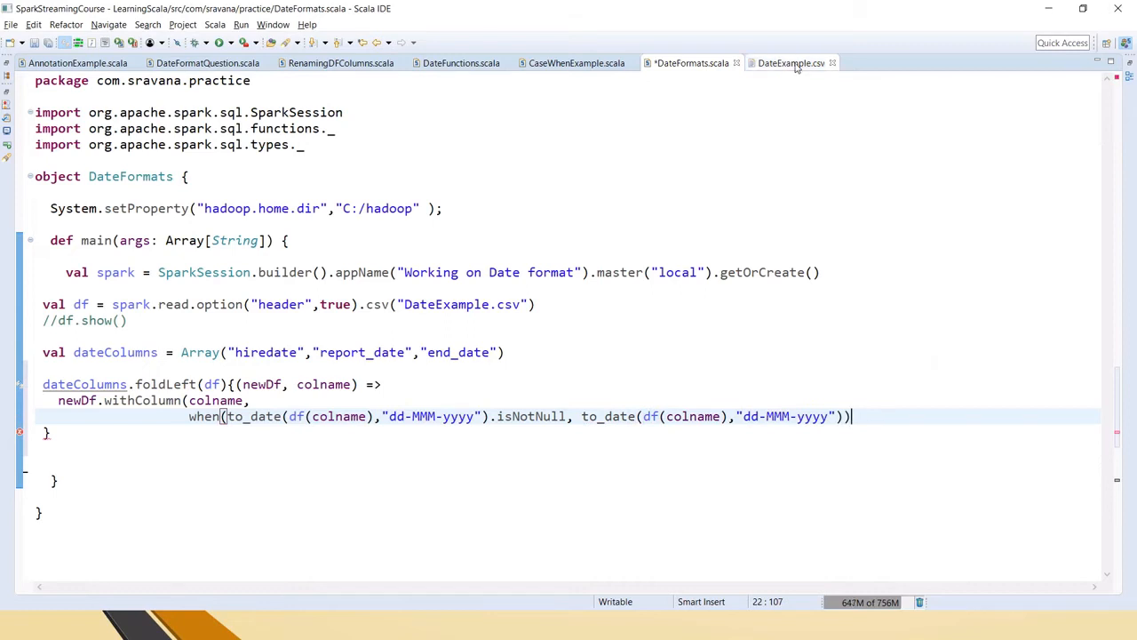
# Step: Inspect the hiredate value 17-oct-2020 in DateExample.csv, then duplicate the when line below
pyautogui.click(797, 63)
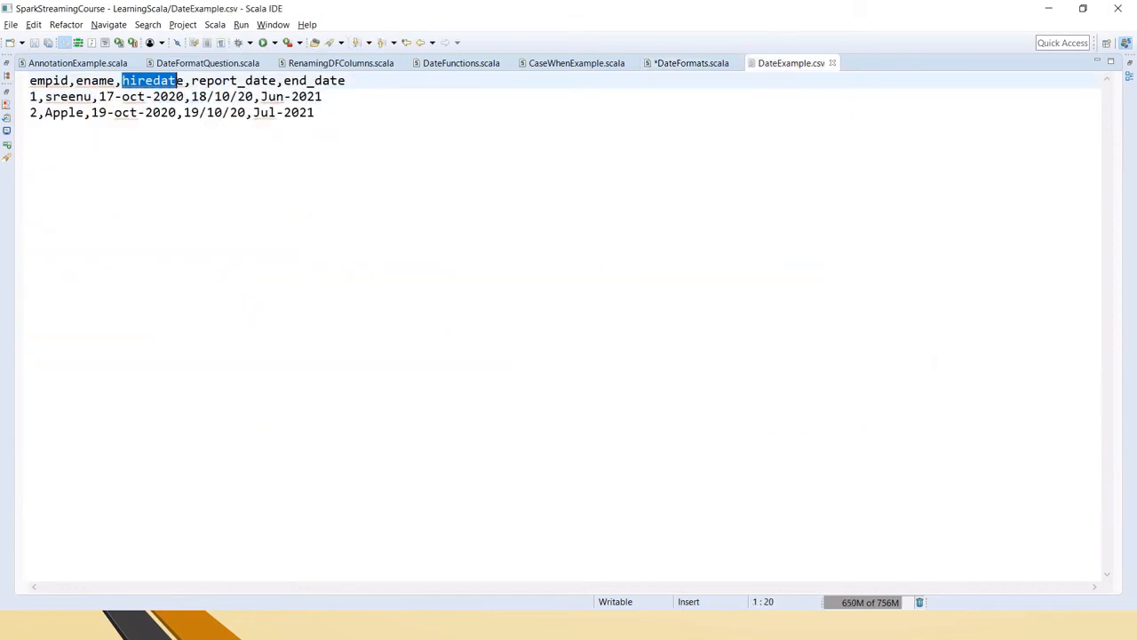
pyautogui.doubleClick(133, 96)
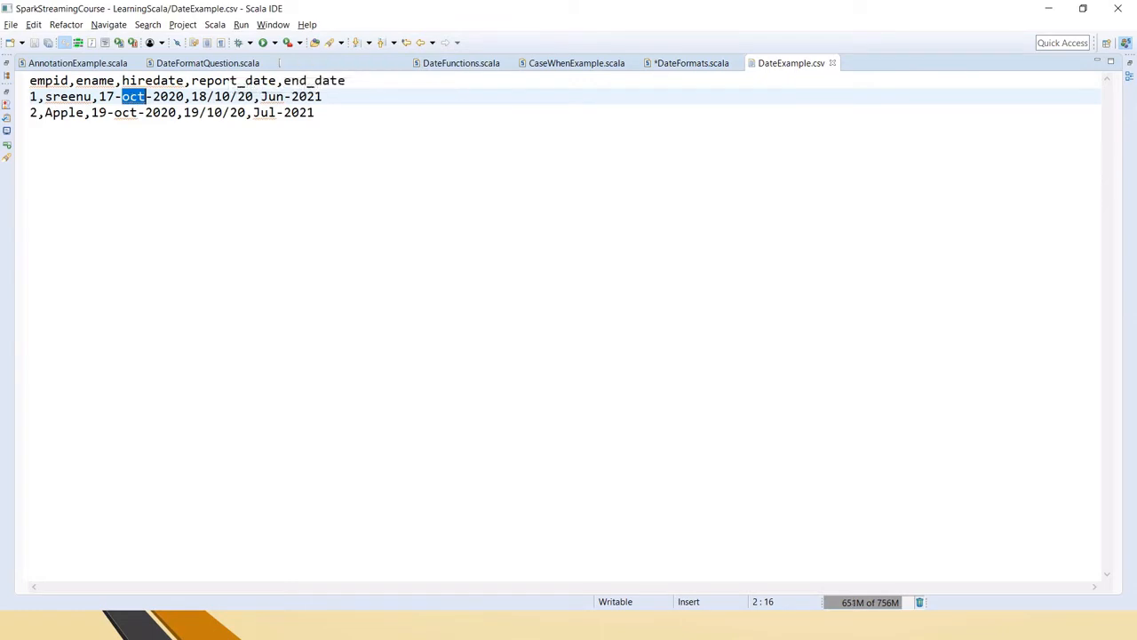
pyautogui.moveTo(121, 96); pyautogui.dragTo(187, 96)
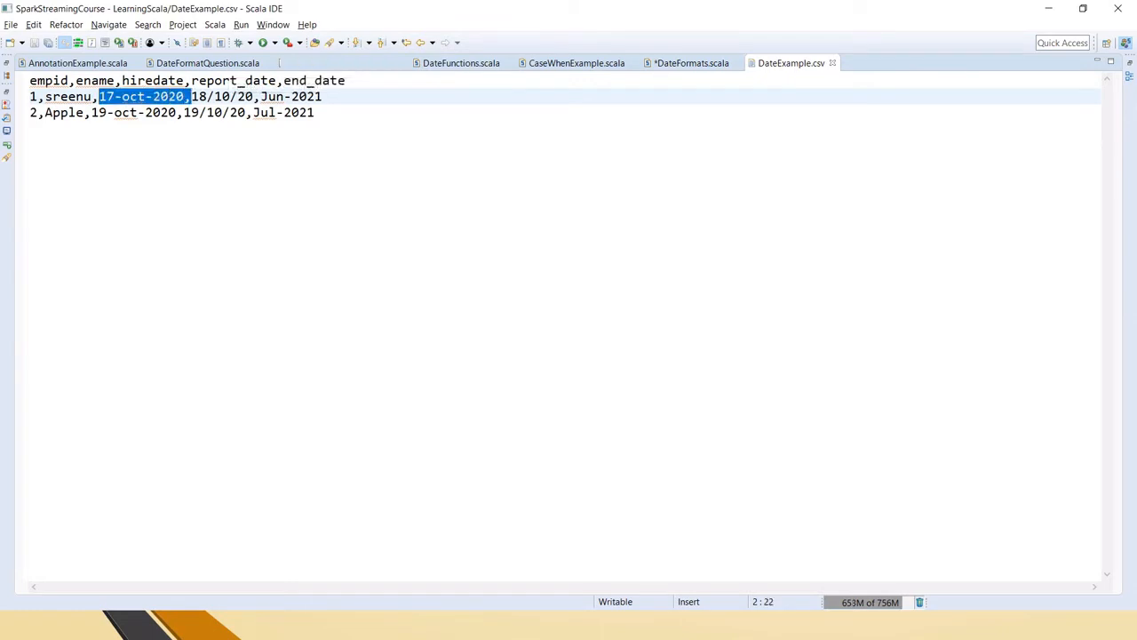
pyautogui.click(686, 63)
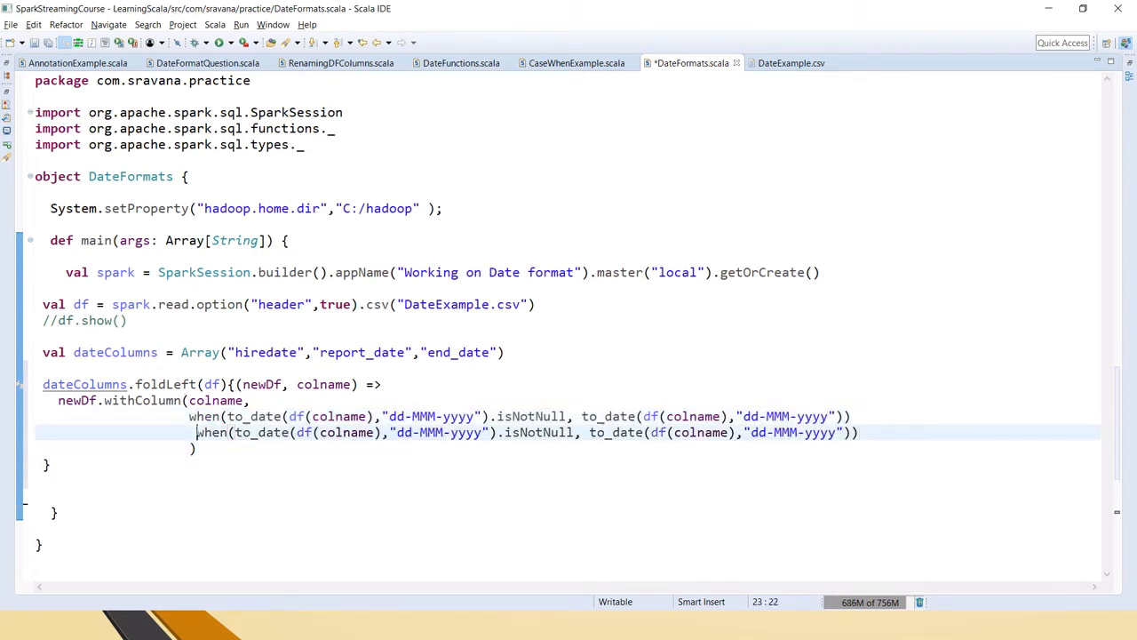
# Step: Chain the second condition as .when and compare dd-MMM-yyyy against report_date 18/10/20
pyautogui.write('.')
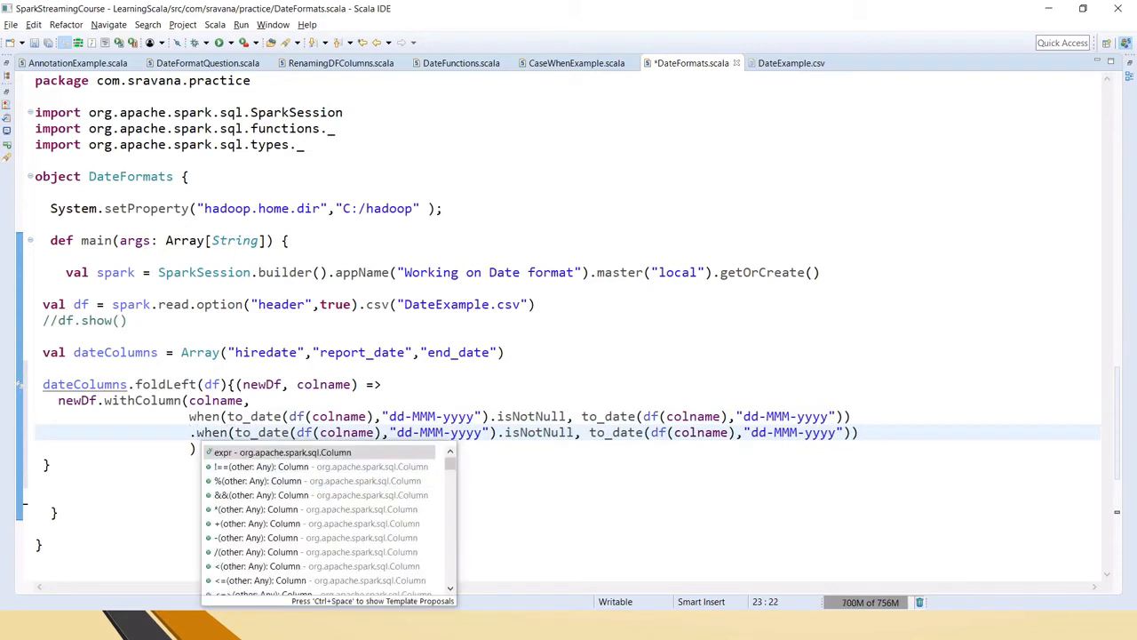
pyautogui.click(793, 62)
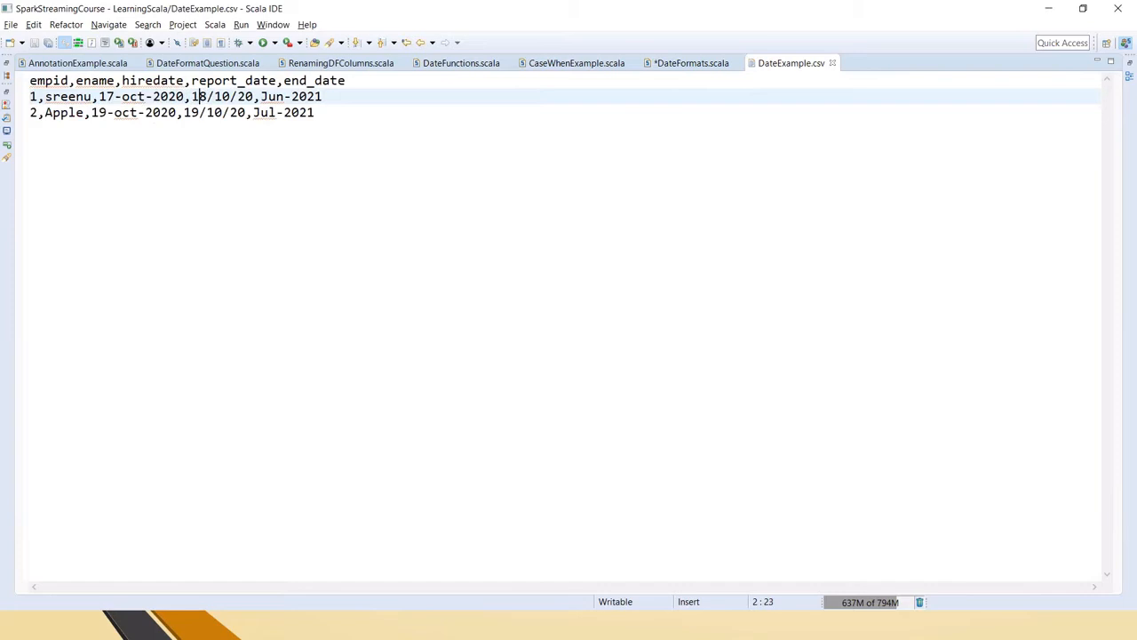
pyautogui.moveTo(192, 95); pyautogui.dragTo(252, 96)
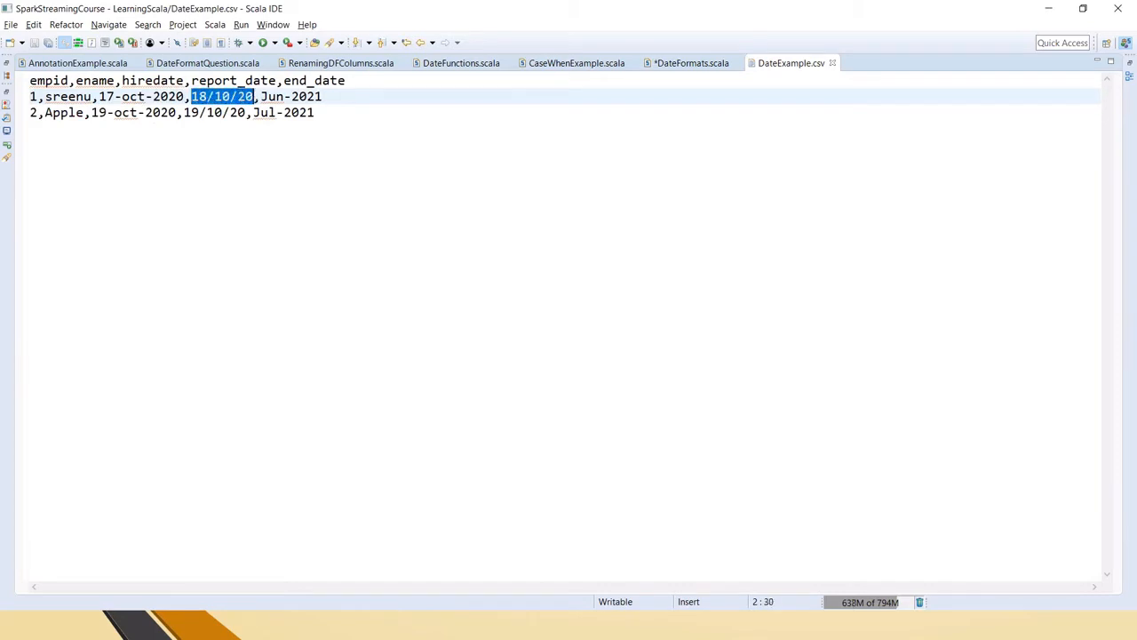
pyautogui.click(692, 63)
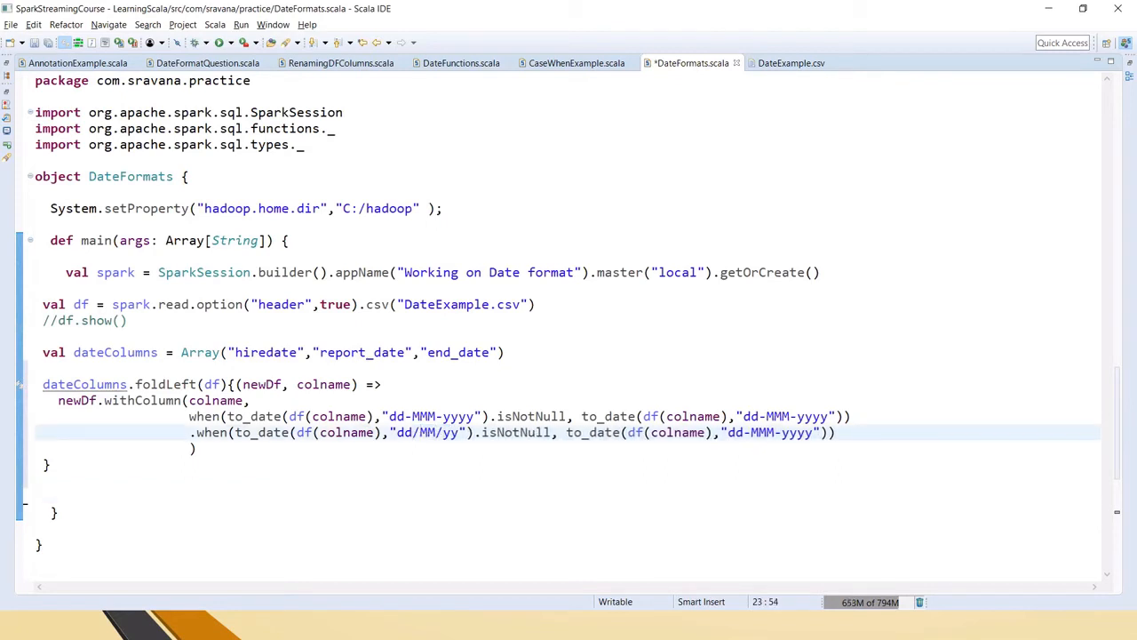
pyautogui.doubleClick(427, 432)
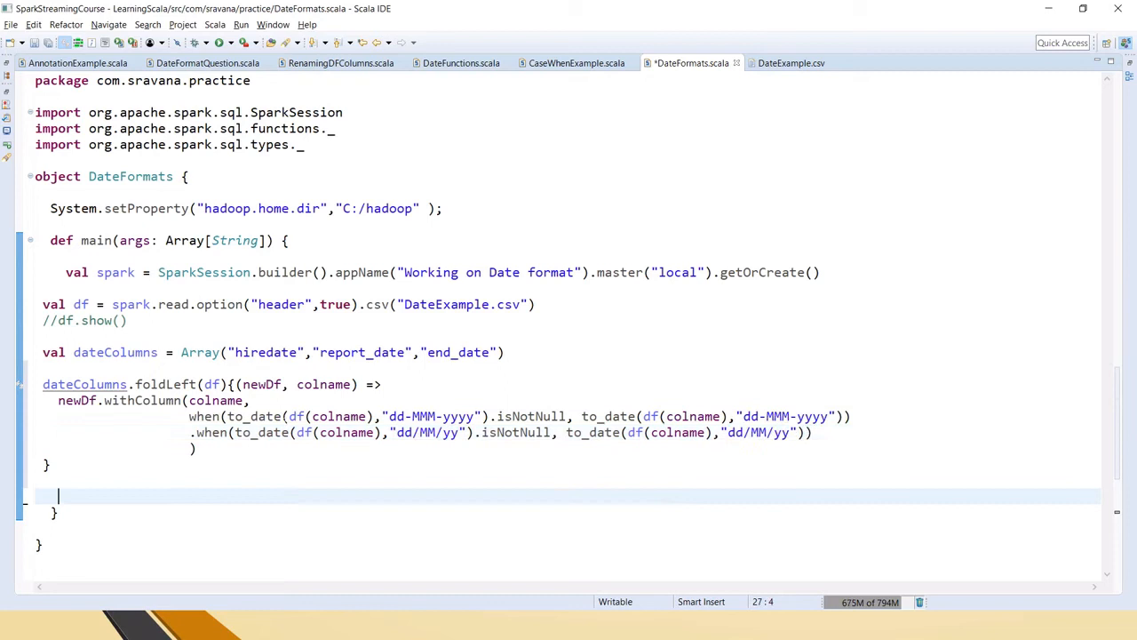
pyautogui.doubleClick(423, 416)
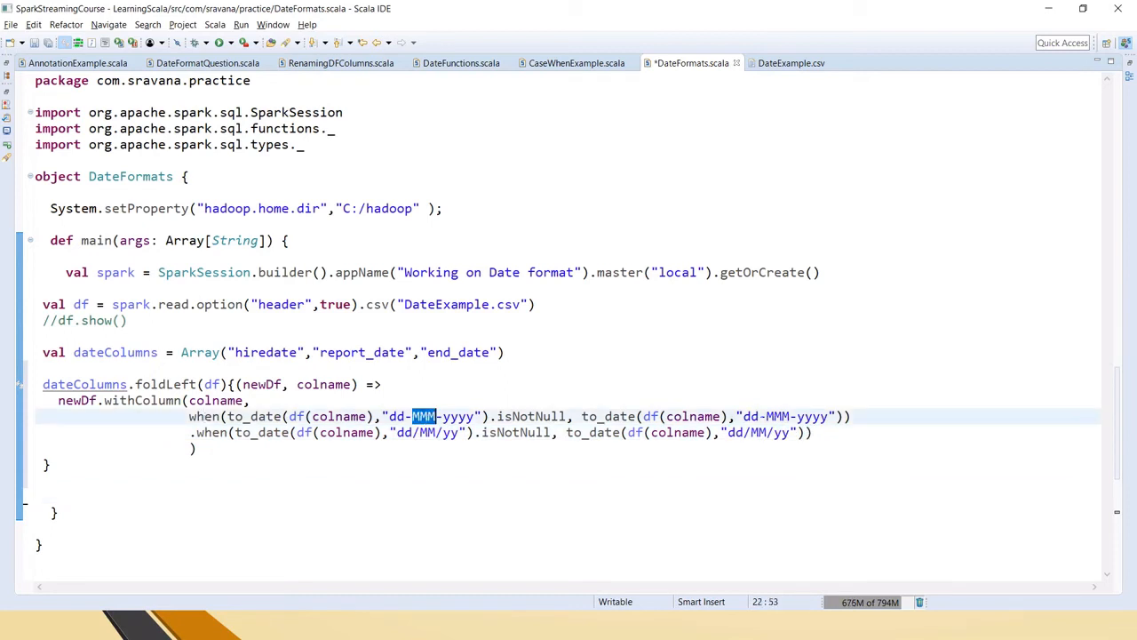
pyautogui.click(195, 448)
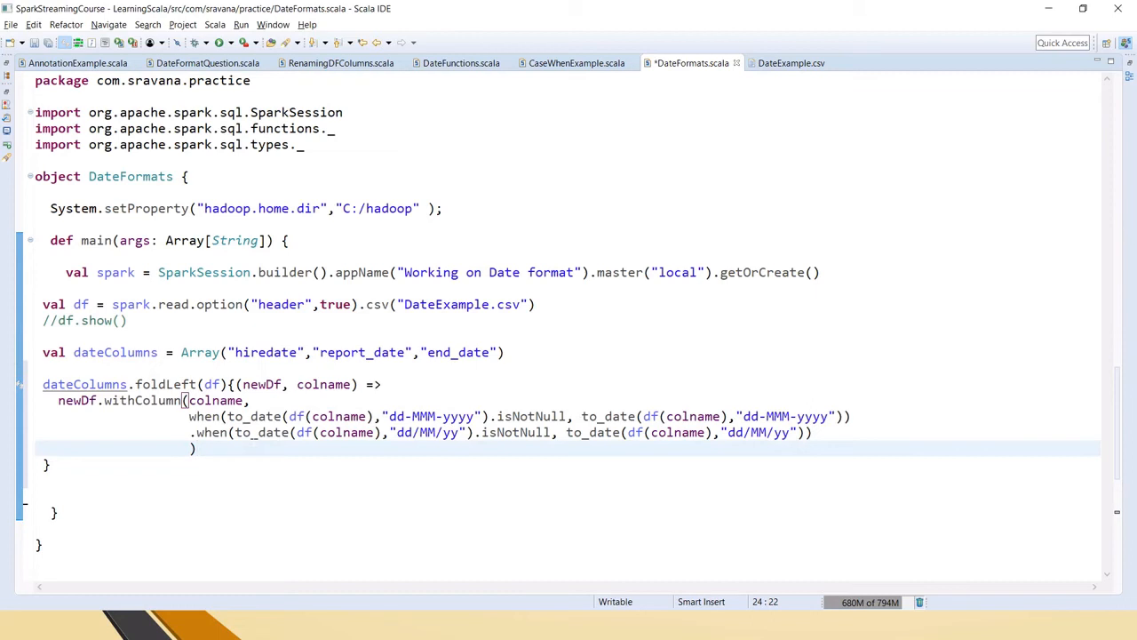
# Step: Switch the second branch's patterns to dd/MM/yy and duplicate it as a third line
pyautogui.doubleClick(449, 432)
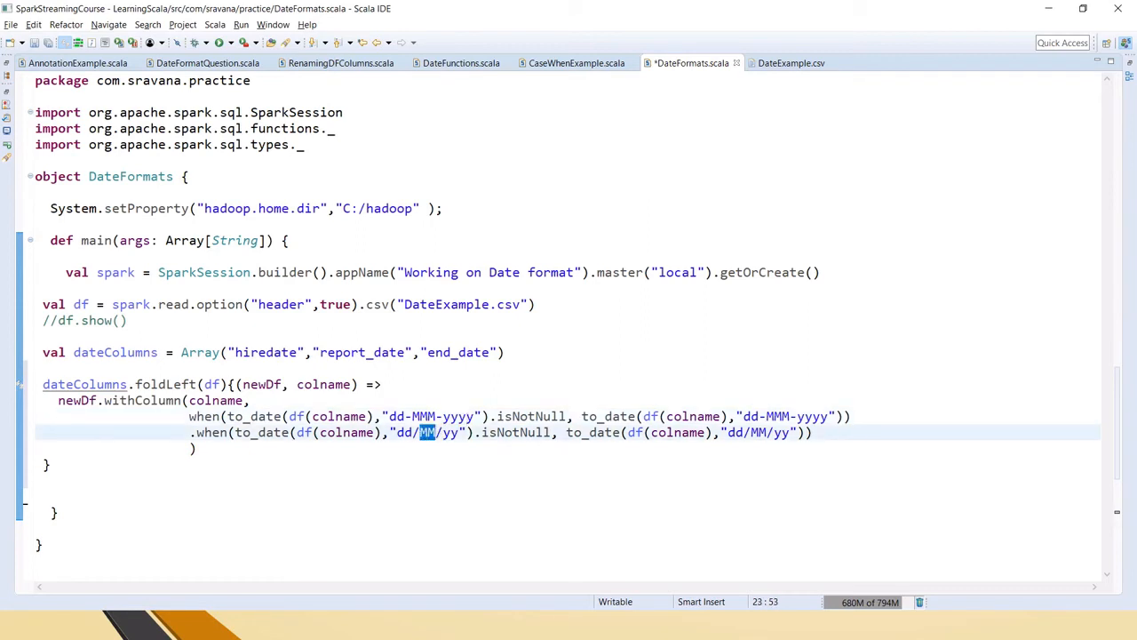
pyautogui.doubleClick(426, 432)
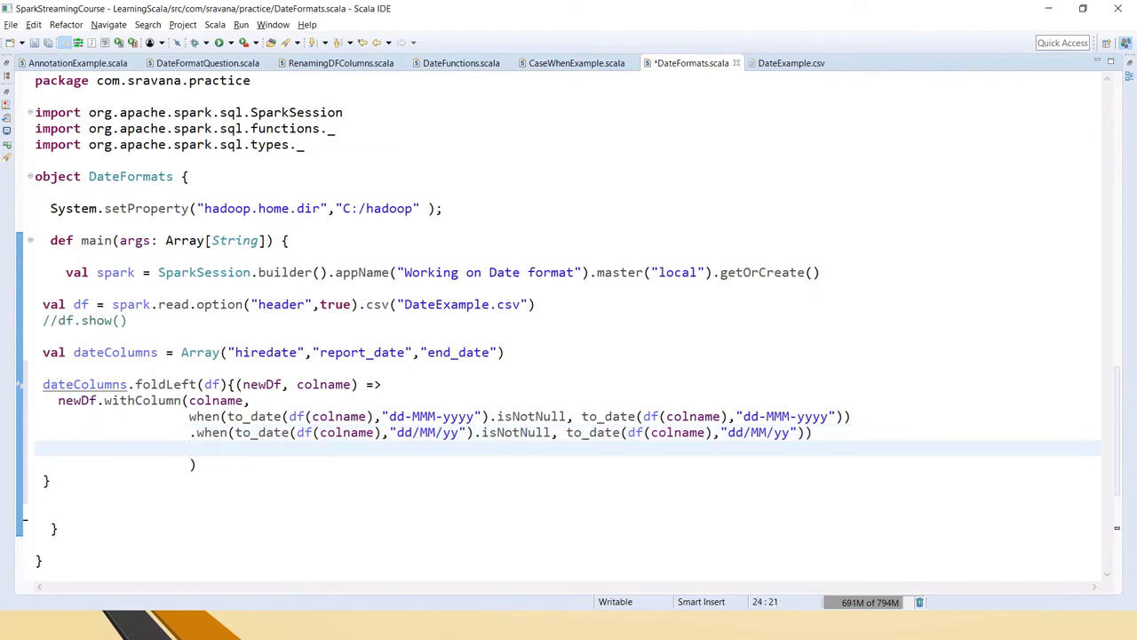
pyautogui.click(795, 62)
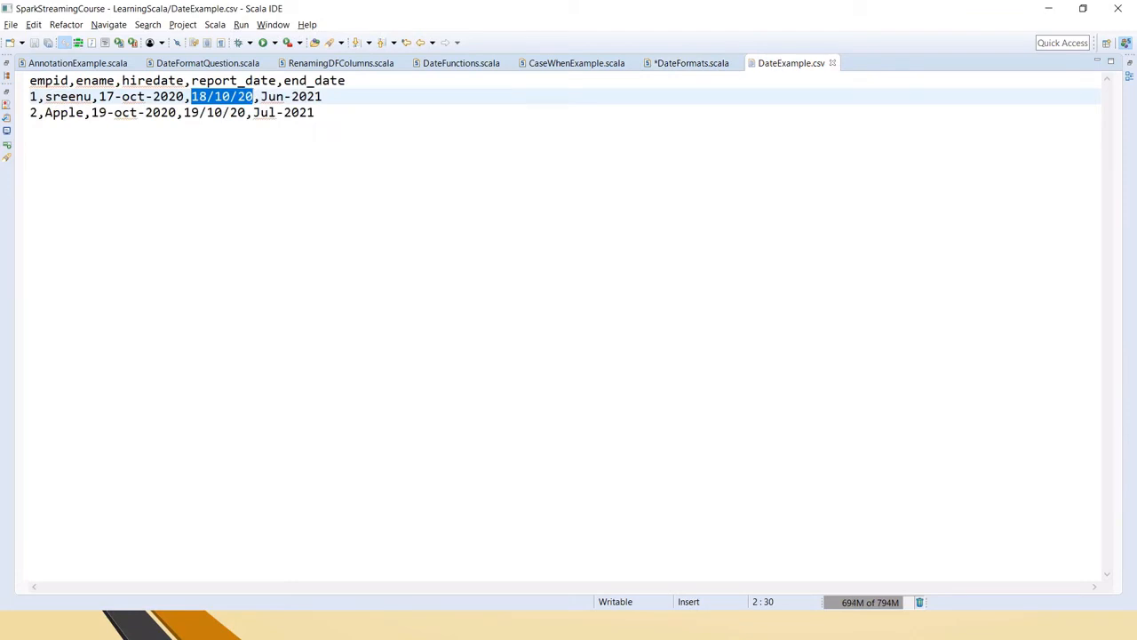
pyautogui.click(692, 62)
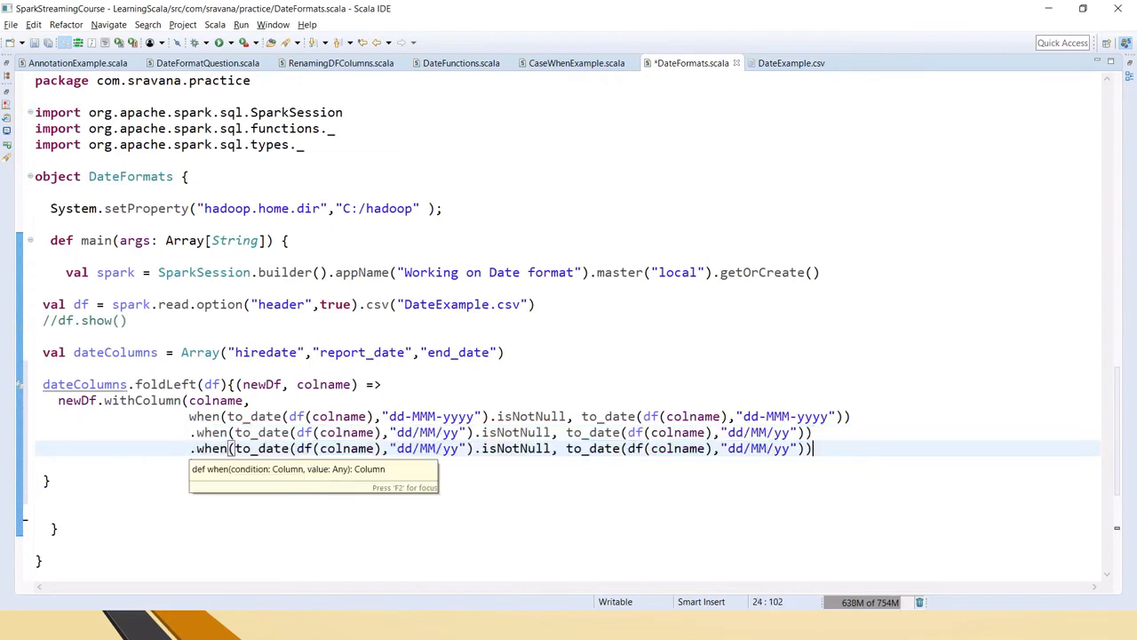
pyautogui.doubleClick(425, 448)
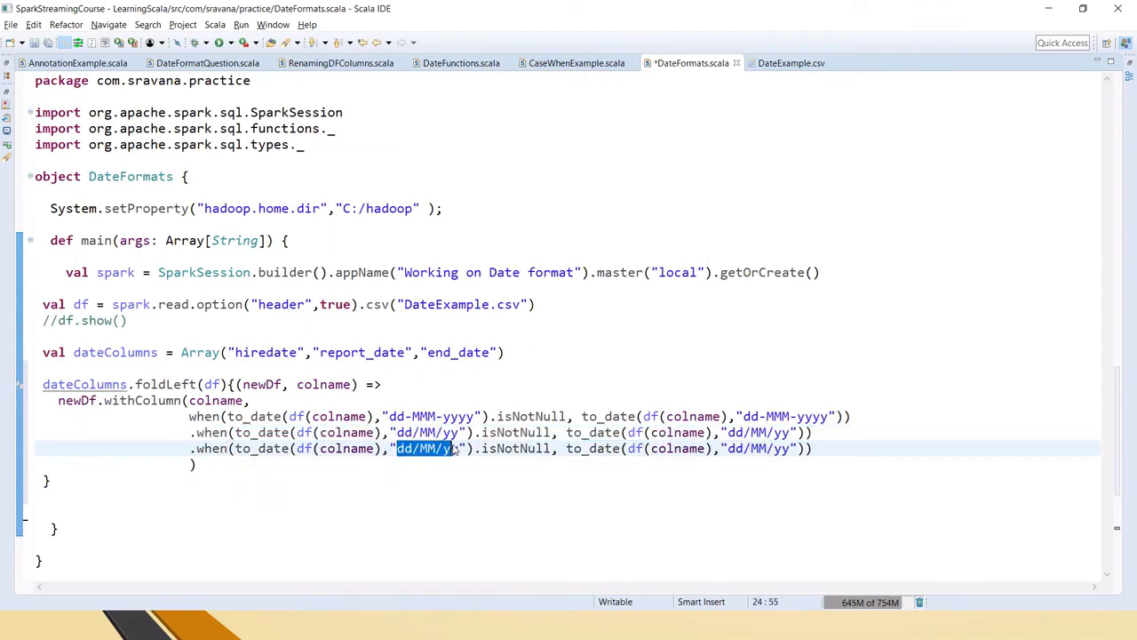
# Step: Make the third branch parse MMM-yyyy via last_day(to_date(...)) and append .show() after the fold
pyautogui.write('MMM-')
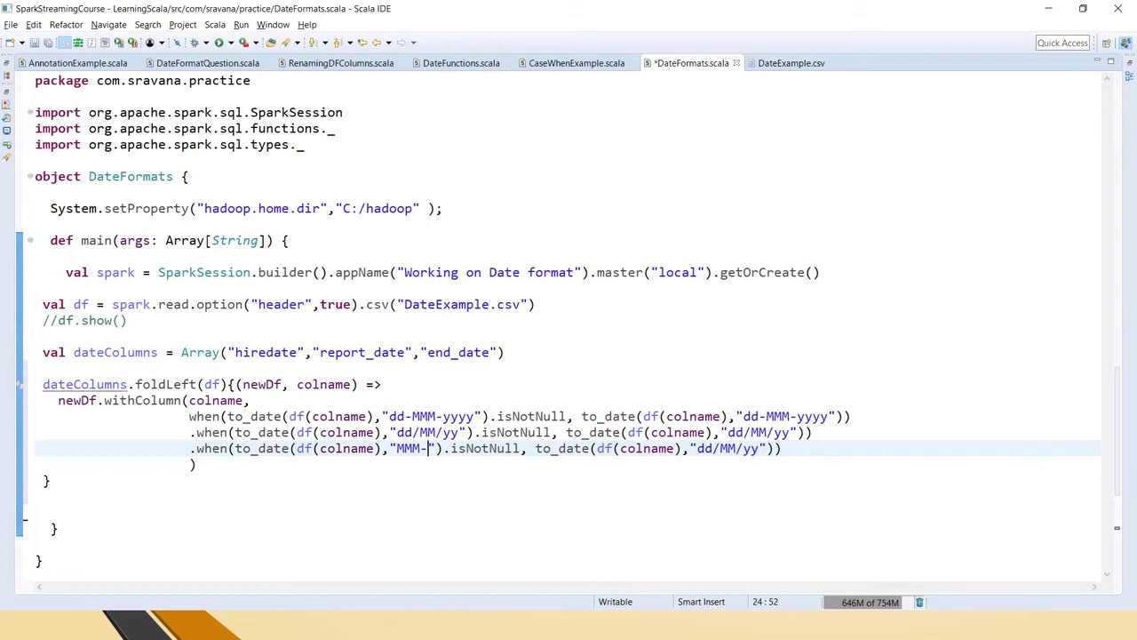
pyautogui.write('u')
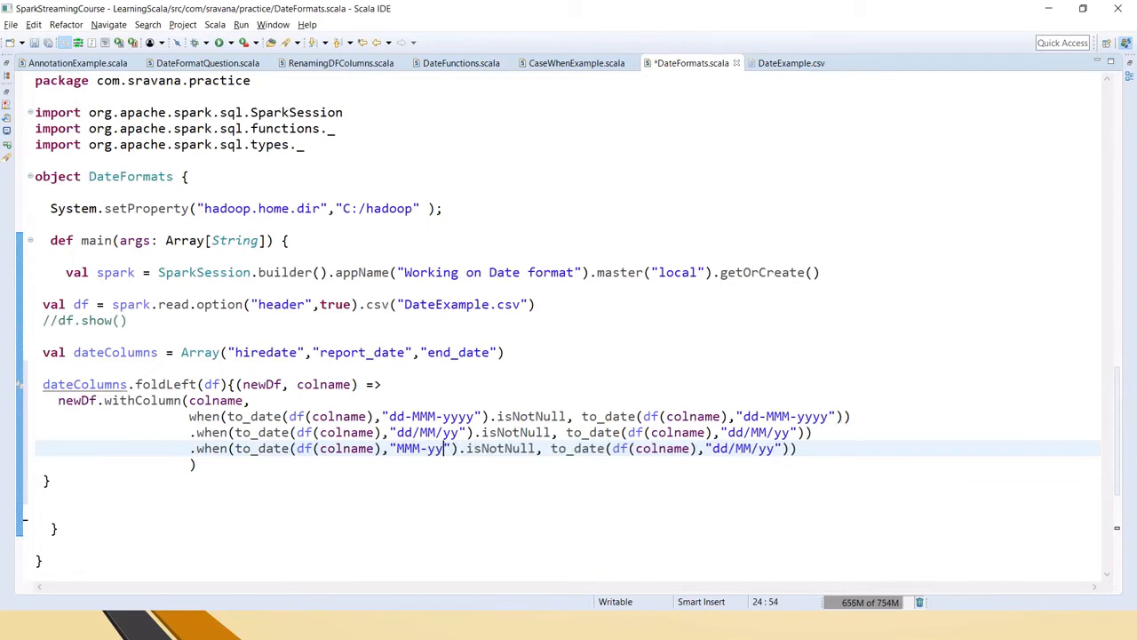
pyautogui.doubleClick(426, 447)
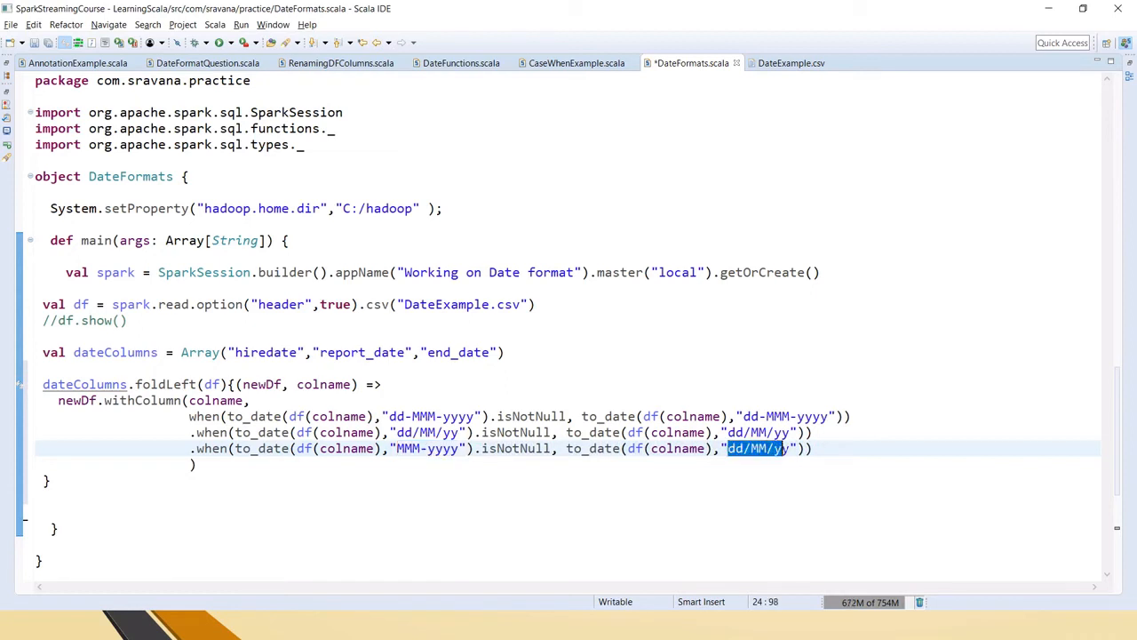
pyautogui.write('MMM-yyyy')
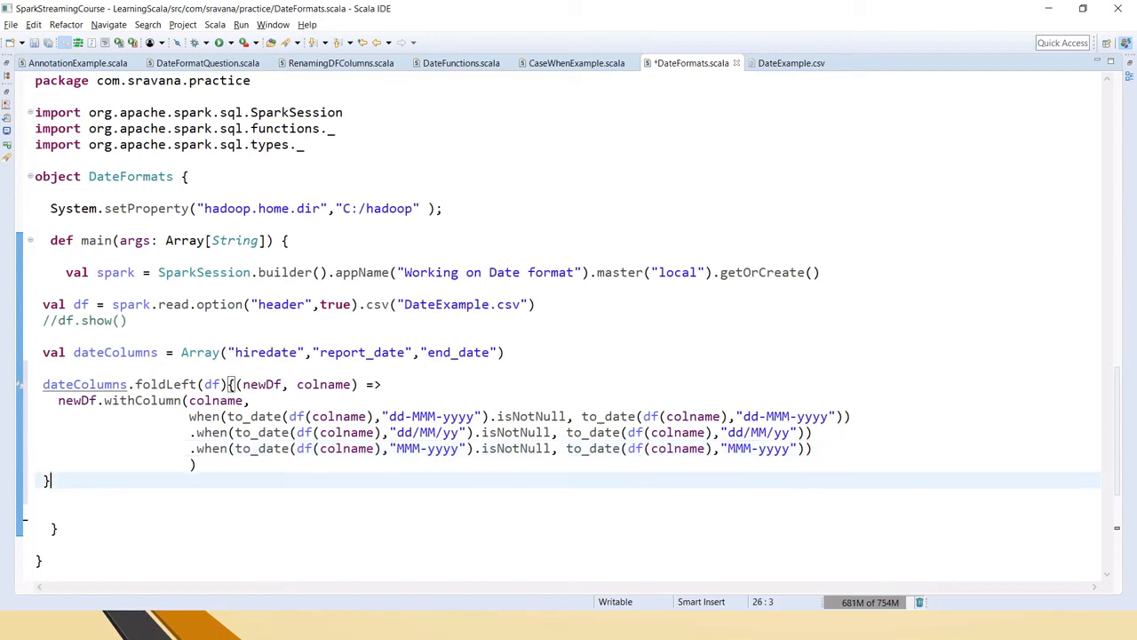
pyautogui.write('.s')
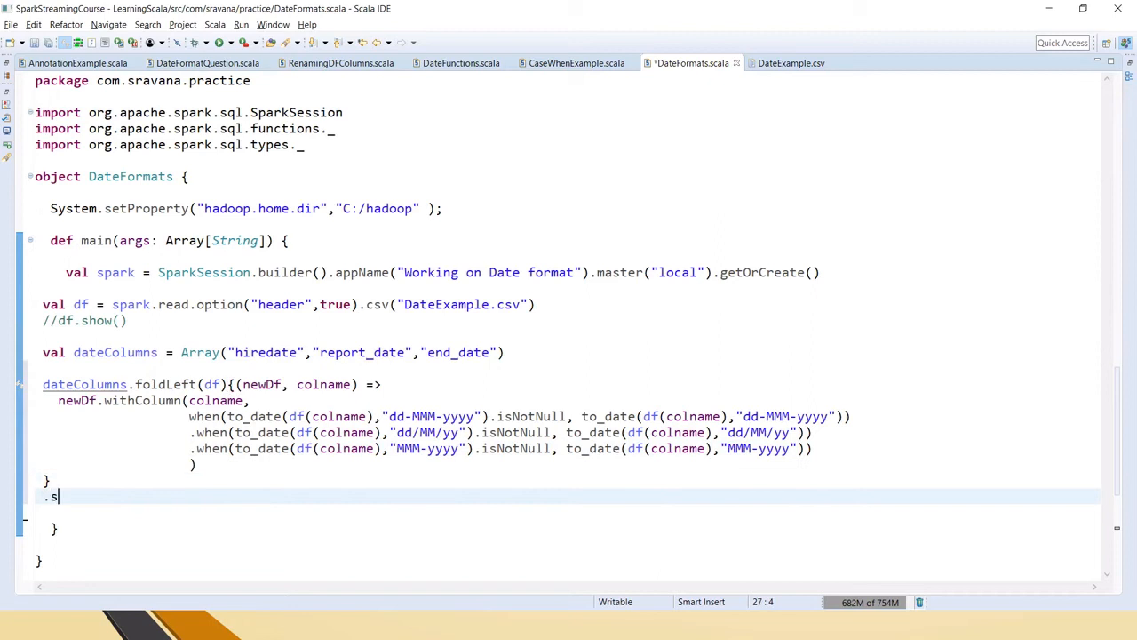
pyautogui.write('how()')
pyautogui.click(501, 447)
pyautogui.write('l')
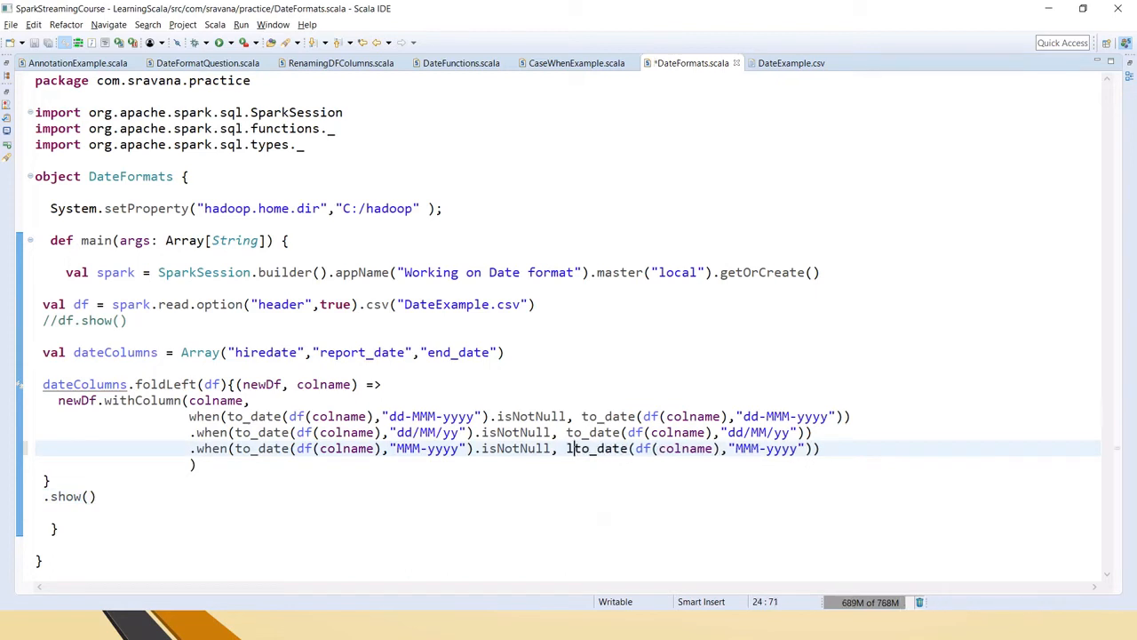
pyautogui.write('ast_day(')
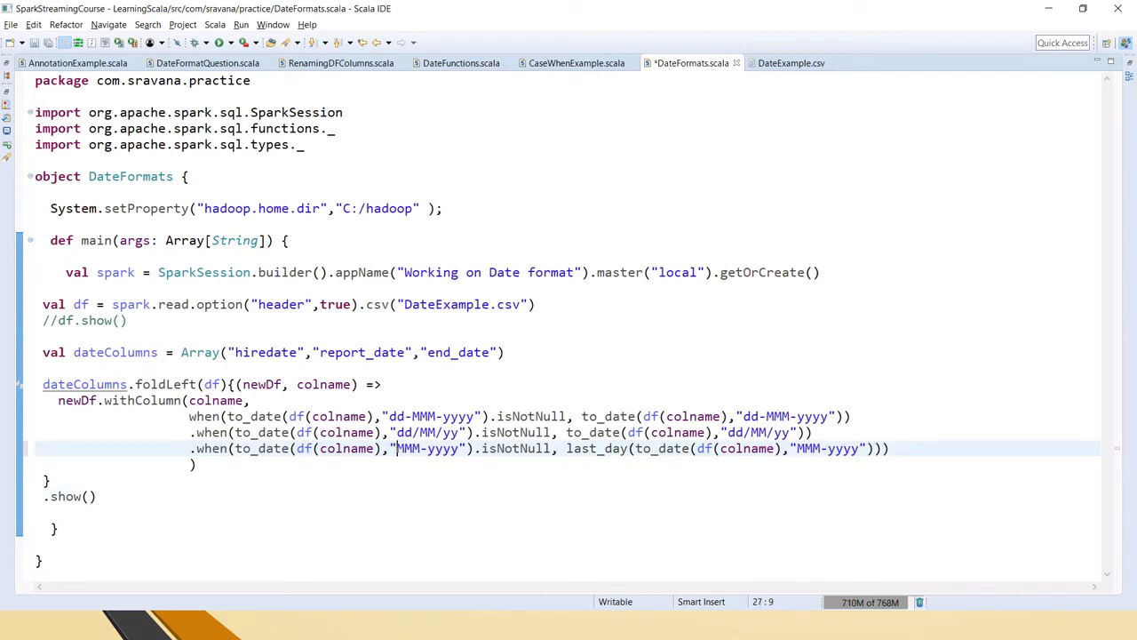
pyautogui.doubleClick(428, 447)
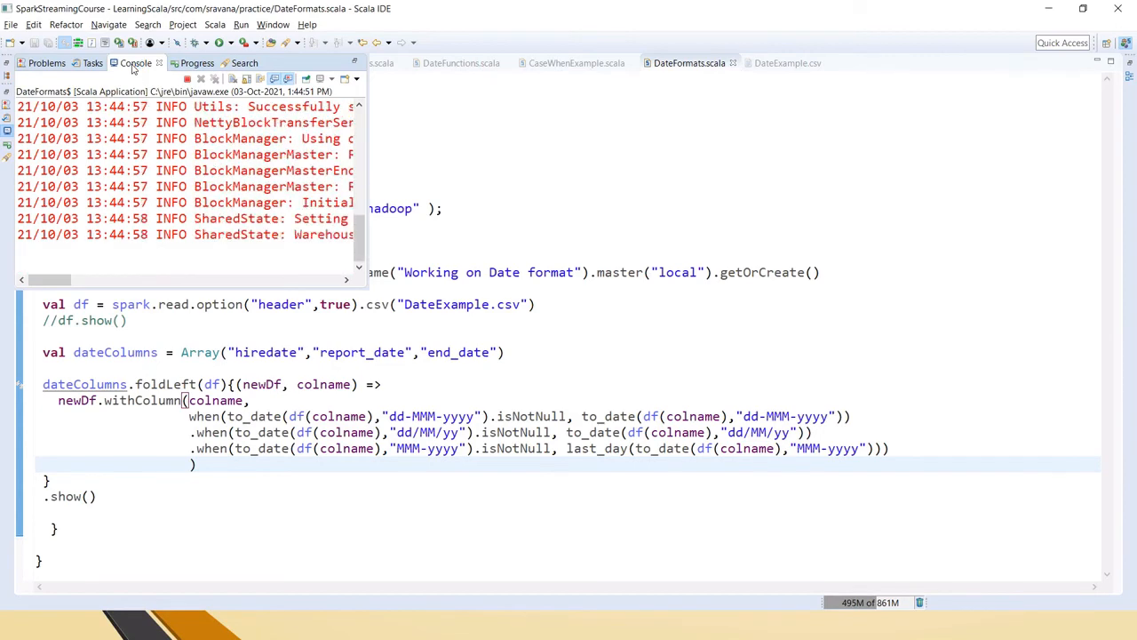
# Step: Maximize the console to inspect the yyyy-MM-dd hiredate, report_date and end_date table, then restore the code
pyautogui.click(135, 63)
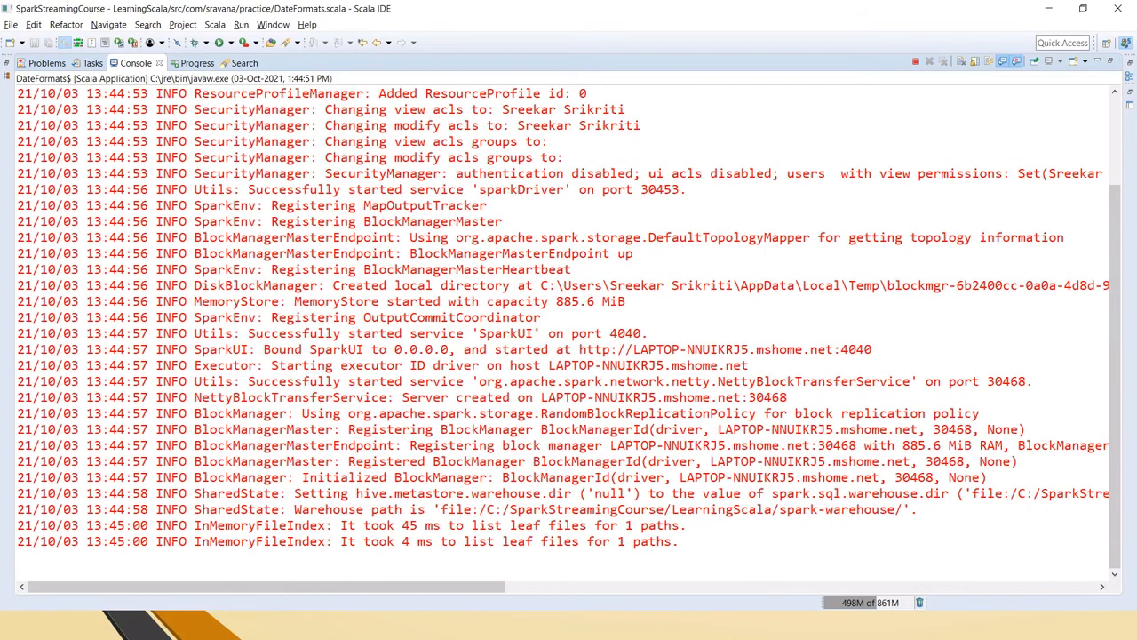
pyautogui.scroll(-3)
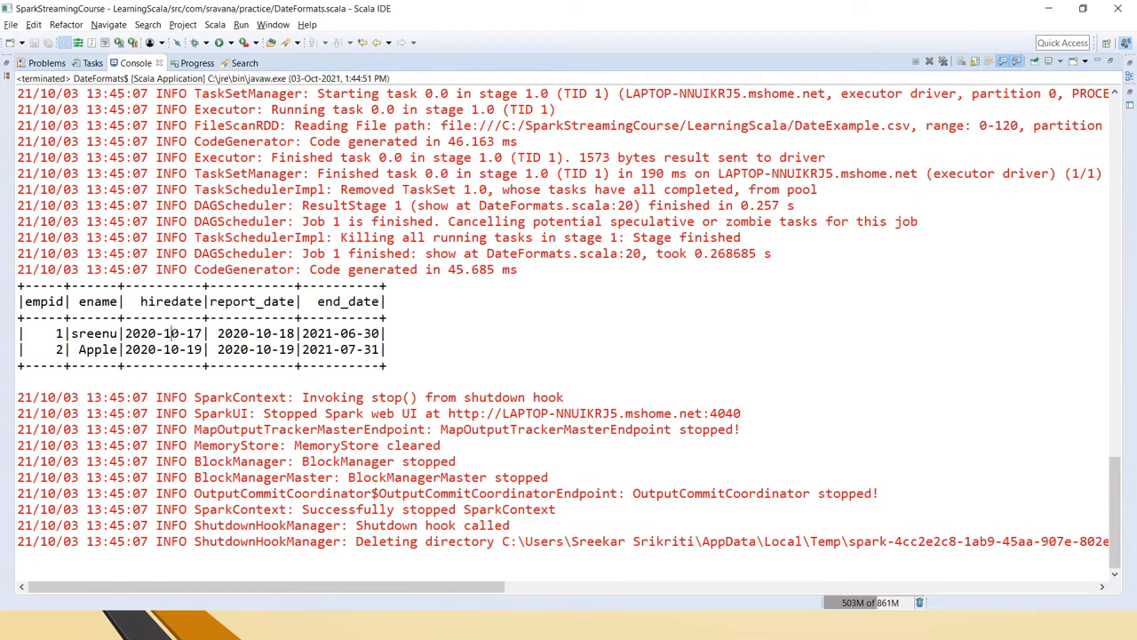
pyautogui.doubleClick(192, 334)
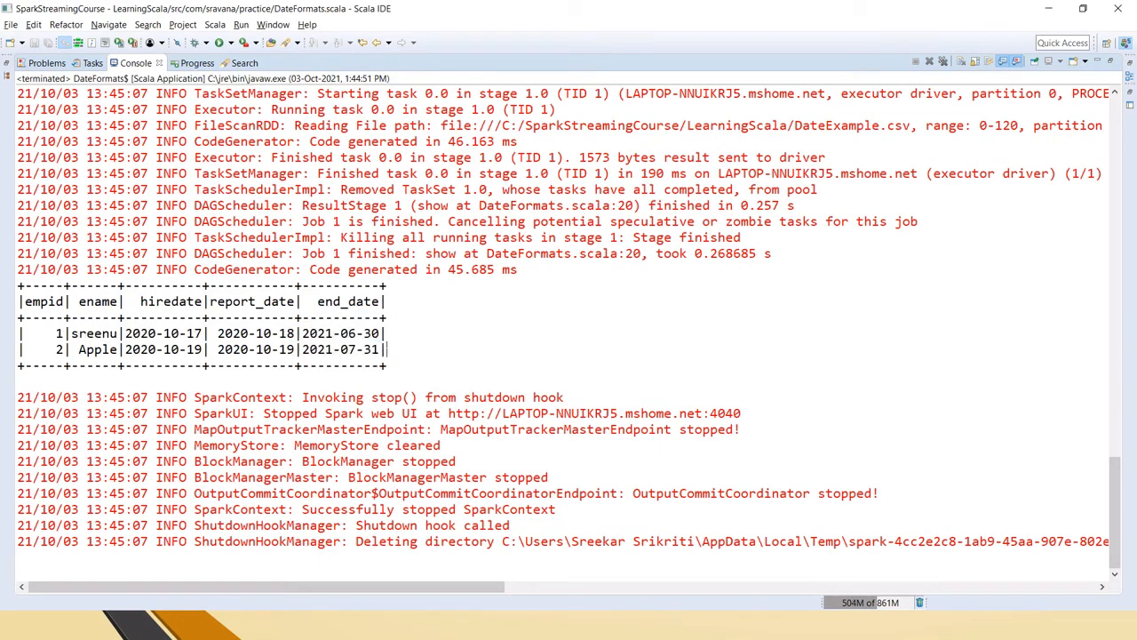
pyautogui.moveTo(426, 610)
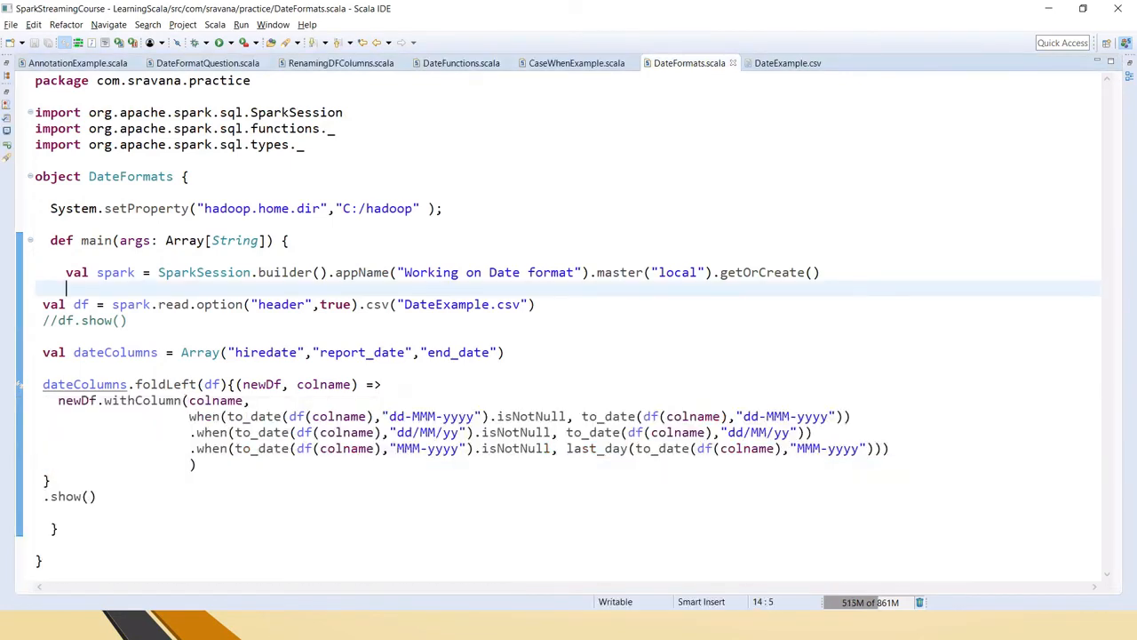
pyautogui.moveTo(792, 63)
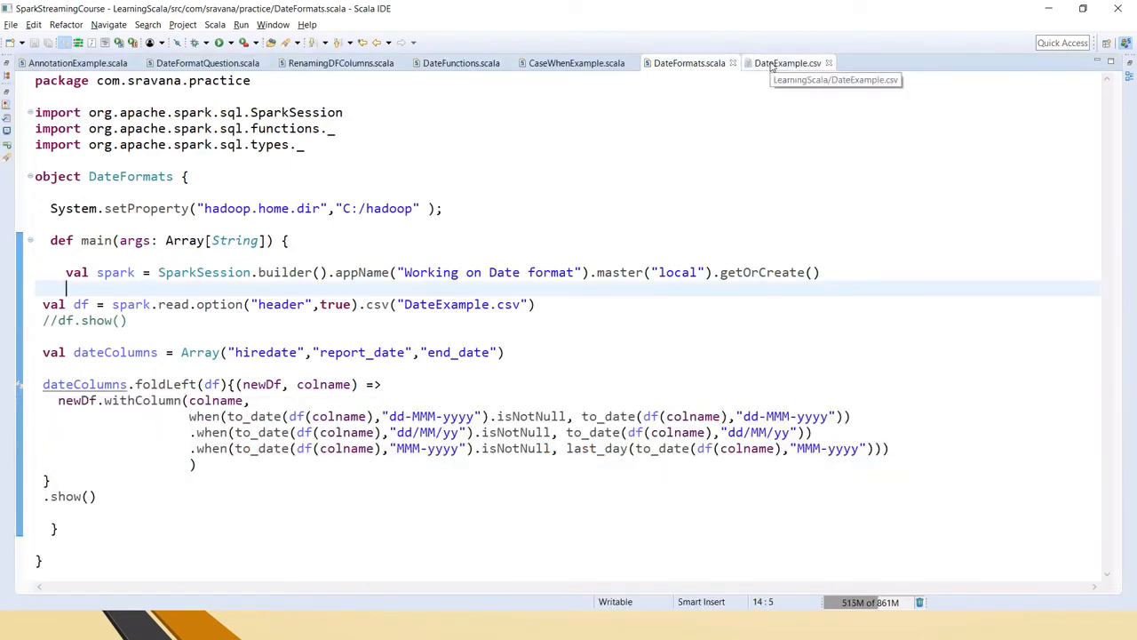
# Step: Append a some_date column to the DateExample.csv header row
pyautogui.click(793, 61)
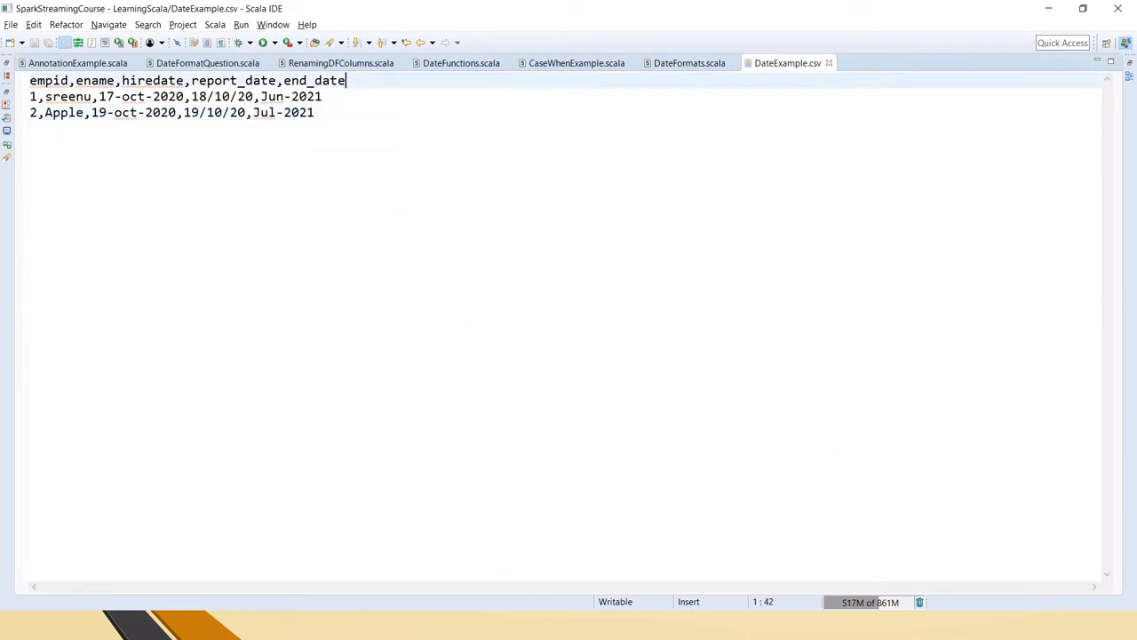
pyautogui.write(',sn')
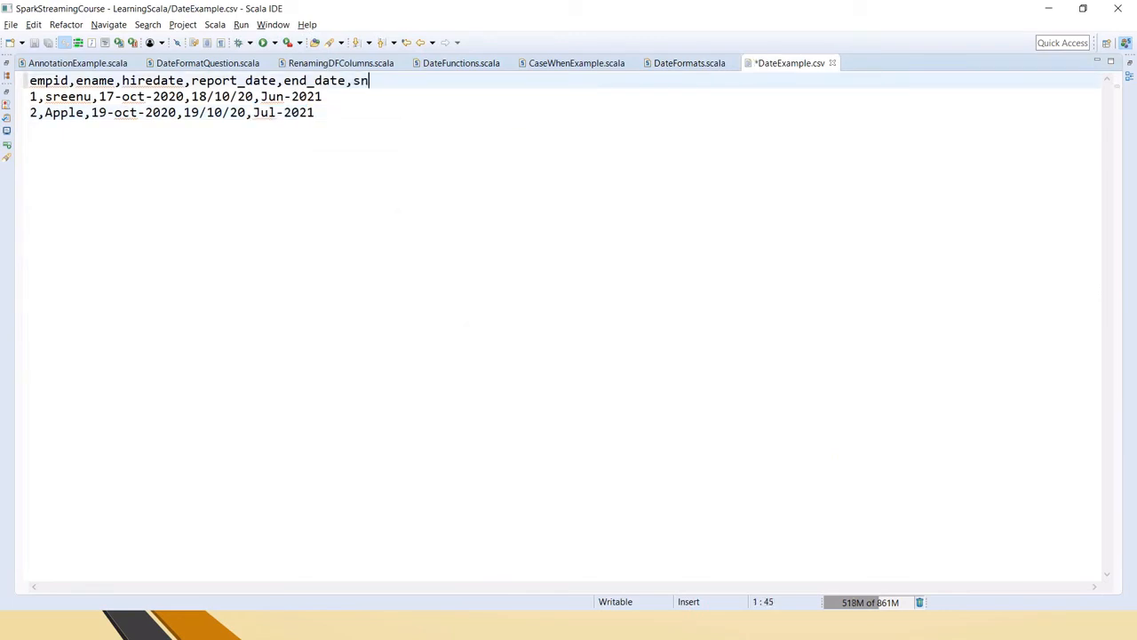
pyautogui.write('one_date')
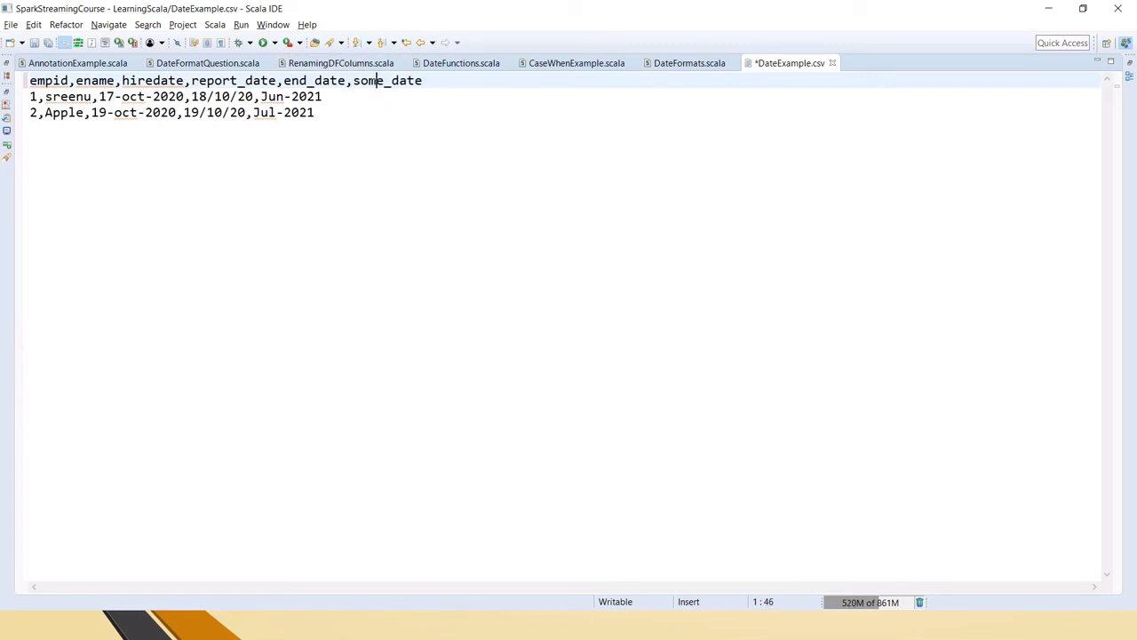
# Step: Fill some_date with 17-Nov-2020 and 19/10/21 in the two data rows
pyautogui.write(',')
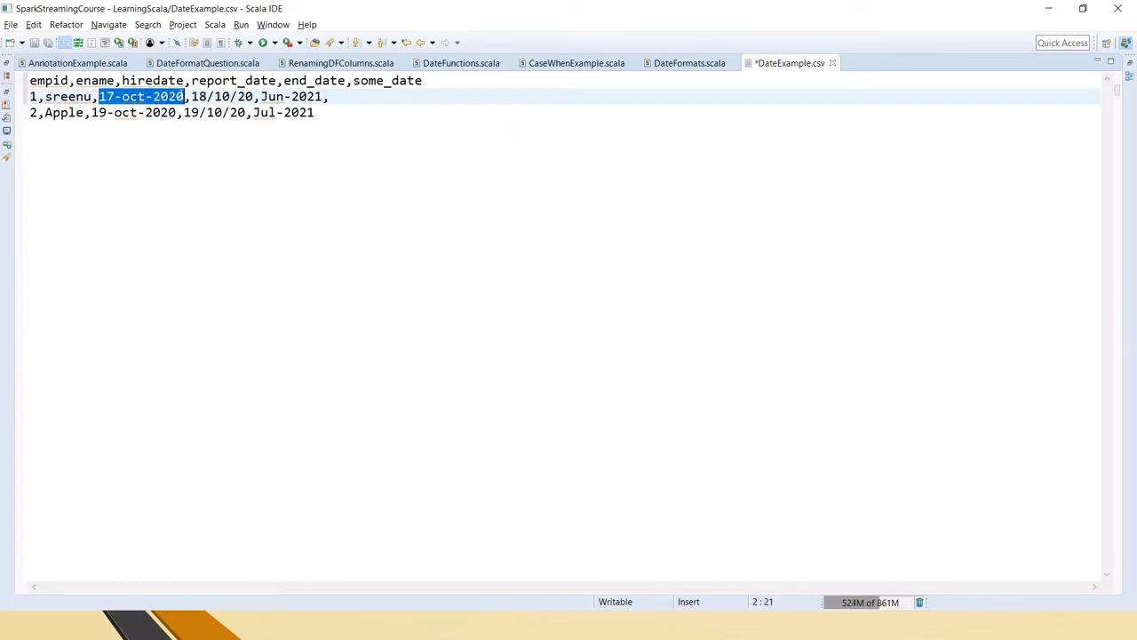
pyautogui.write('17-oct-2020')
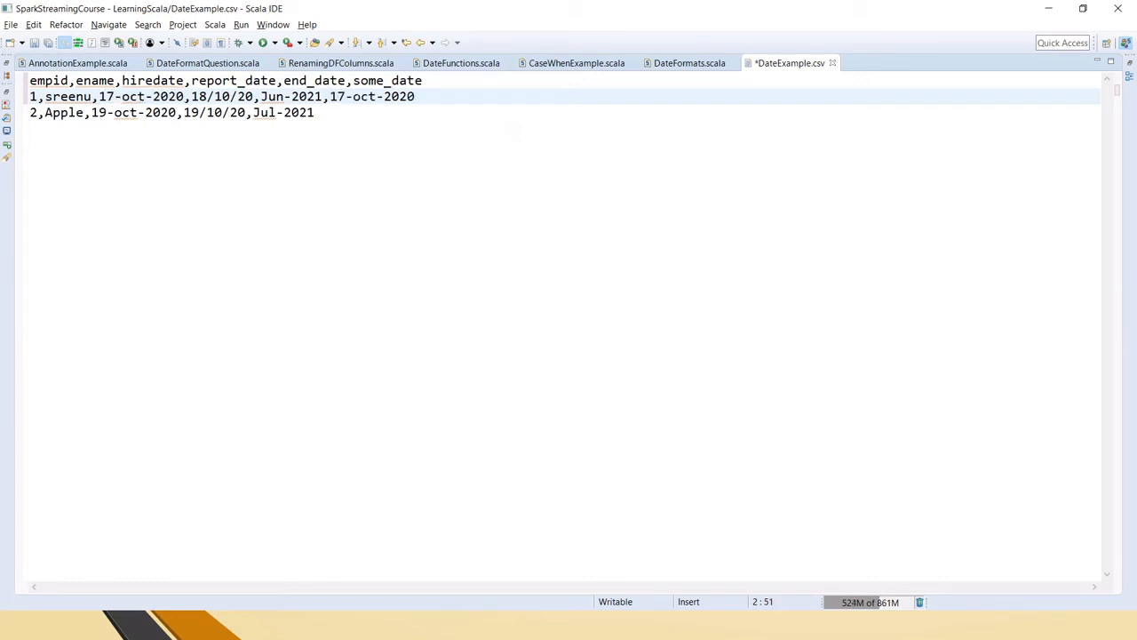
pyautogui.write('Nov')
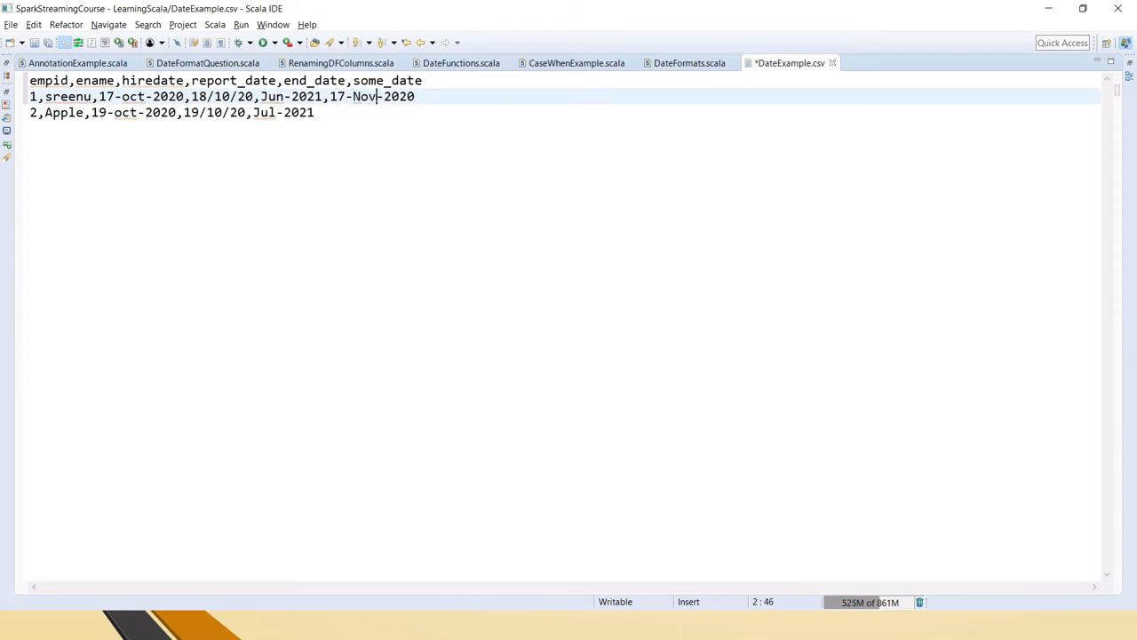
pyautogui.write(',')
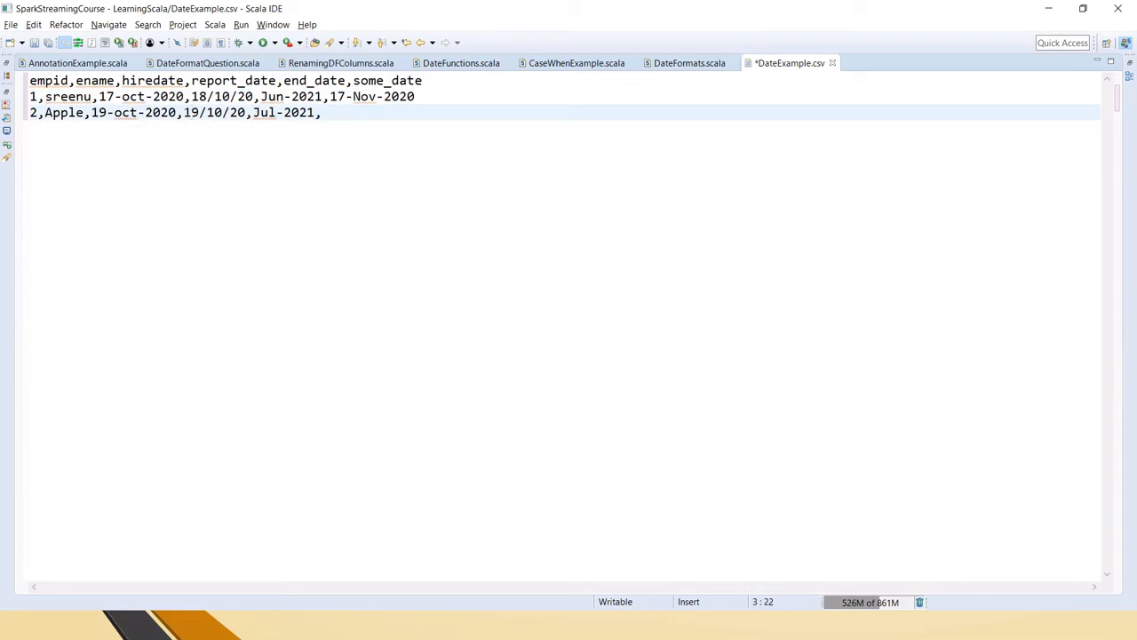
pyautogui.write('19/10/20')
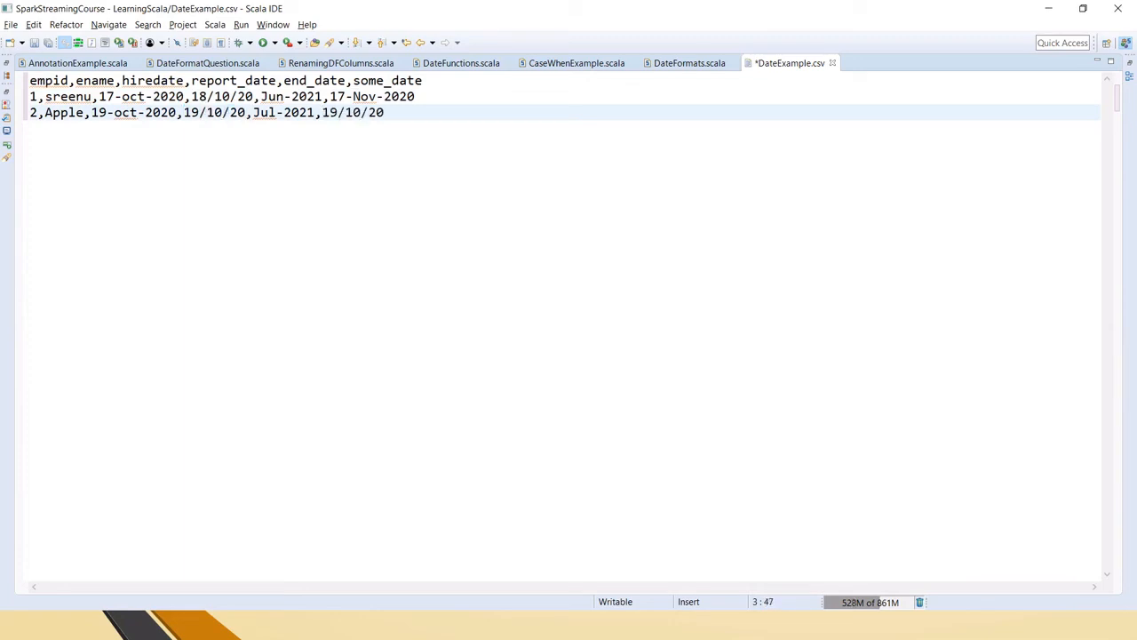
pyautogui.write('1')
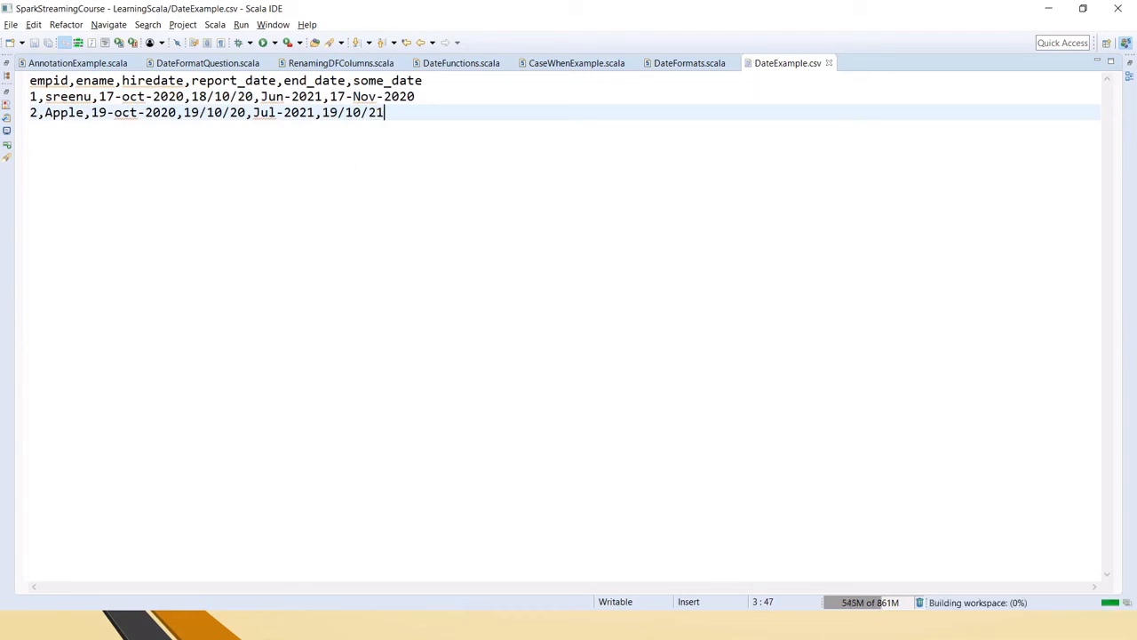
pyautogui.click(689, 63)
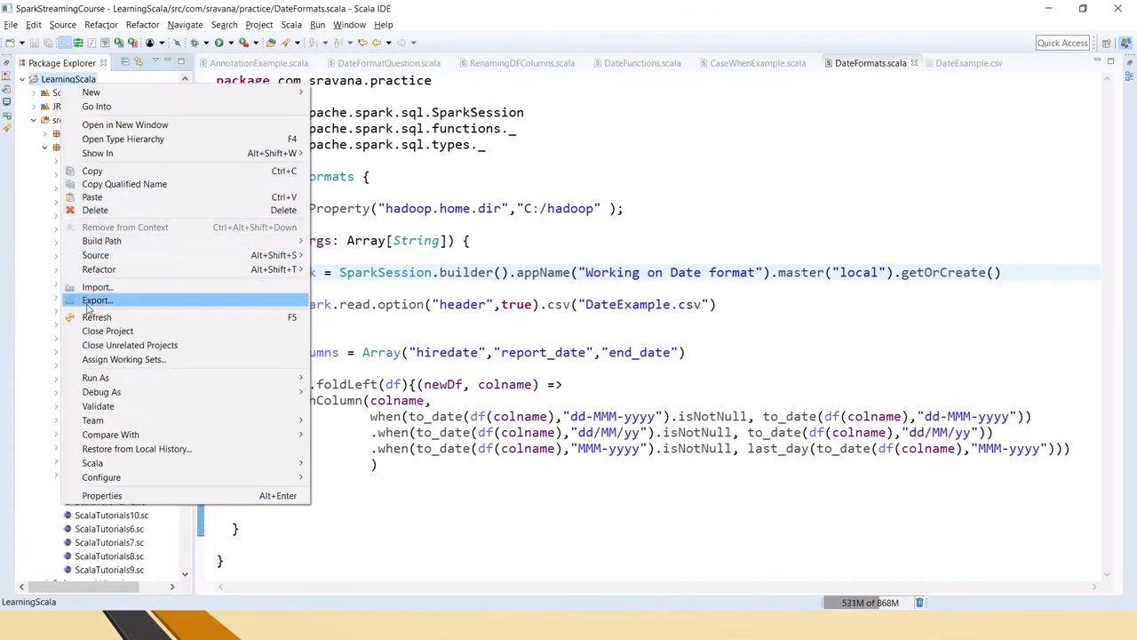
# Step: Add "some_data" to the dateColumns array and launch DateFormats as a Scala Application
pyautogui.press('Escape')
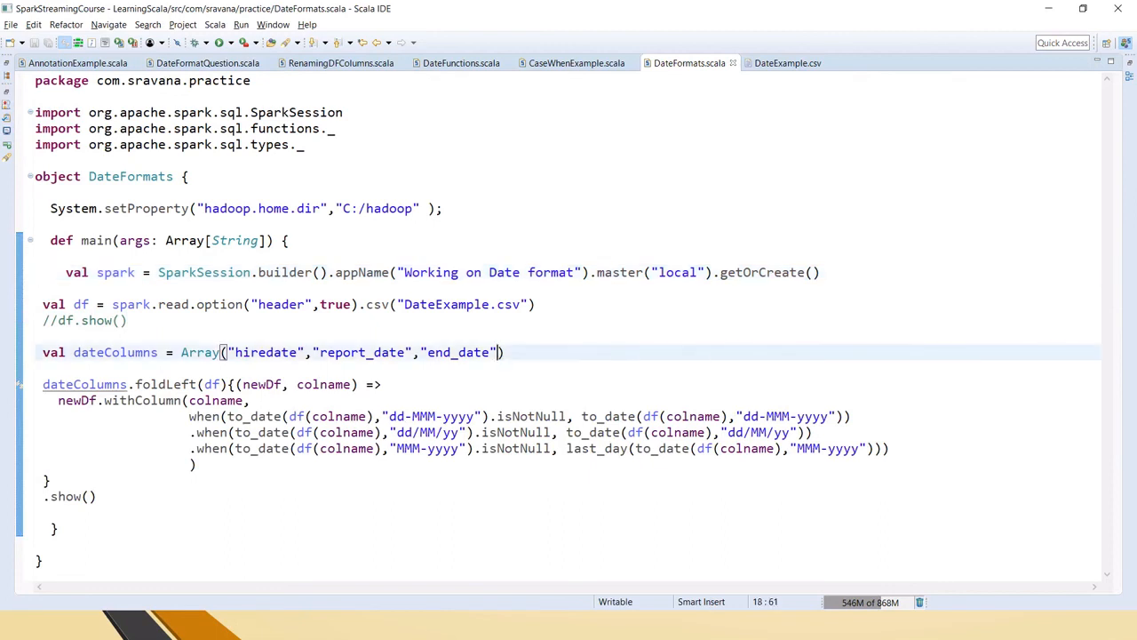
pyautogui.write(',"s')
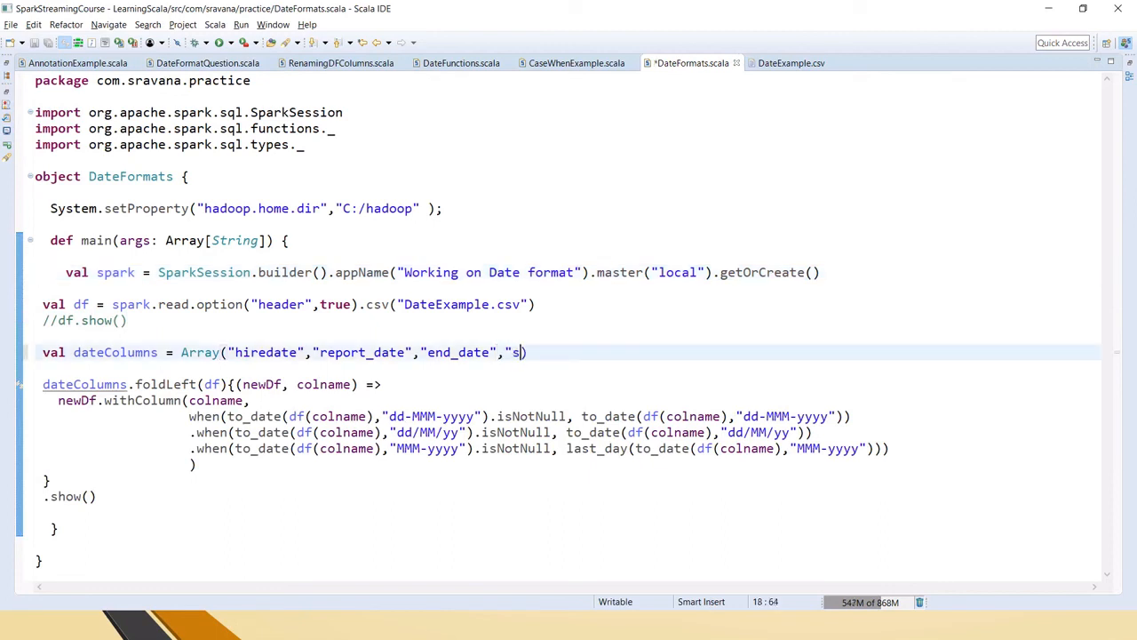
pyautogui.write('om')
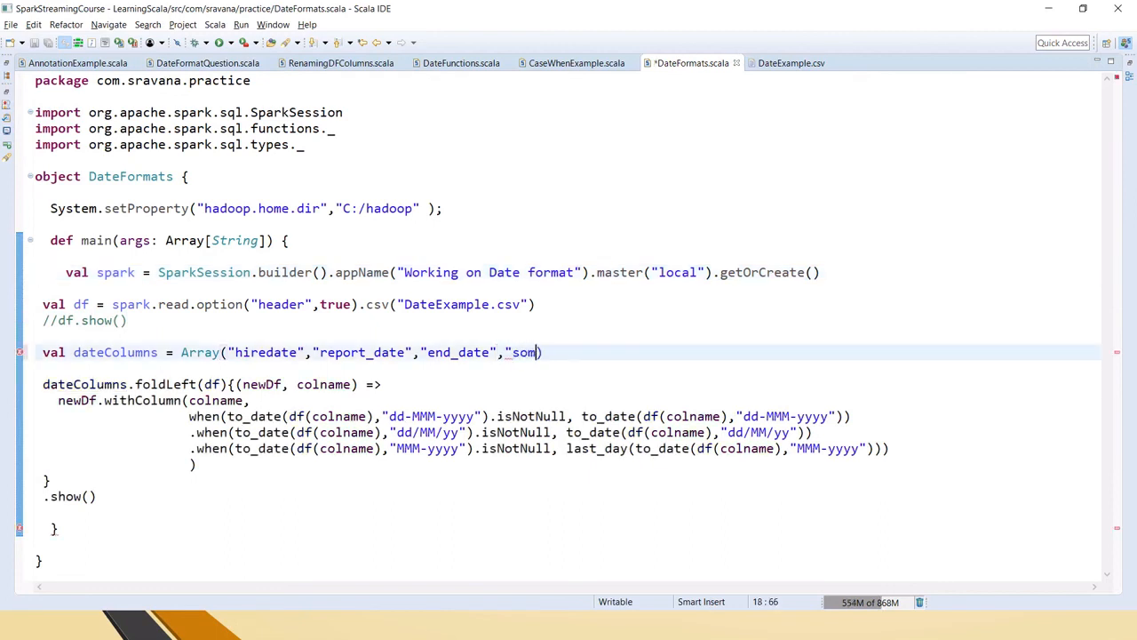
pyautogui.write('e_data")')
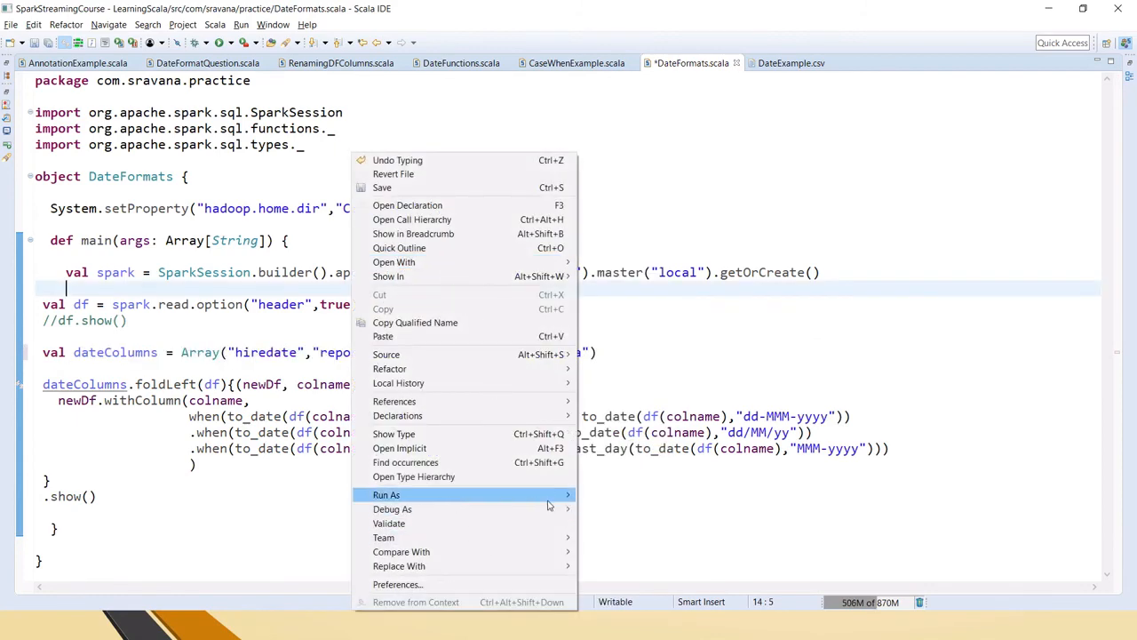
pyautogui.click(386, 494)
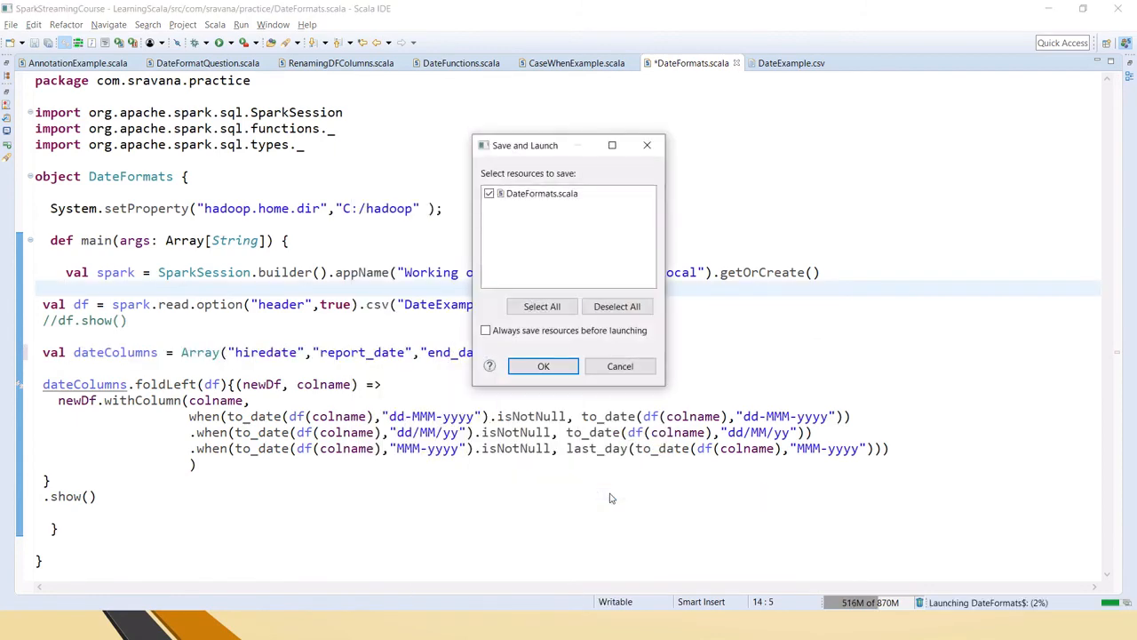
# Step: Save and run, read the unresolved some_data column error, and correct the entry to some_date
pyautogui.click(542, 366)
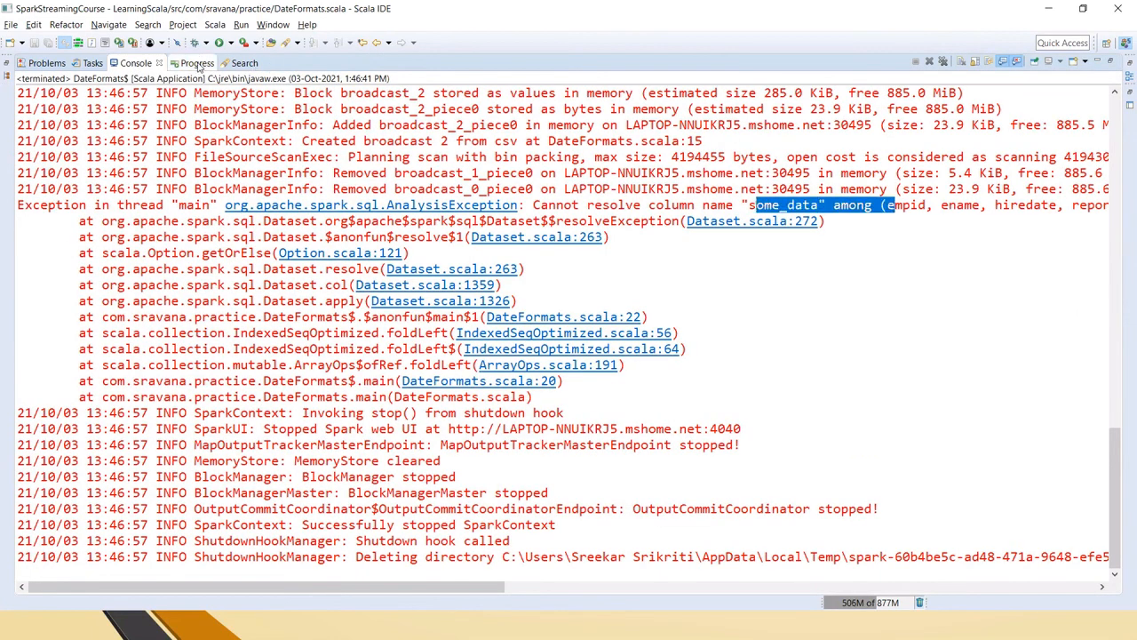
pyautogui.click(684, 63)
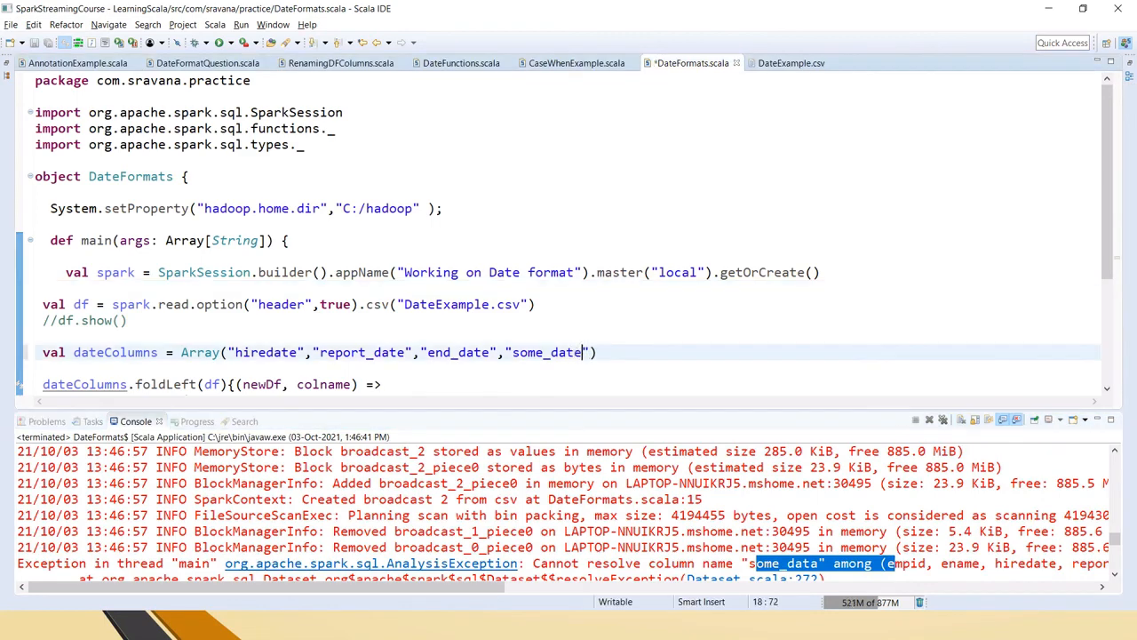
pyautogui.click(791, 63)
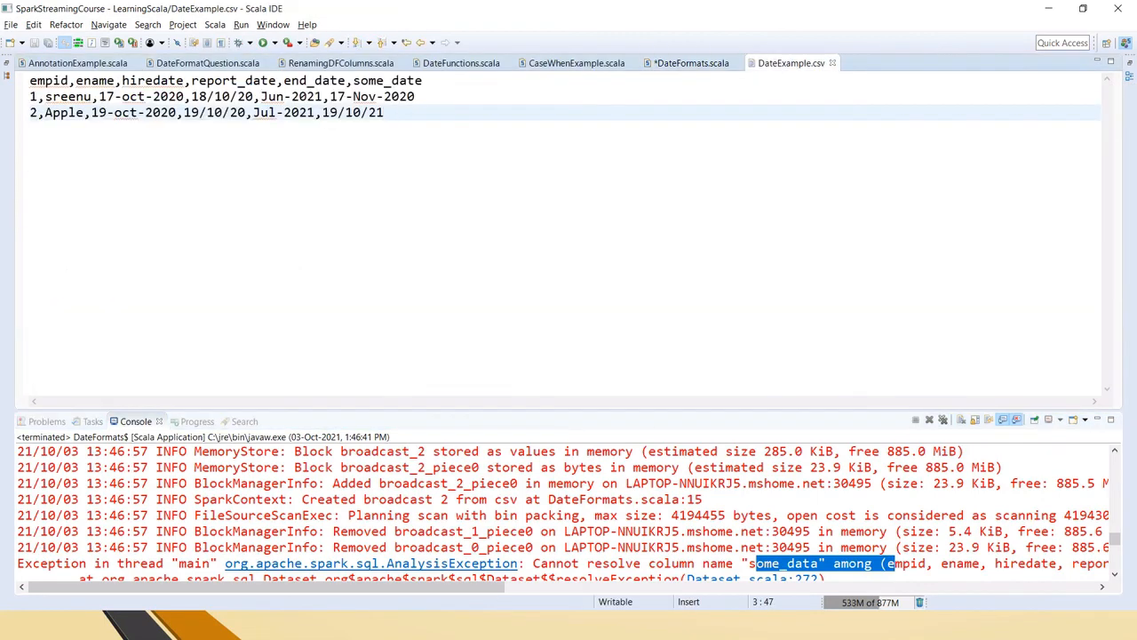
pyautogui.click(687, 62)
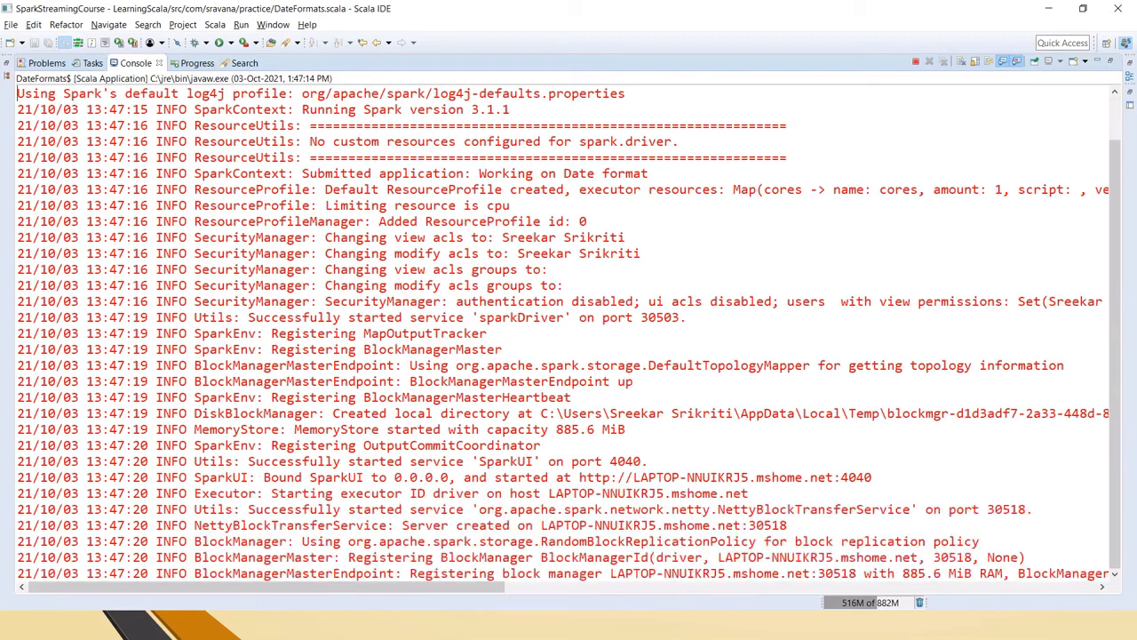
# Step: Check the rerun table showing some_date as 2020-11-17 and 2021-10-19 against DateExample.csv
pyautogui.scroll(-3)
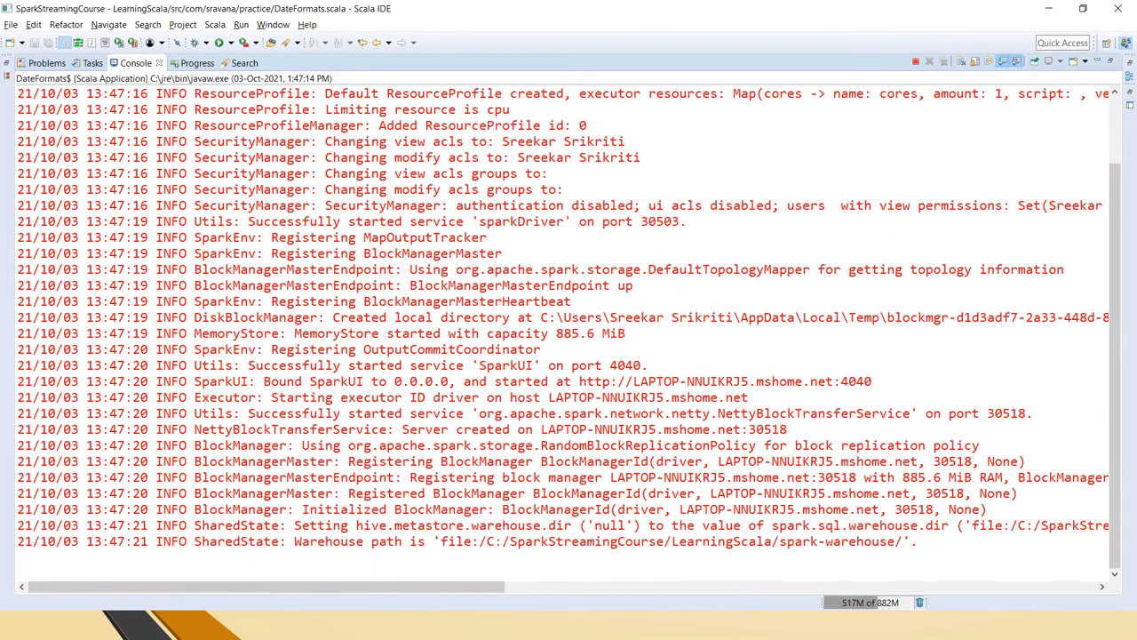
pyautogui.scroll(-3)
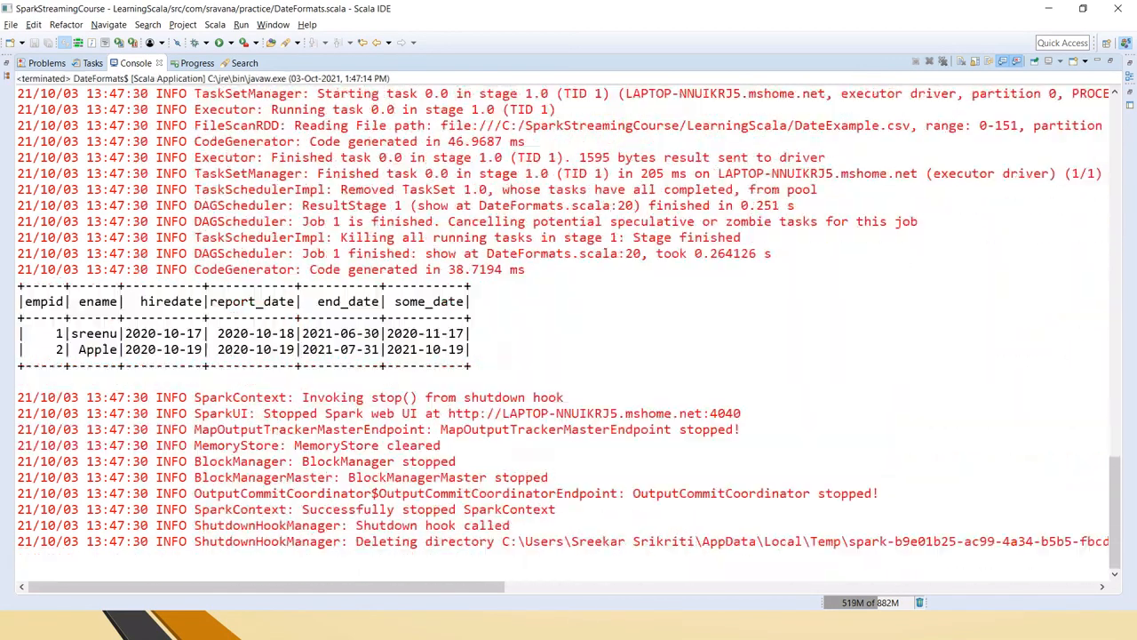
pyautogui.doubleClick(414, 333)
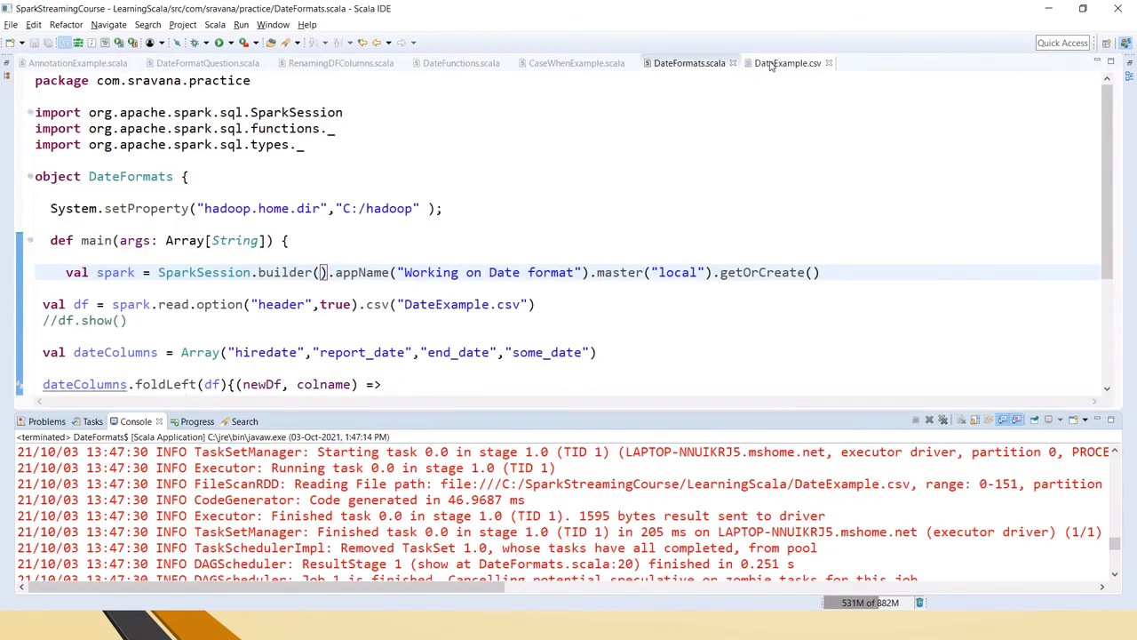
pyautogui.click(789, 62)
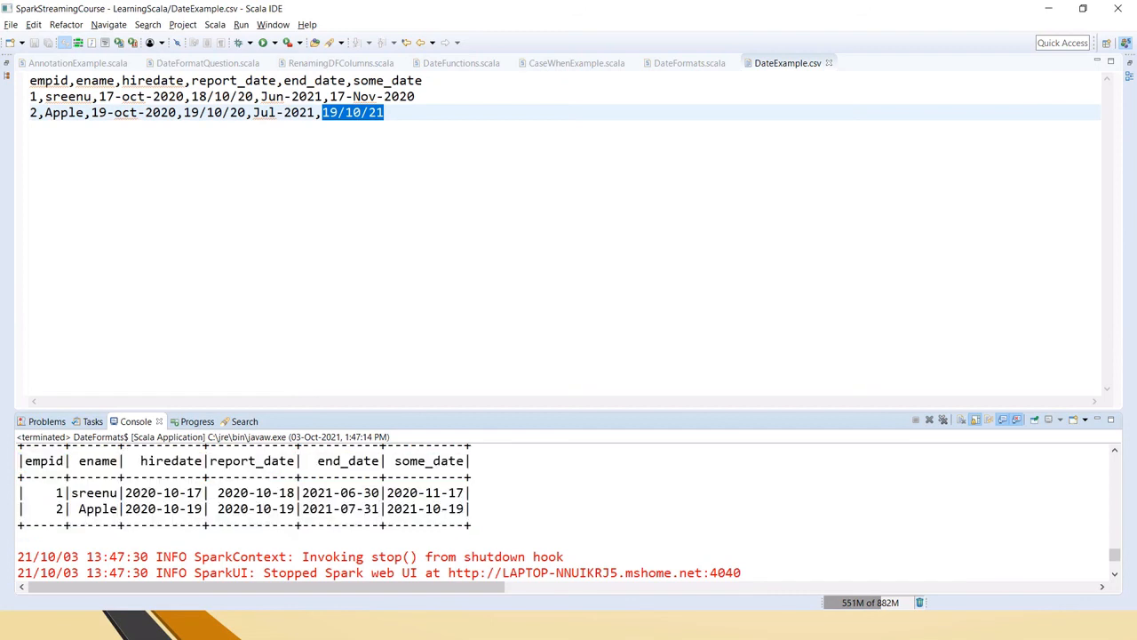
pyautogui.click(688, 63)
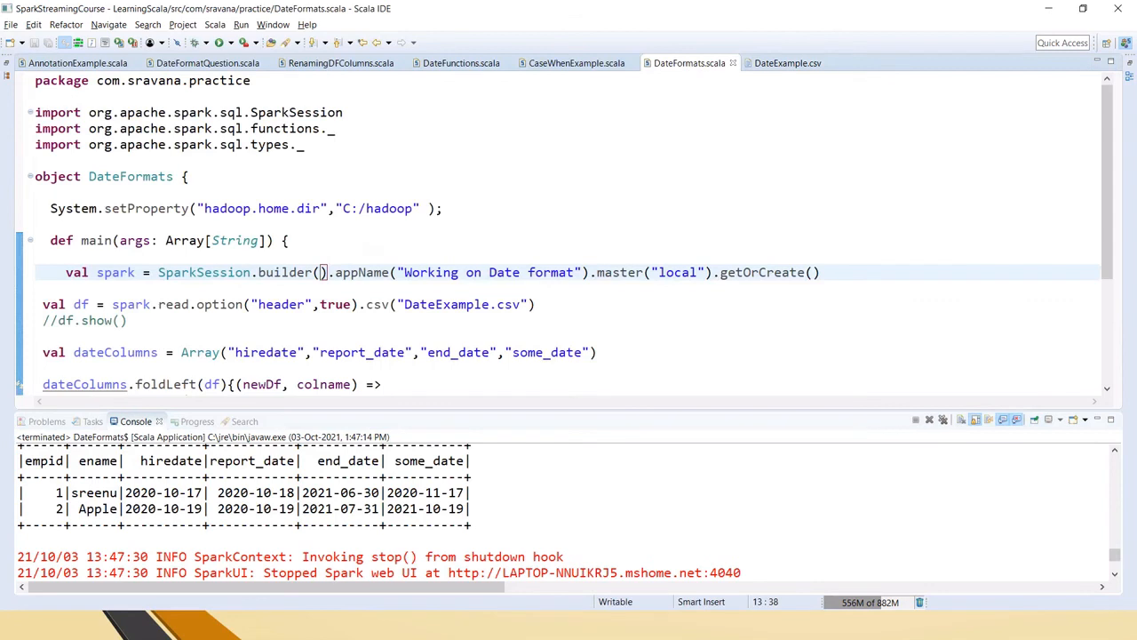